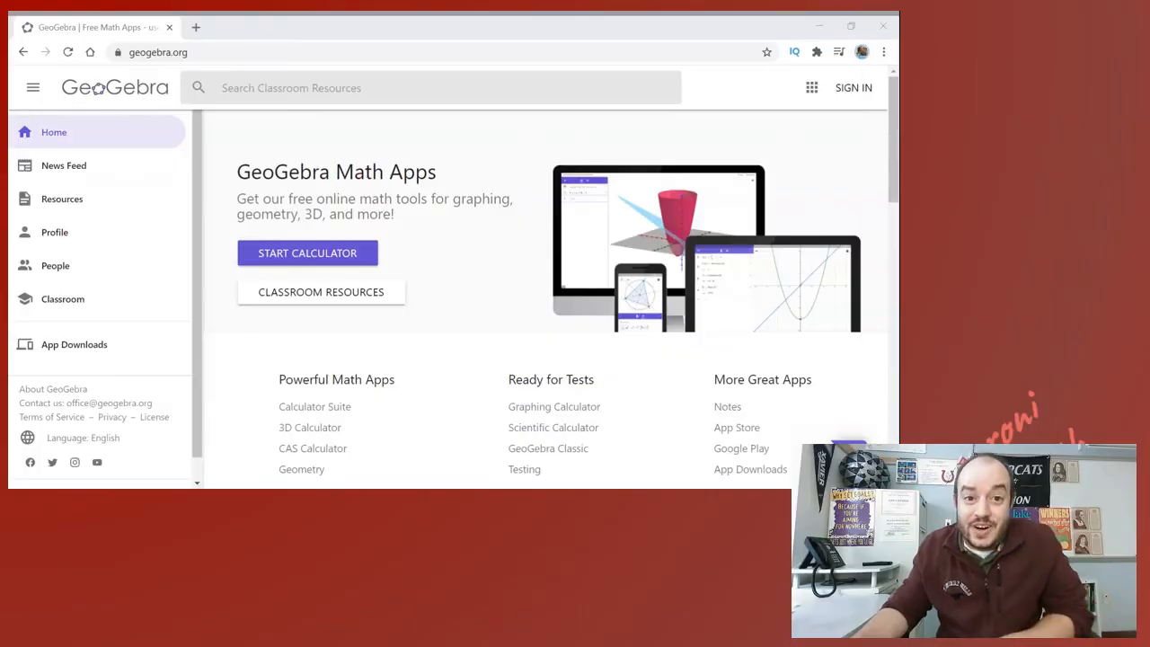
{"action": "mouse_move", "coordinate": [625, 183]}
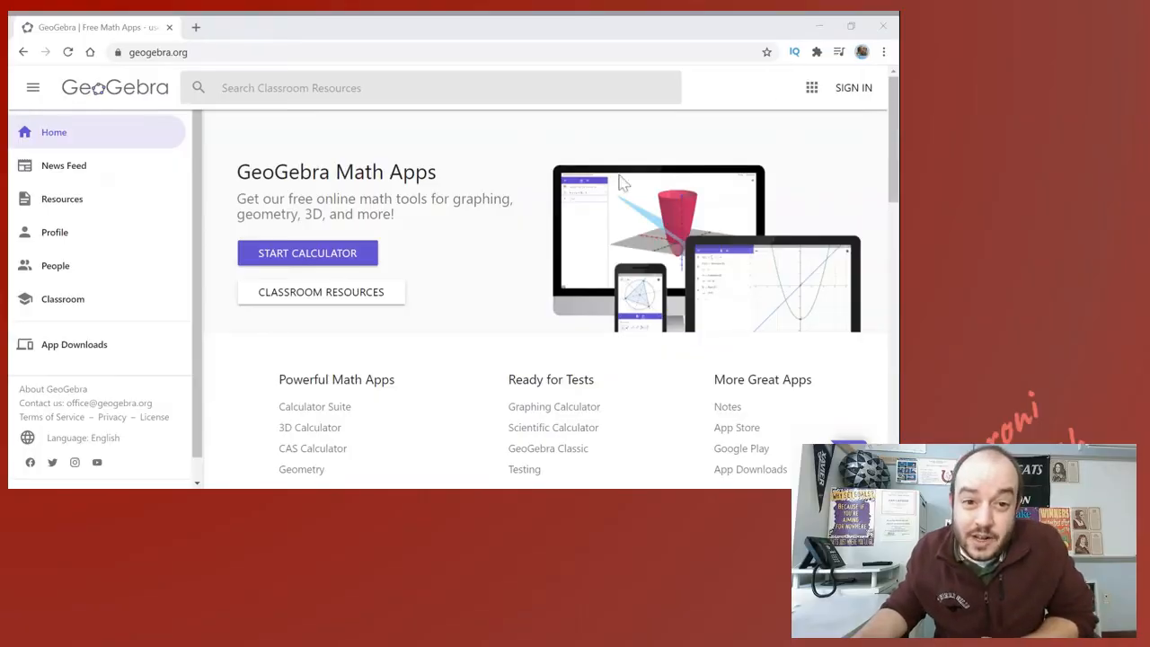
Step: Launch the GeoGebra Classic calculator and expand the Perspectives list from the main menu
{"action": "left_click", "coordinate": [158, 52]}
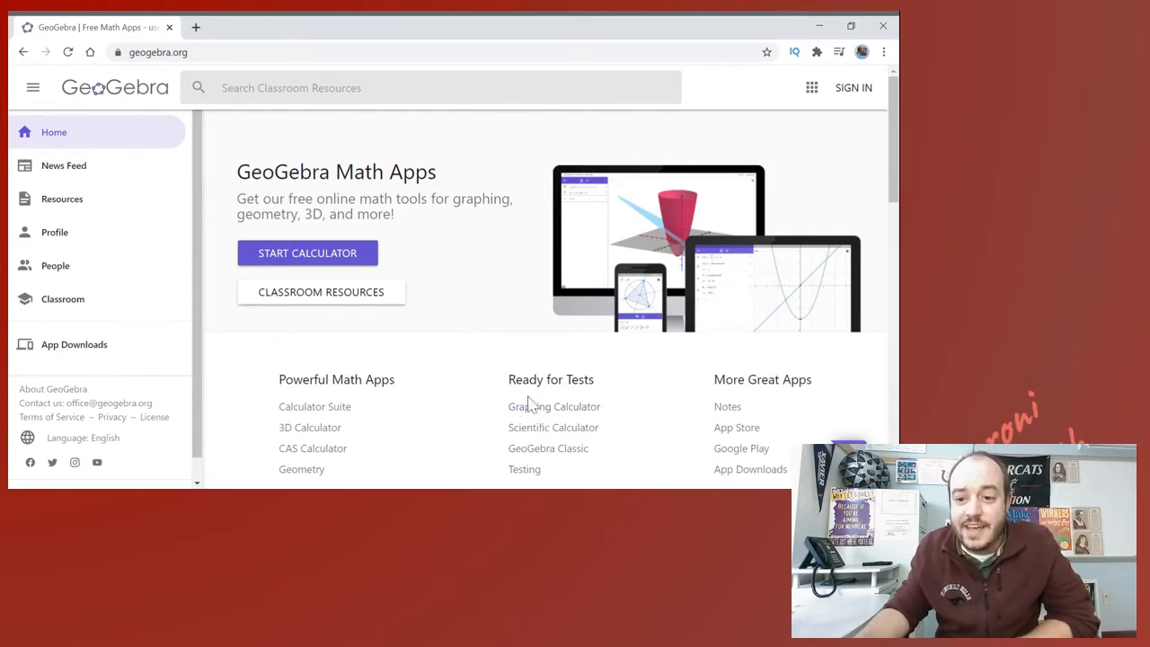
{"action": "mouse_move", "coordinate": [553, 427]}
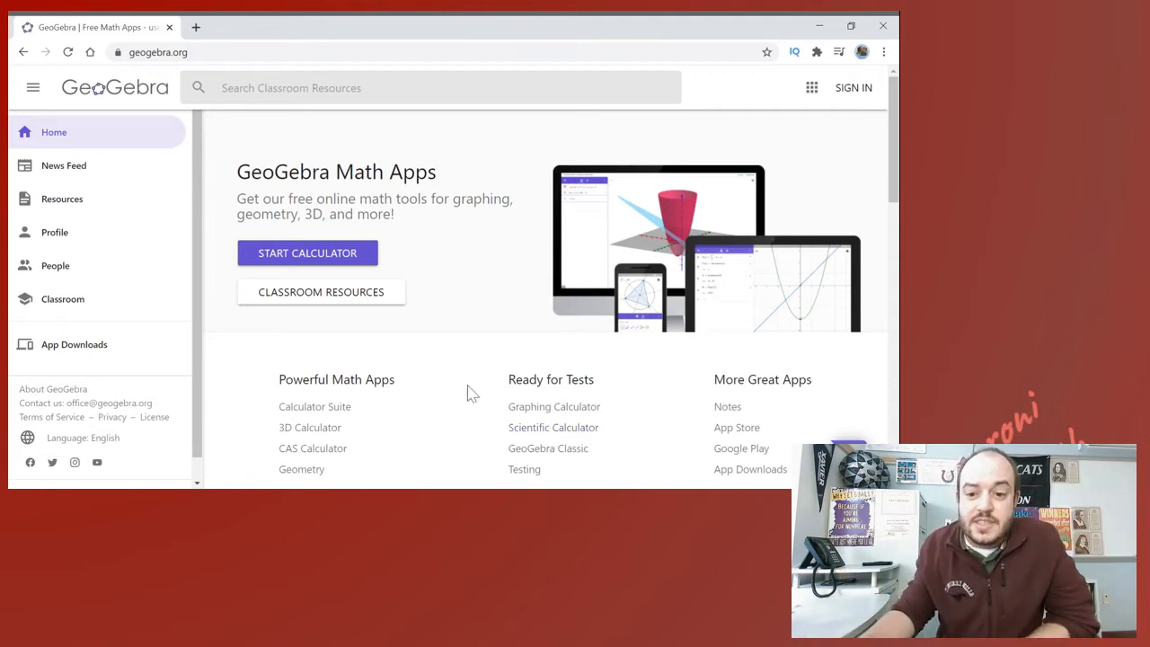
{"action": "mouse_move", "coordinate": [548, 449]}
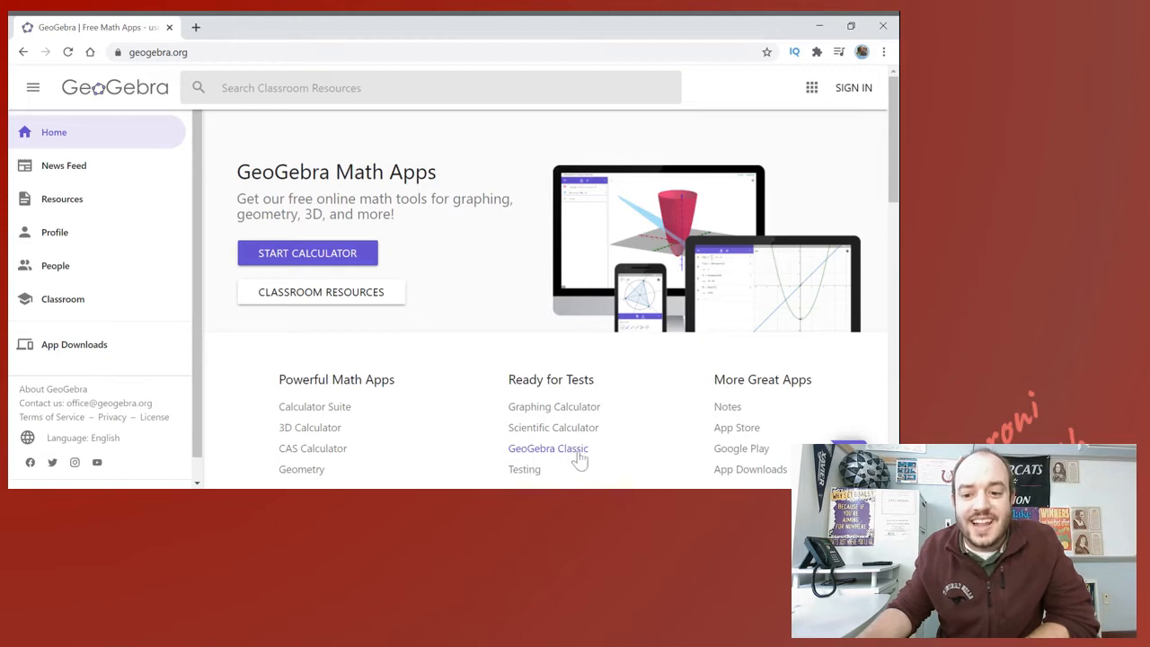
{"action": "mouse_move", "coordinate": [557, 453]}
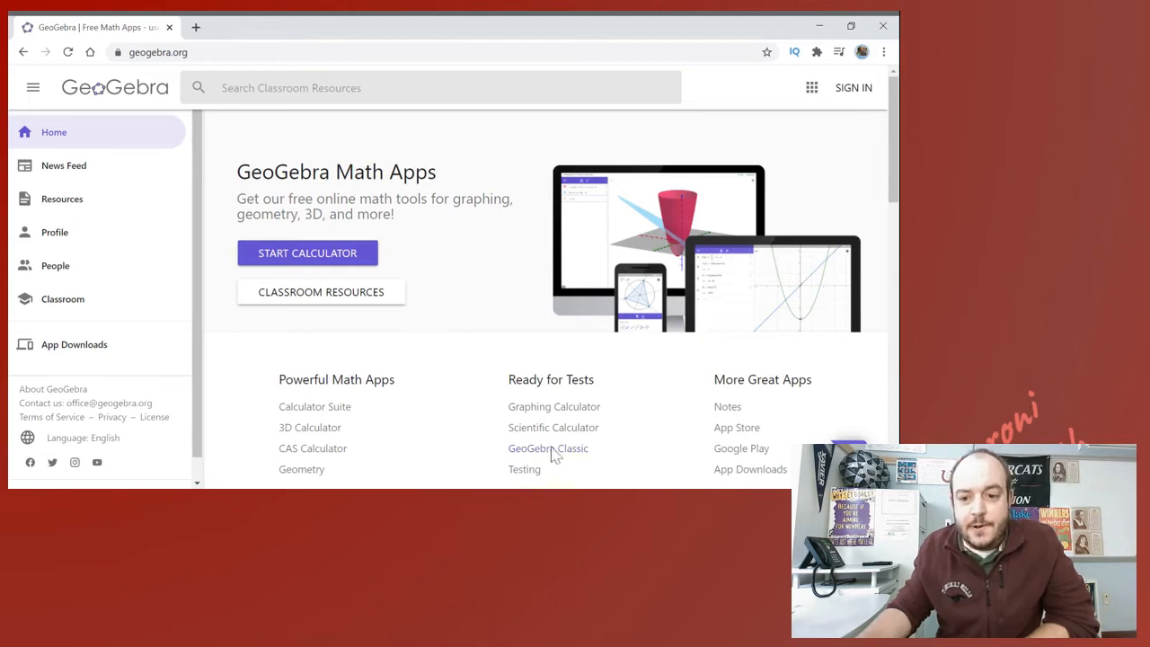
{"action": "left_click", "coordinate": [546, 449]}
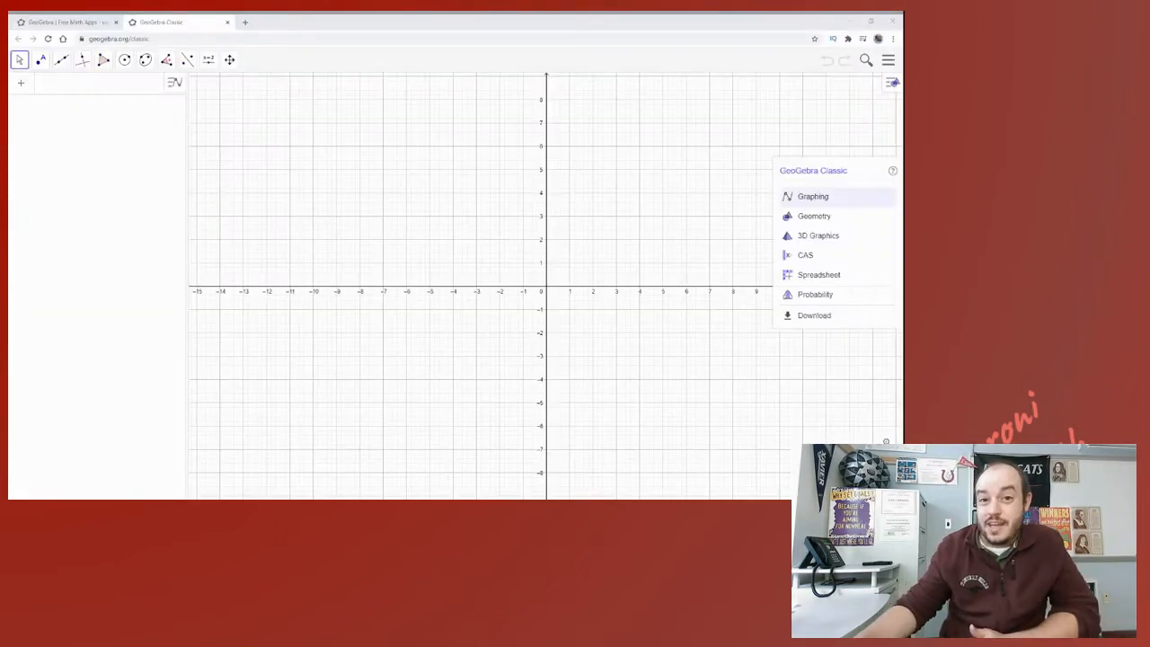
{"action": "mouse_move", "coordinate": [815, 295]}
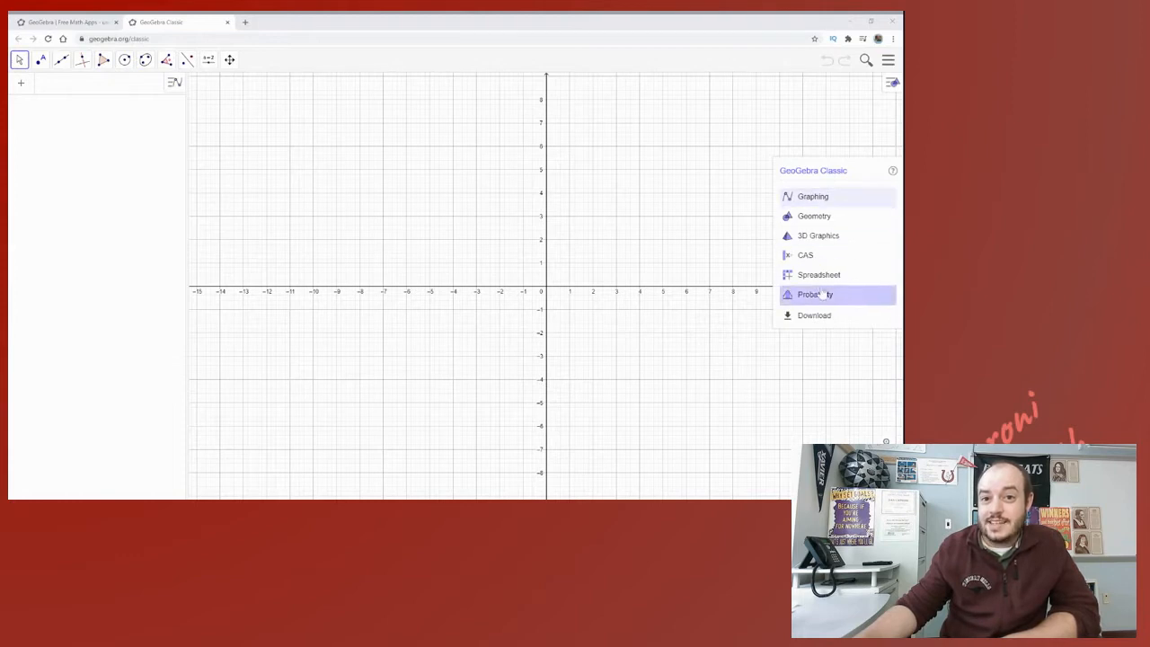
{"action": "mouse_move", "coordinate": [819, 236]}
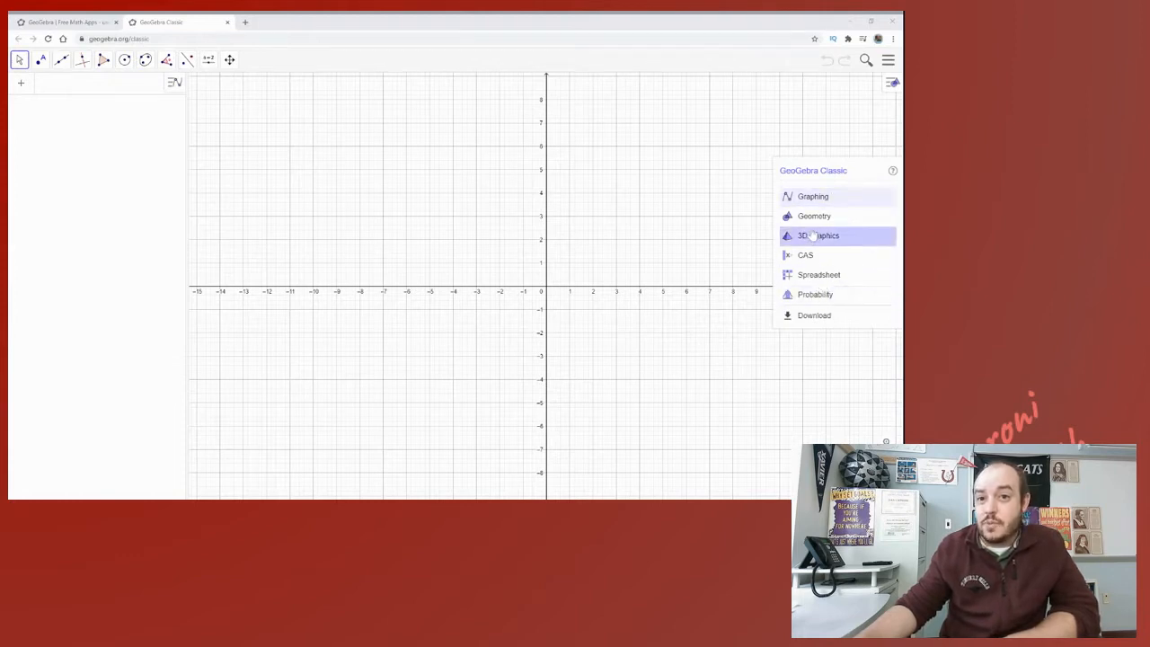
{"action": "mouse_move", "coordinate": [681, 247]}
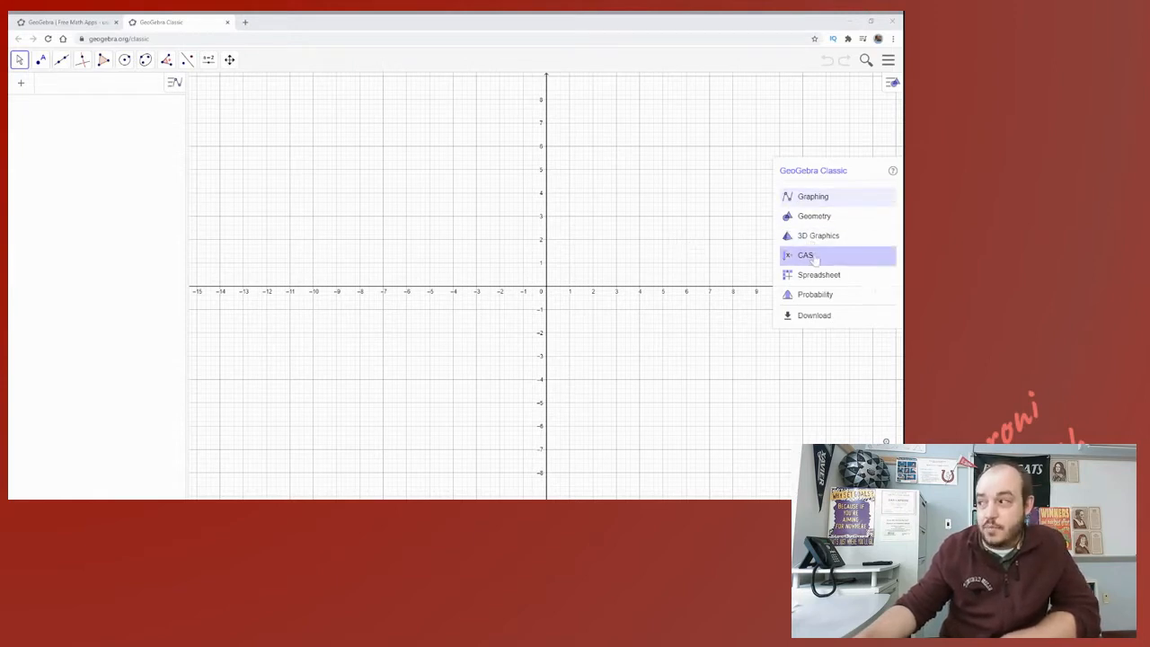
{"action": "mouse_move", "coordinate": [819, 273]}
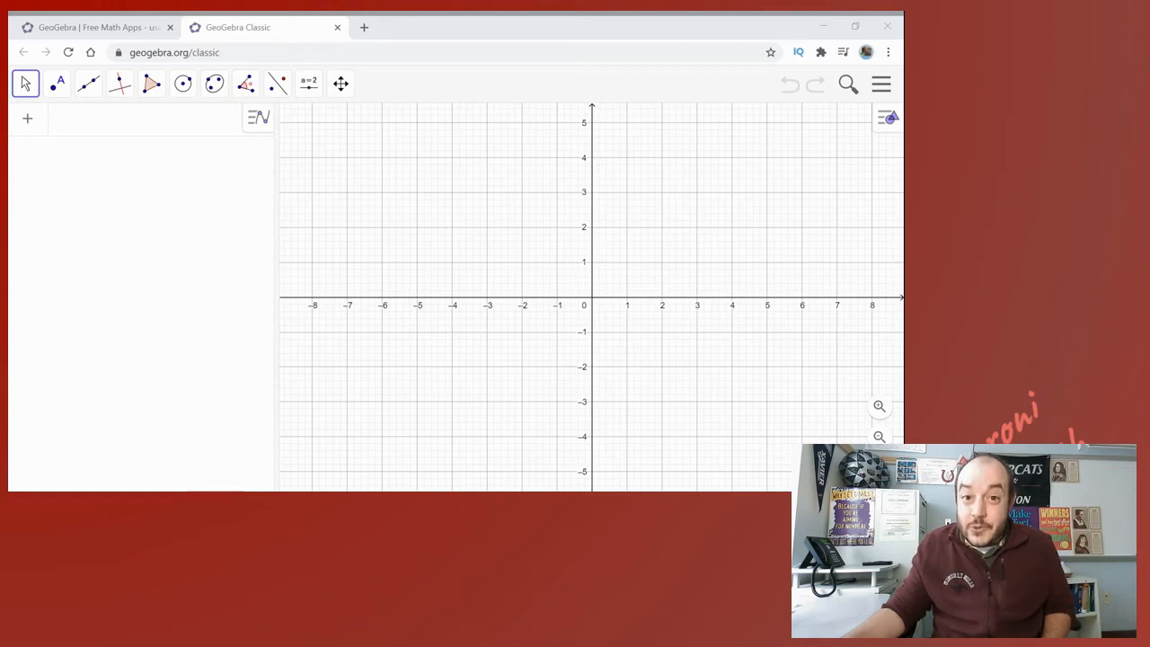
{"action": "mouse_move", "coordinate": [871, 90]}
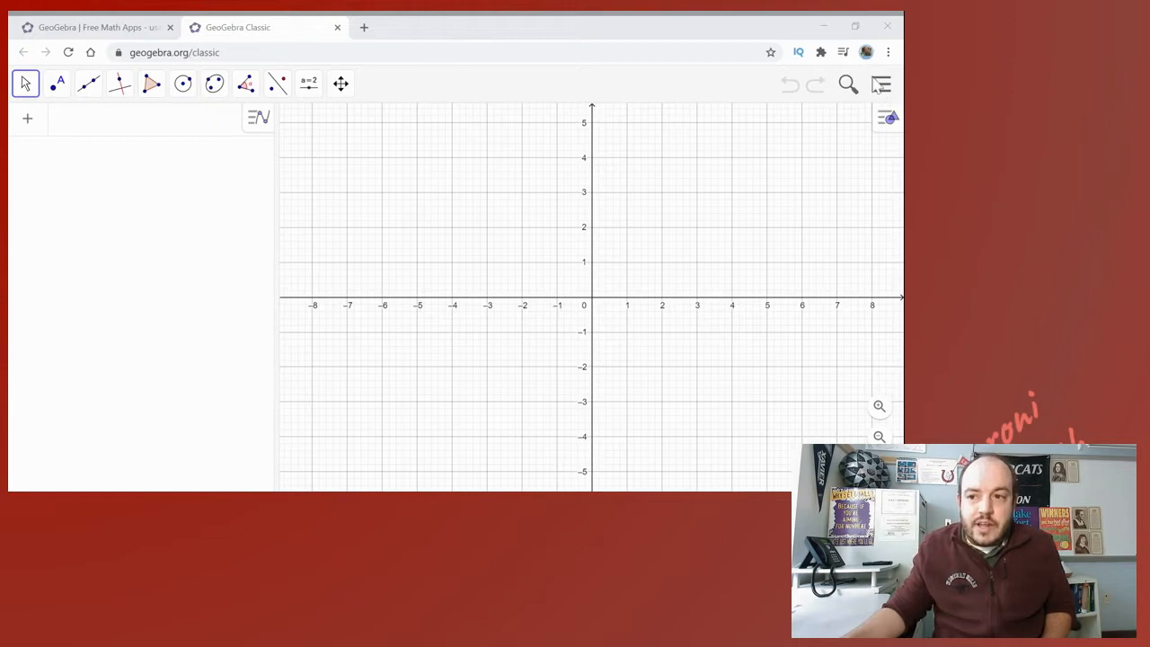
{"action": "left_click", "coordinate": [880, 85]}
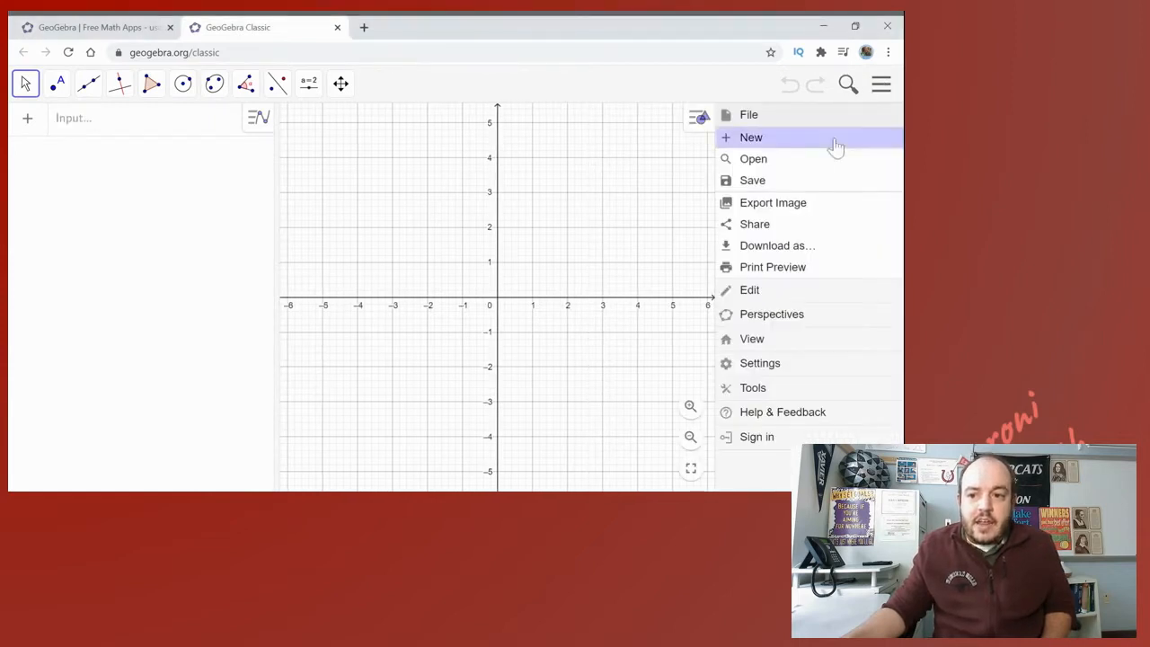
{"action": "mouse_move", "coordinate": [798, 322]}
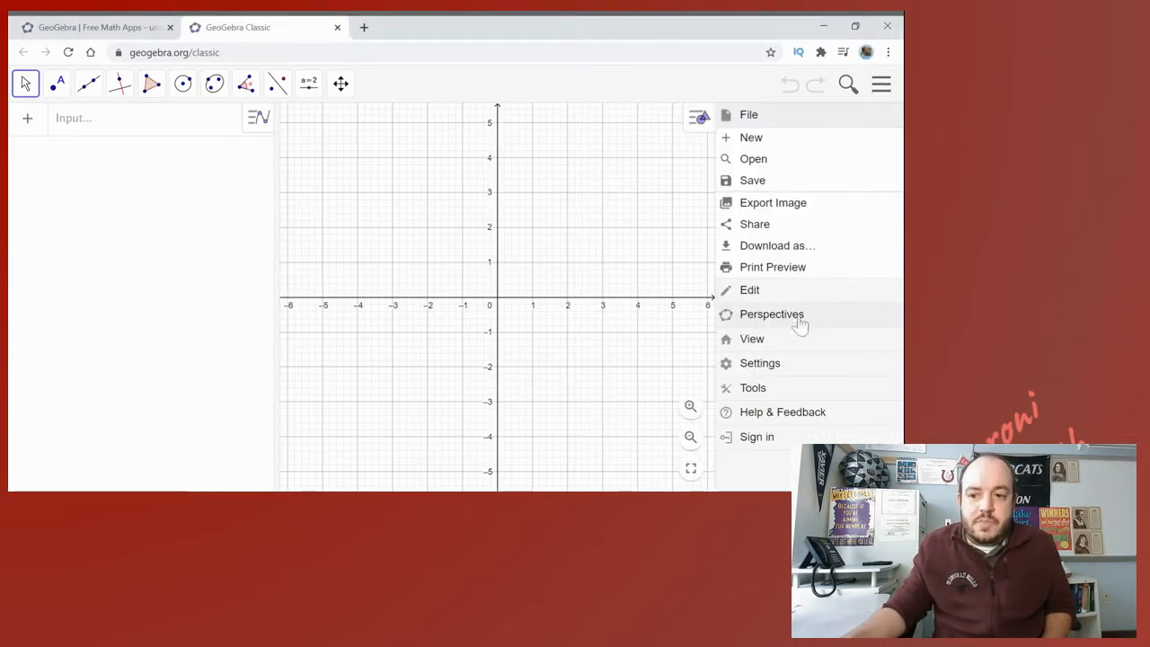
{"action": "left_click", "coordinate": [773, 313]}
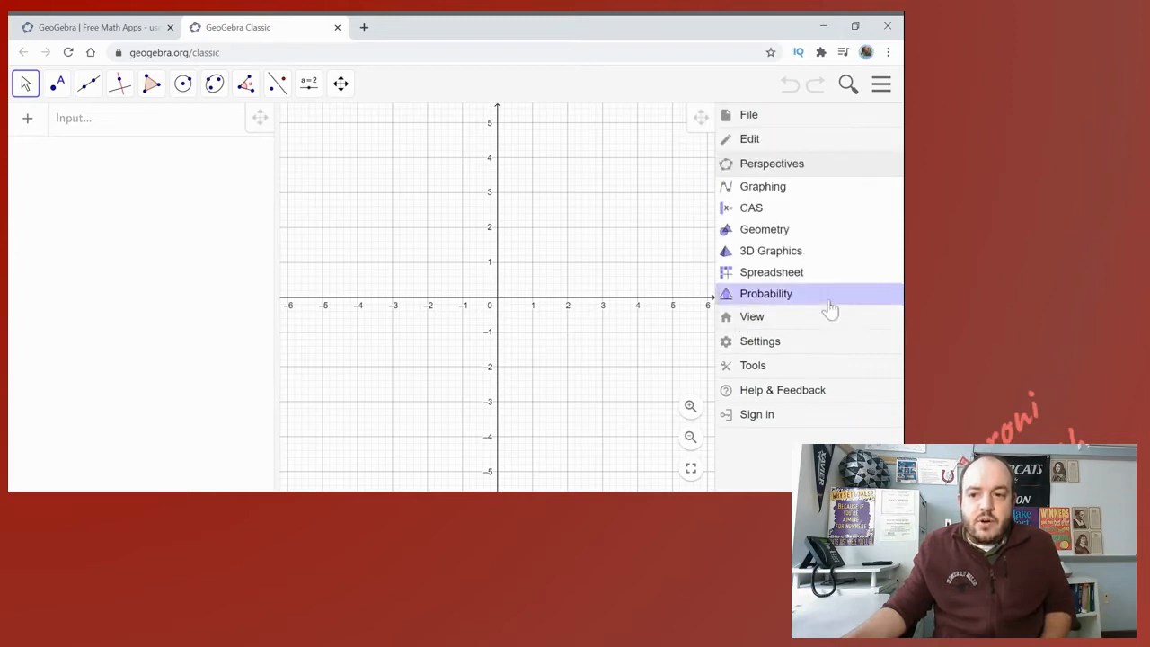
{"action": "mouse_move", "coordinate": [765, 273]}
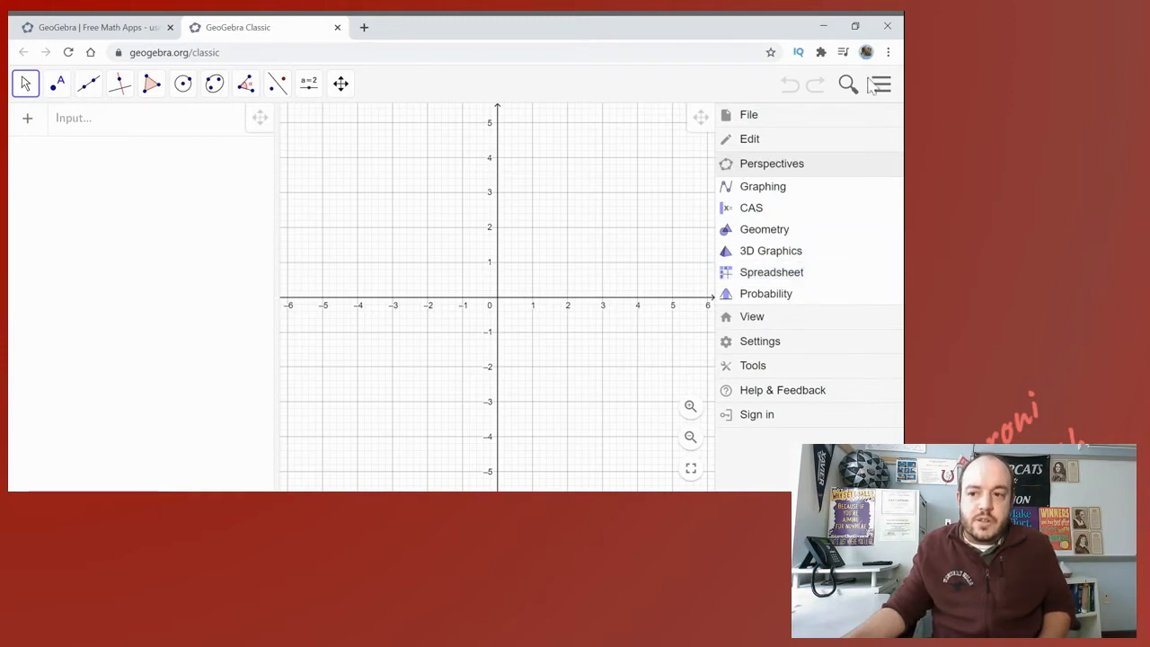
{"action": "mouse_move", "coordinate": [765, 230]}
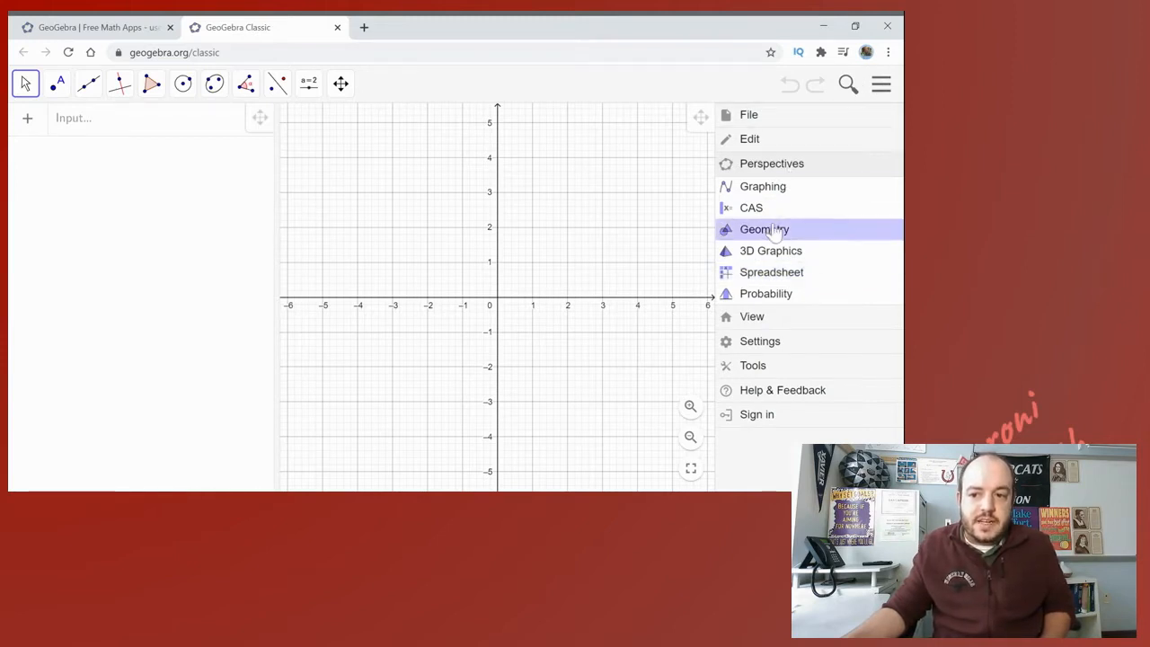
Step: Switch to the Spreadsheet perspective and select cell A1 for data entry
{"action": "left_click", "coordinate": [770, 271]}
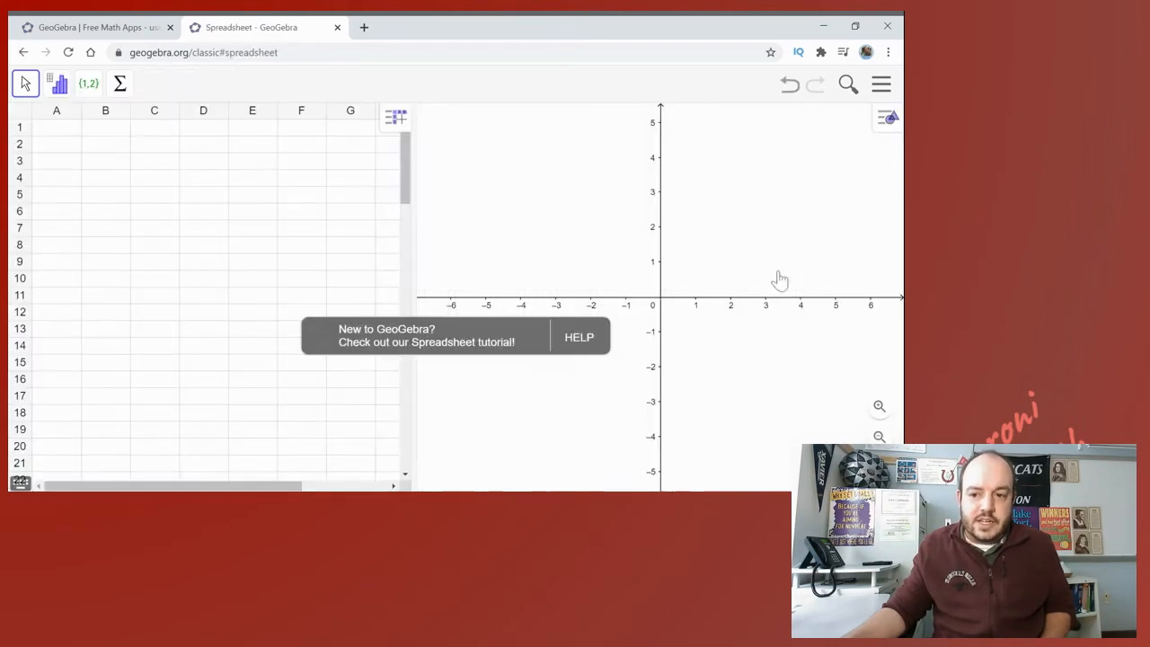
{"action": "mouse_move", "coordinate": [61, 145]}
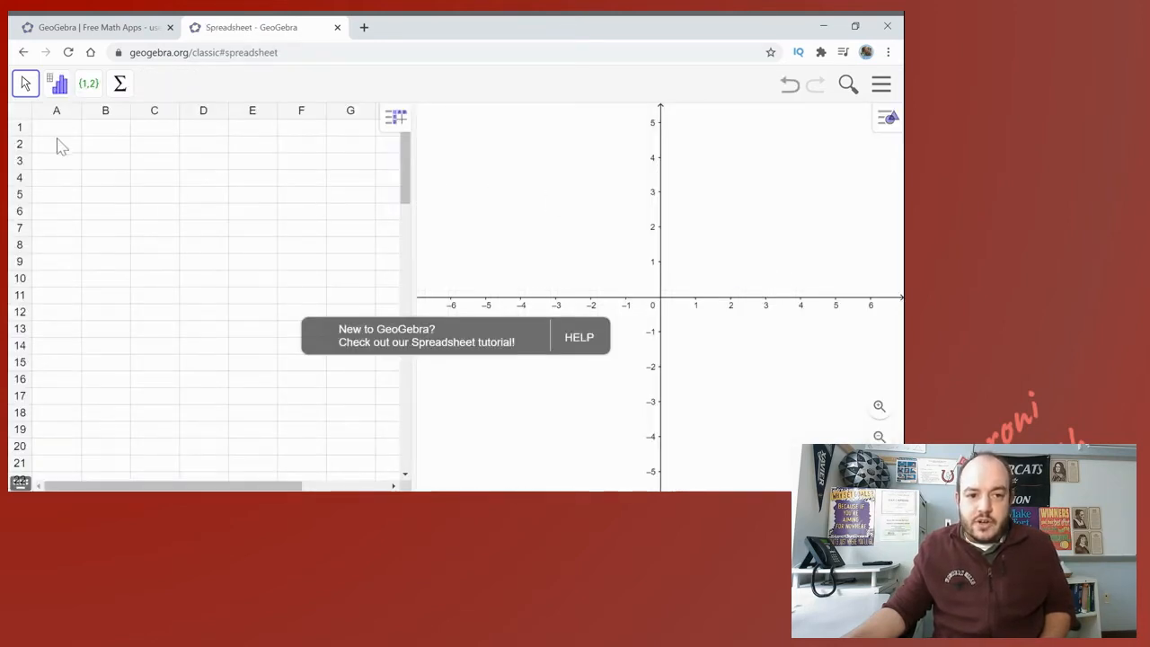
{"action": "left_click", "coordinate": [55, 126]}
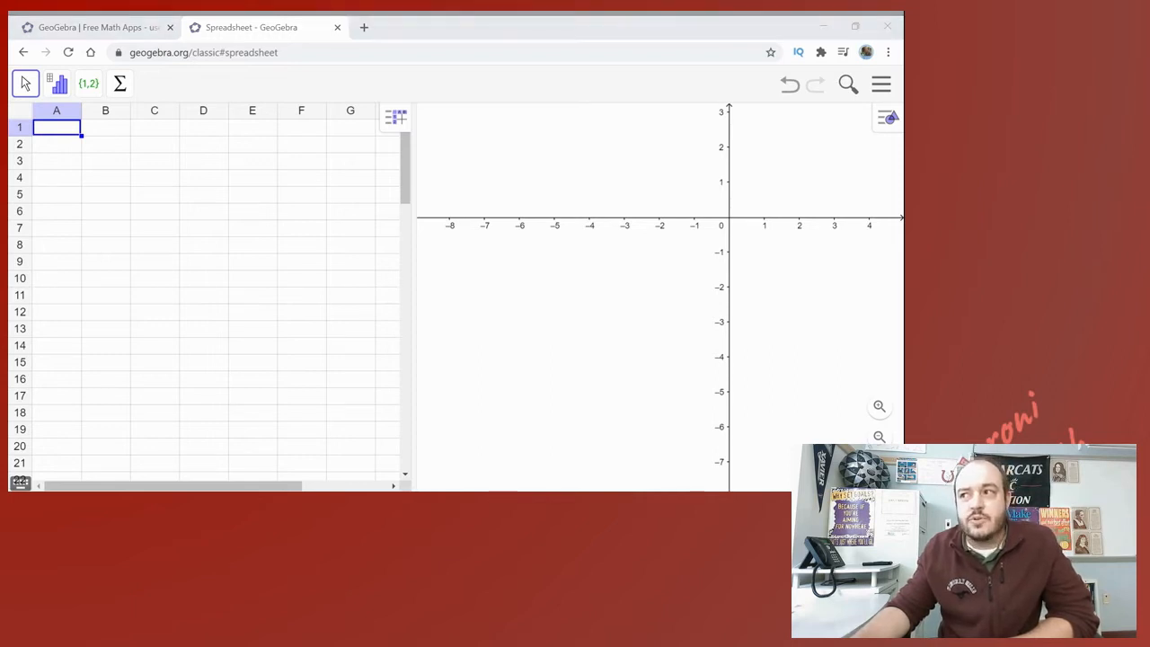
{"action": "mouse_move", "coordinate": [629, 316]}
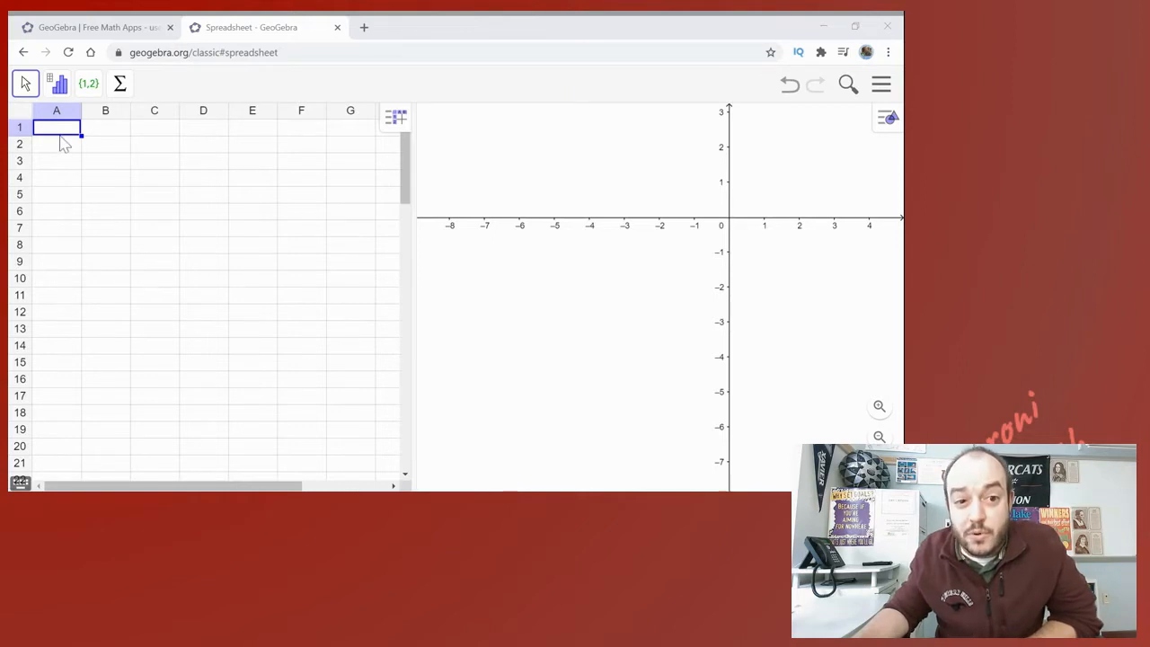
{"action": "mouse_move", "coordinate": [191, 154]}
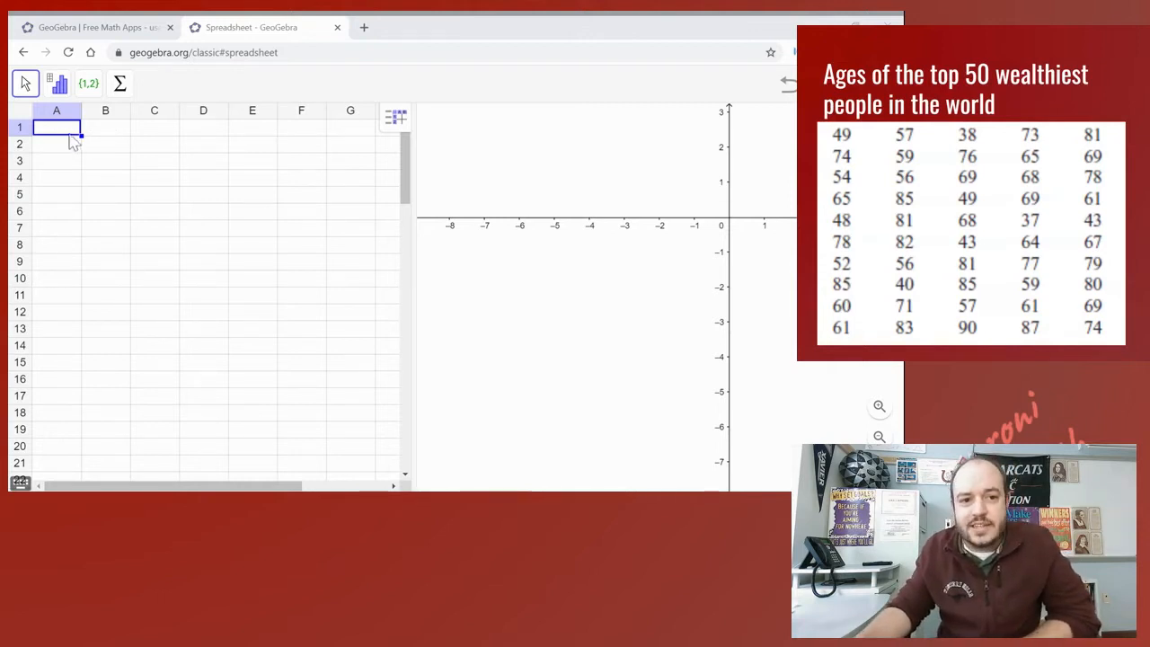
{"action": "mouse_move", "coordinate": [222, 223]}
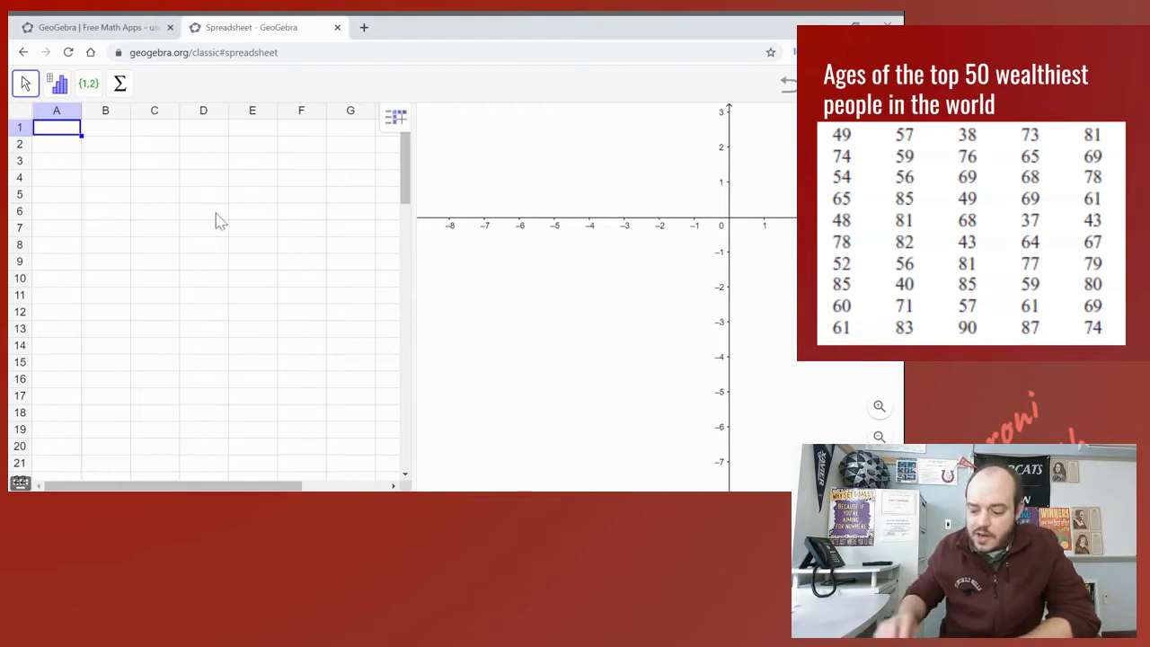
Step: Enter the ages 49, 54, 65 and the rest down column A
{"action": "type", "text": "49"}
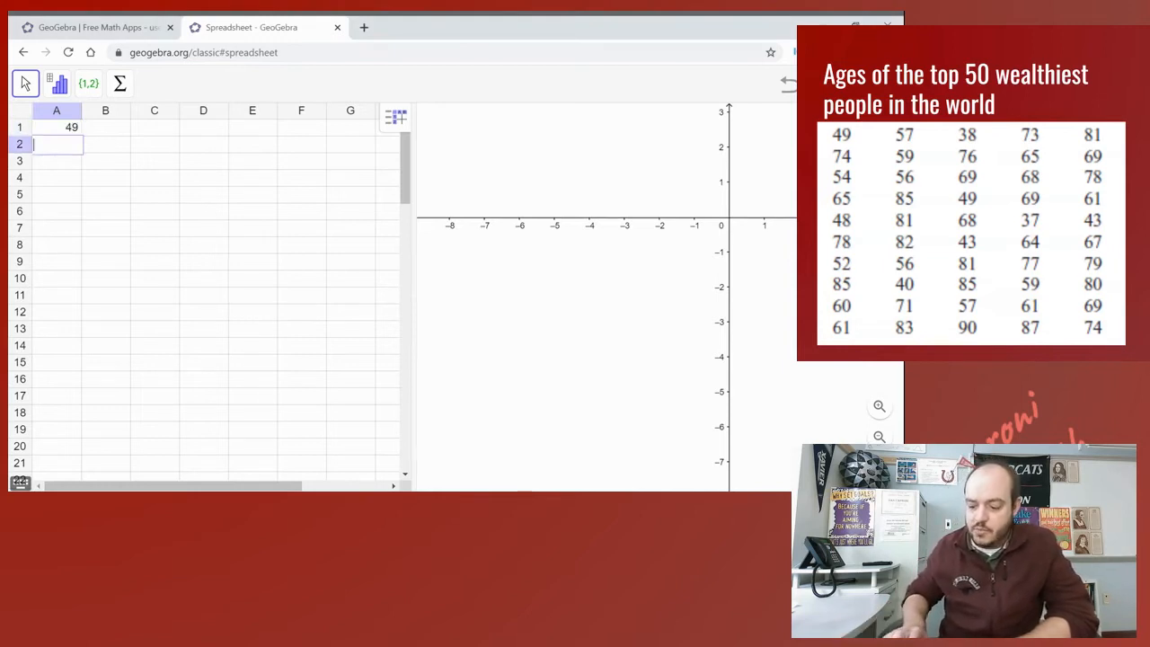
{"action": "type", "text": "54"}
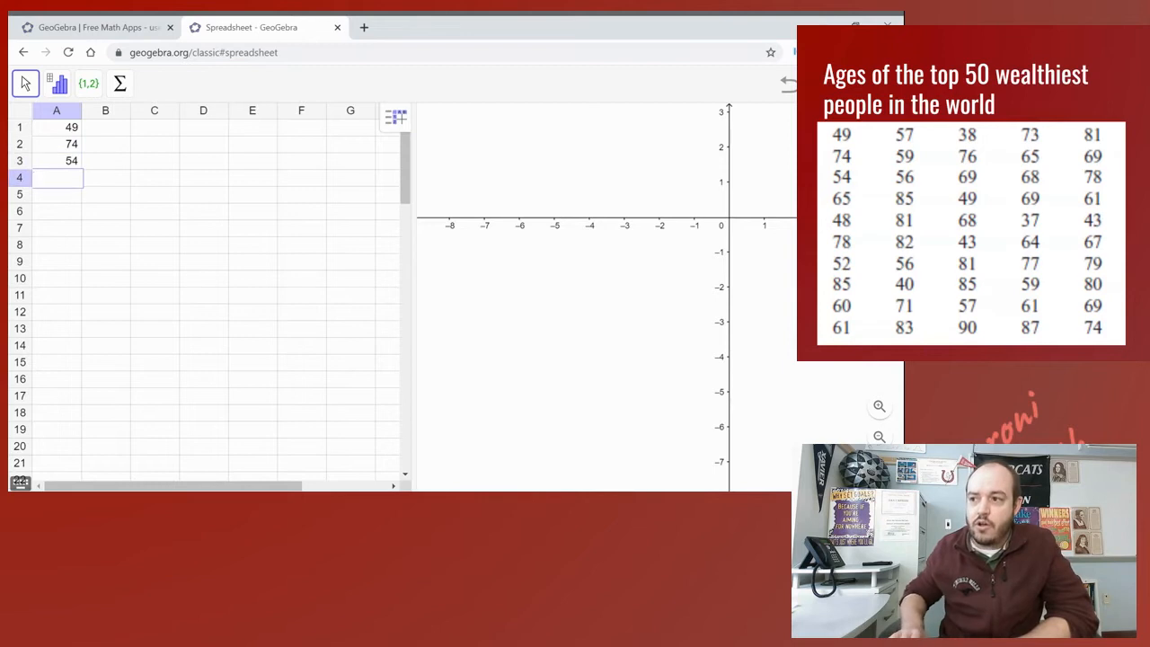
{"action": "type", "text": "65"}
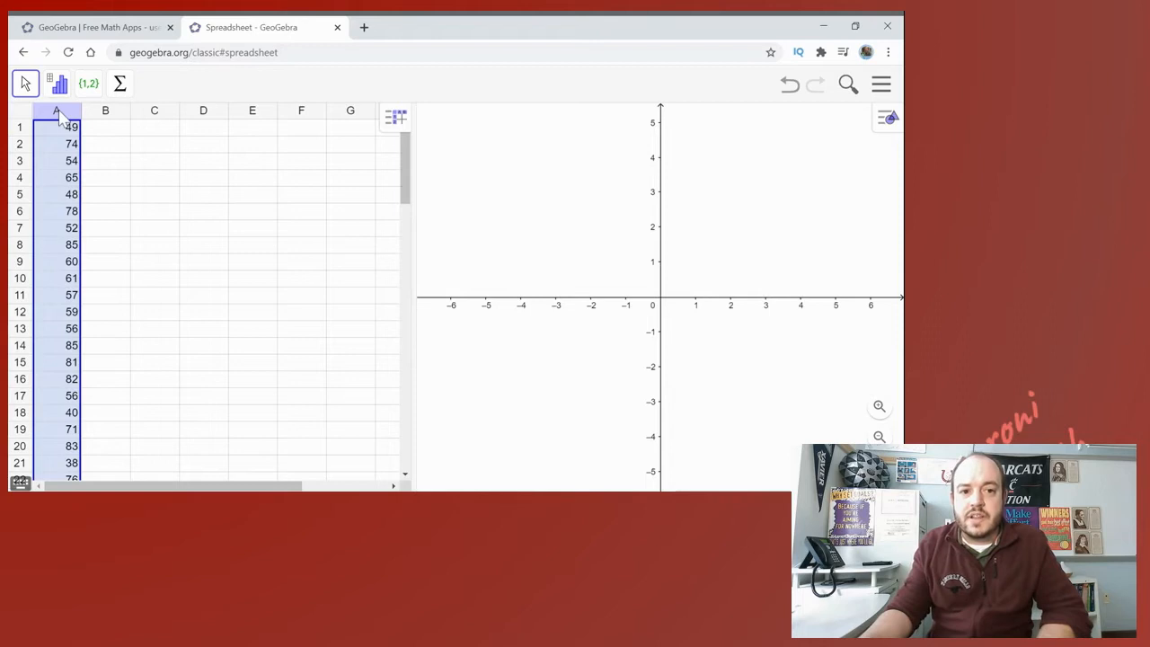
Step: Reselect all ages in column A and show the data analysis type list
{"action": "left_click", "coordinate": [203, 194]}
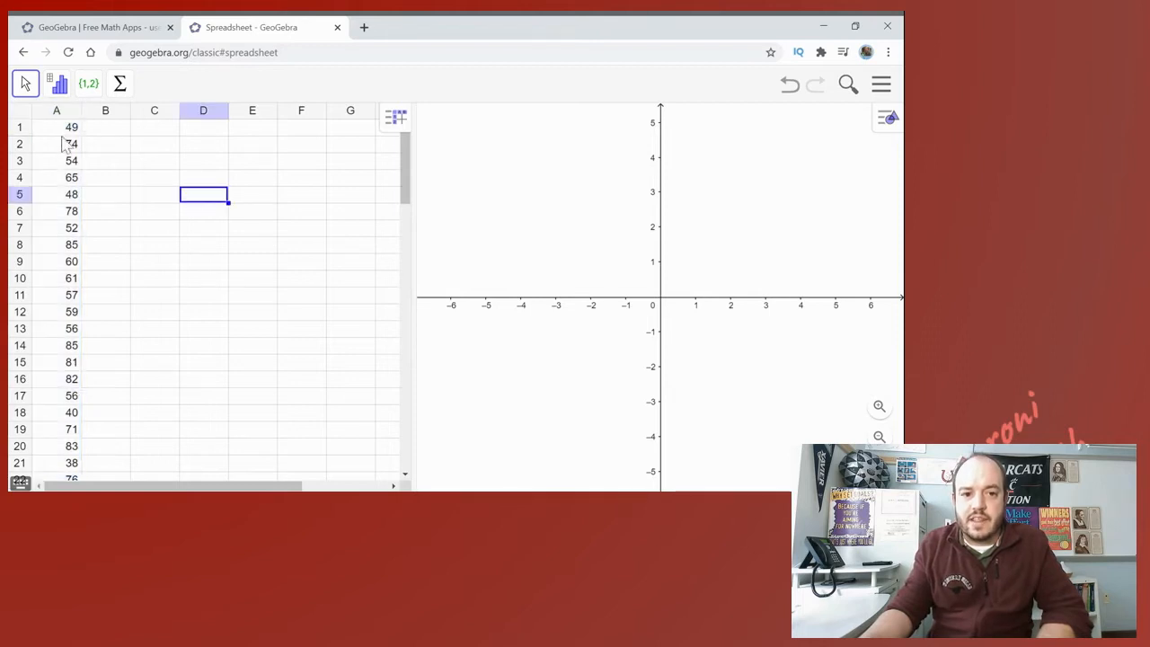
{"action": "left_click", "coordinate": [155, 210]}
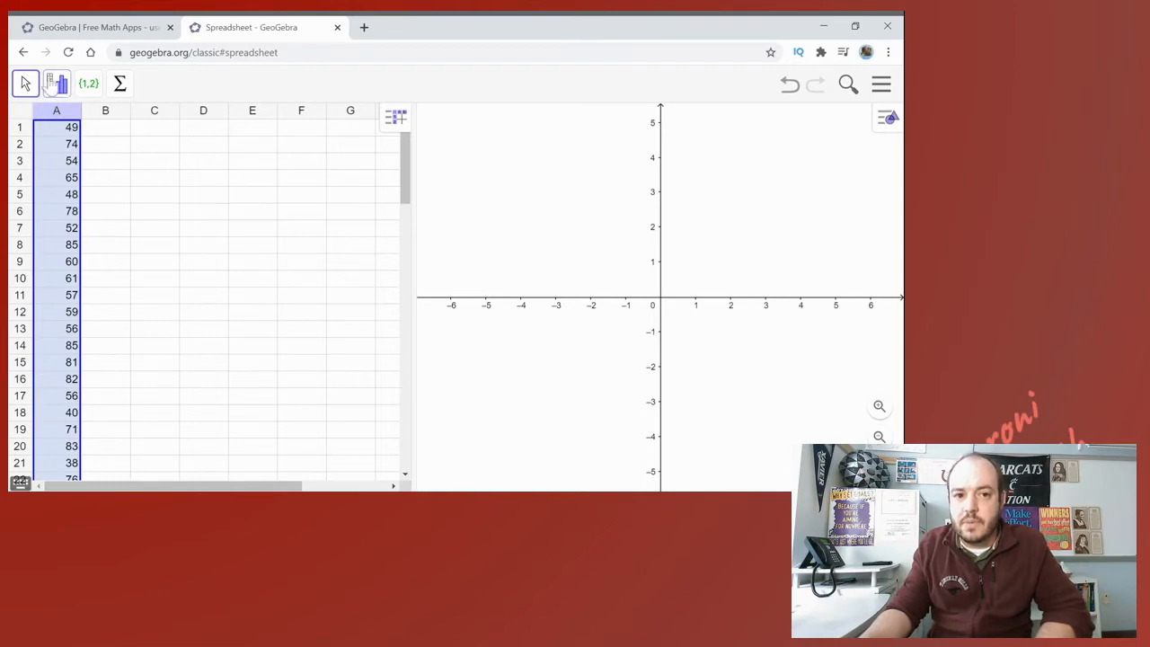
{"action": "left_click", "coordinate": [57, 83]}
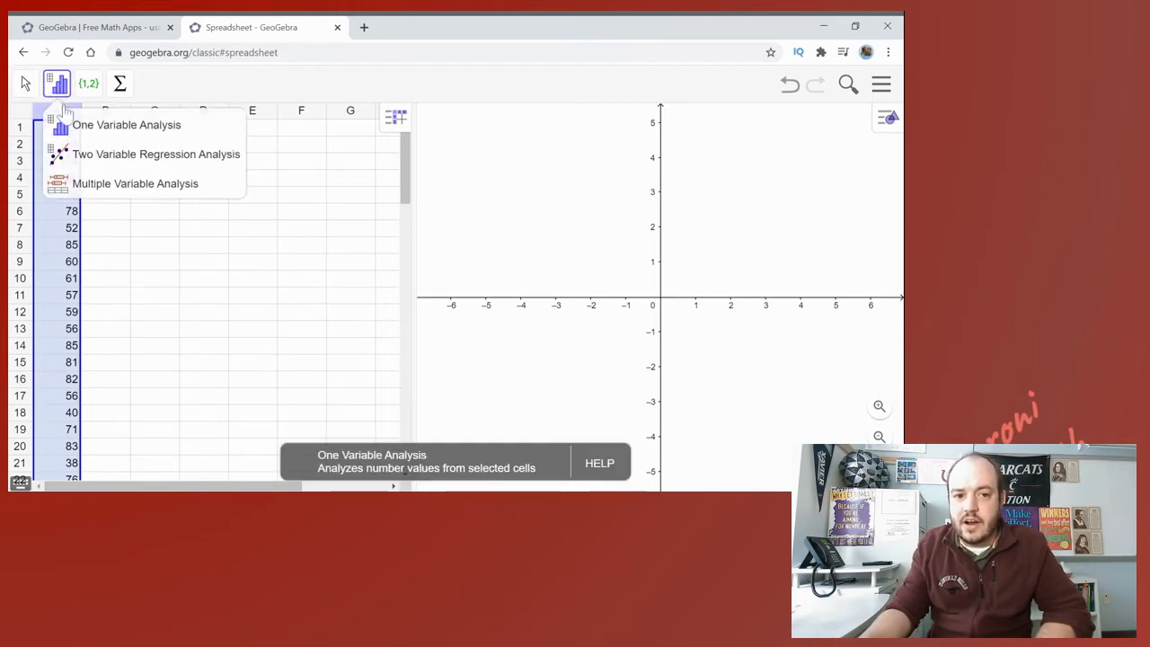
{"action": "mouse_move", "coordinate": [122, 154]}
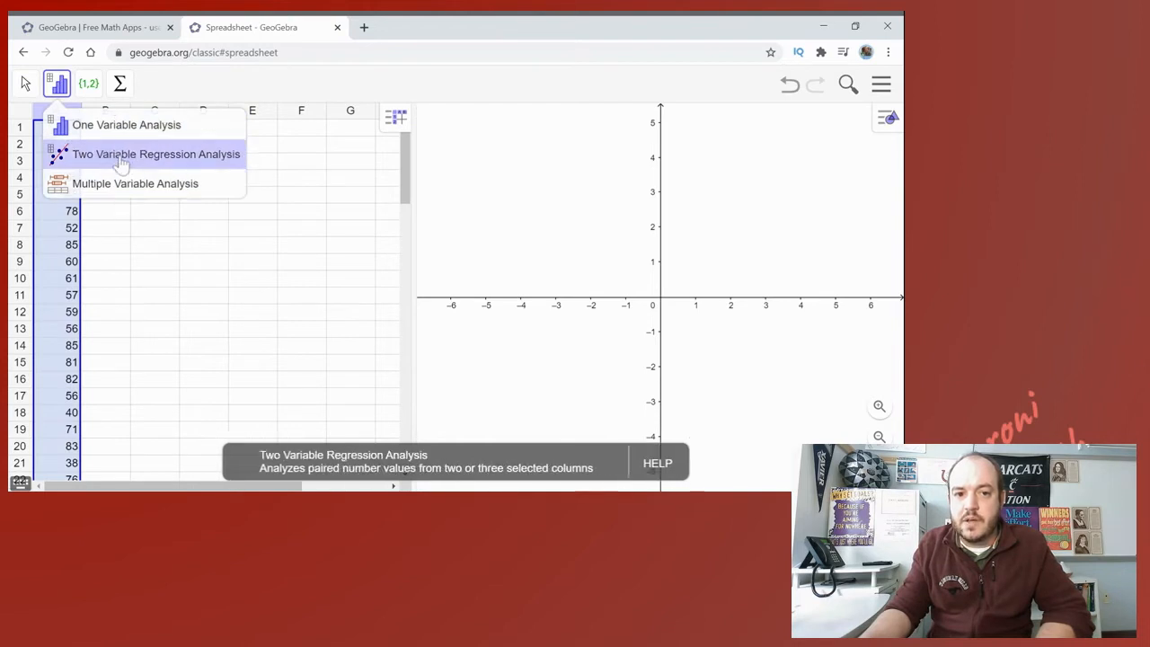
{"action": "mouse_move", "coordinate": [126, 126]}
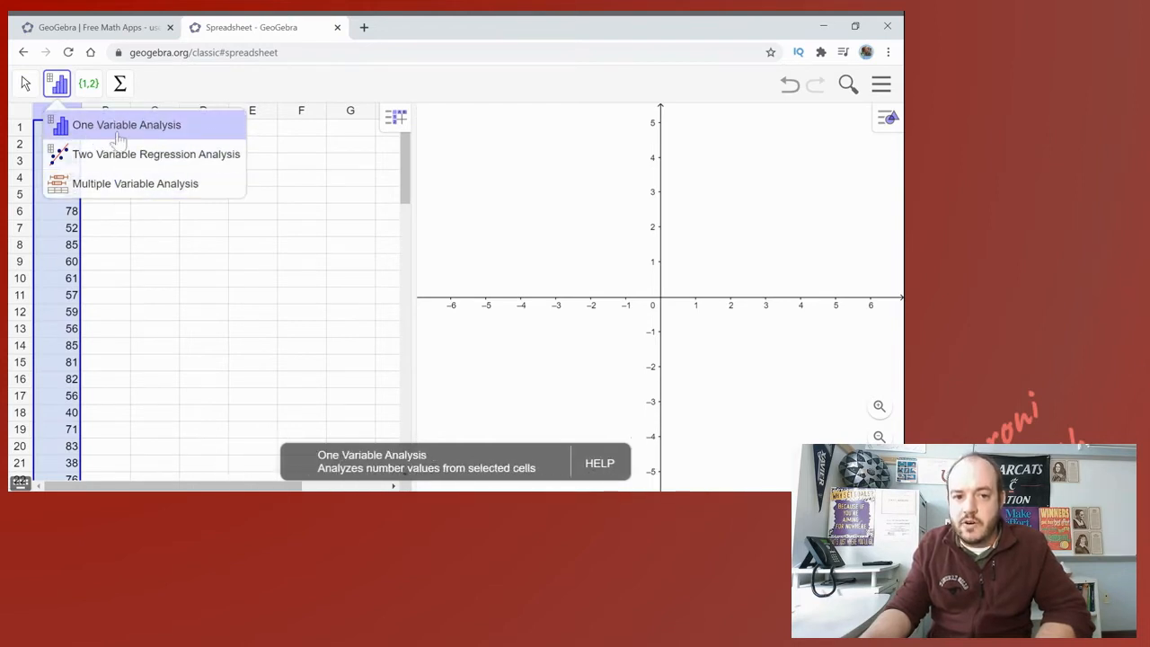
{"action": "mouse_move", "coordinate": [156, 155]}
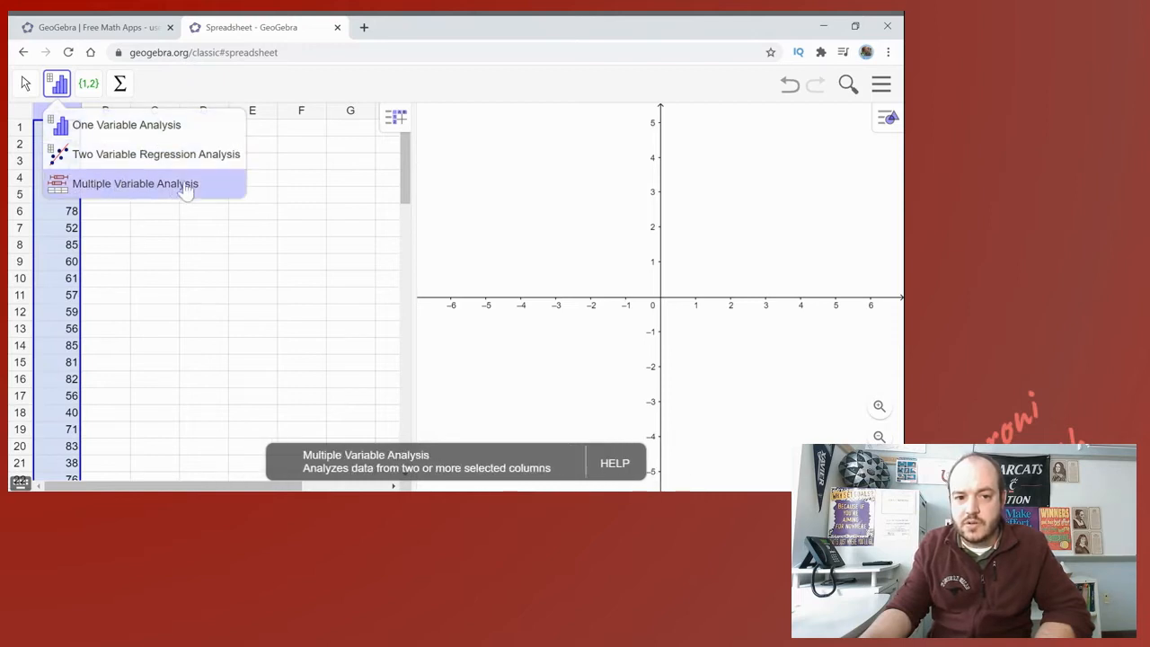
{"action": "mouse_move", "coordinate": [126, 126]}
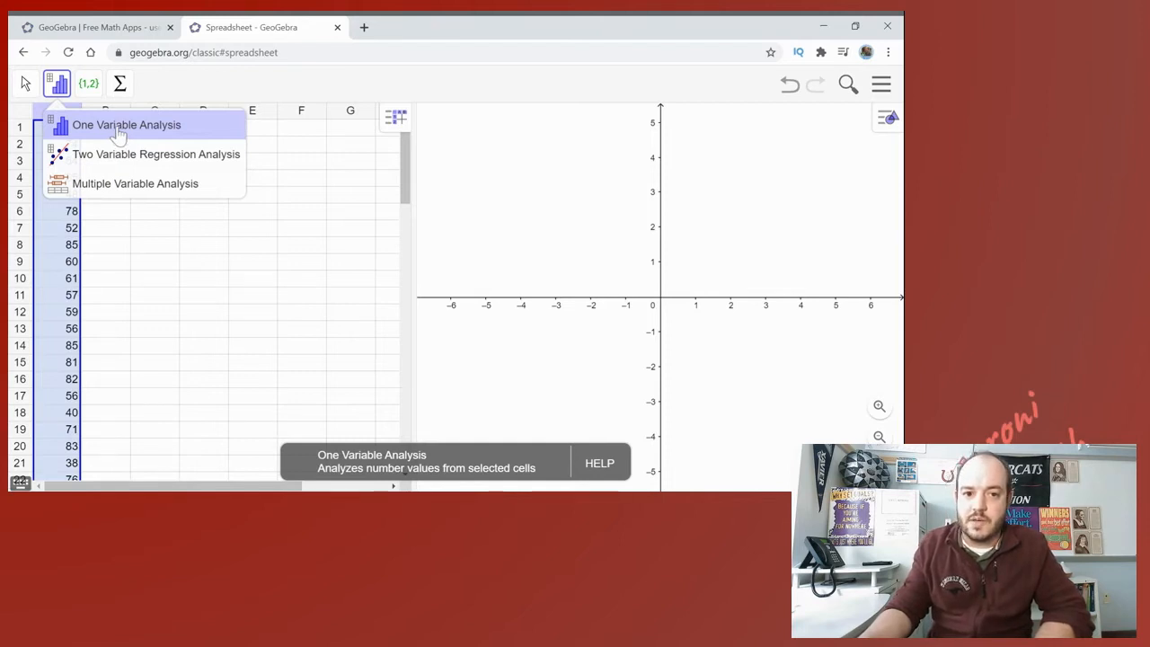
{"action": "mouse_move", "coordinate": [124, 133]}
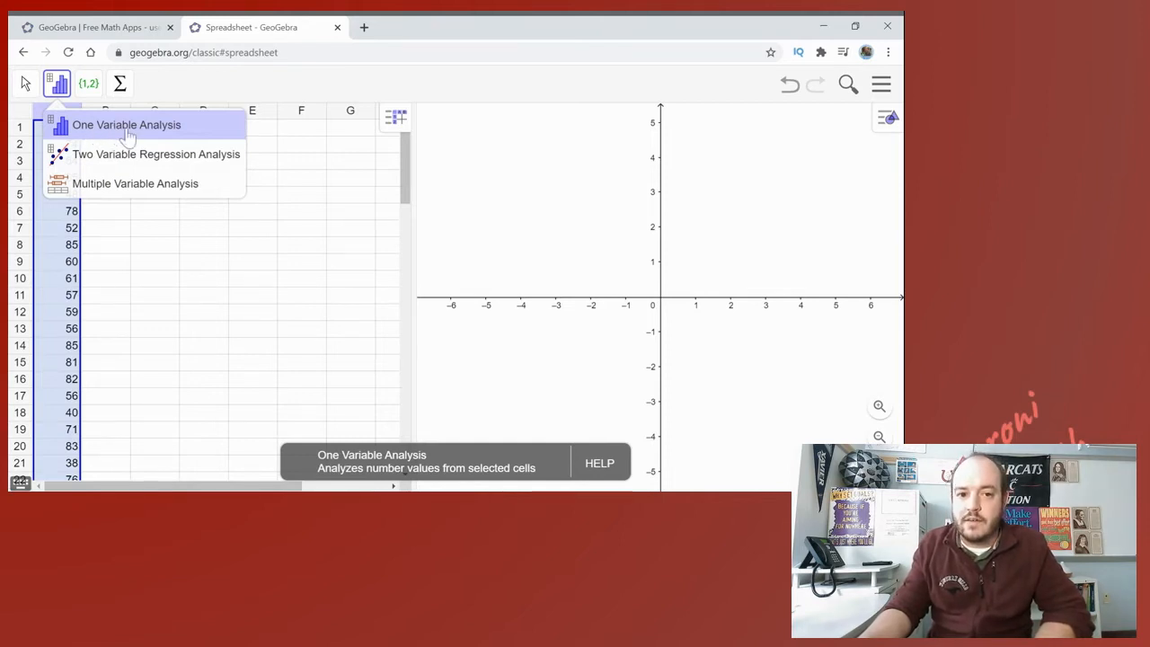
Step: Run One Variable Analysis on the ages and vary the class slider, settling on eleven classes
{"action": "left_click", "coordinate": [126, 124]}
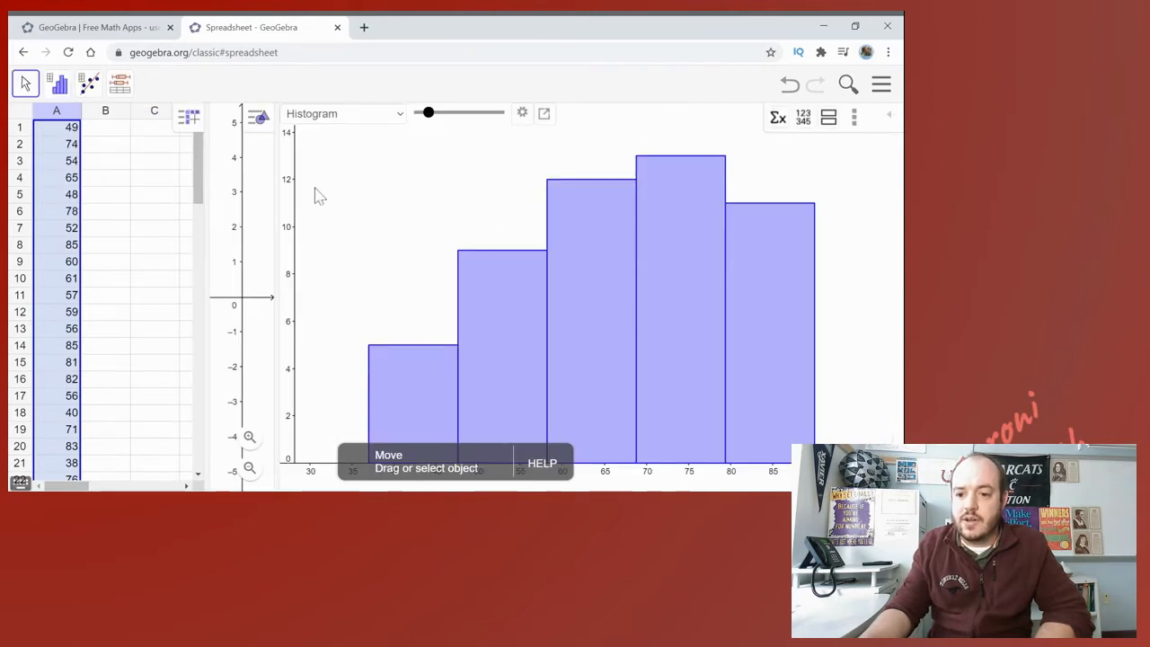
{"action": "mouse_move", "coordinate": [459, 460]}
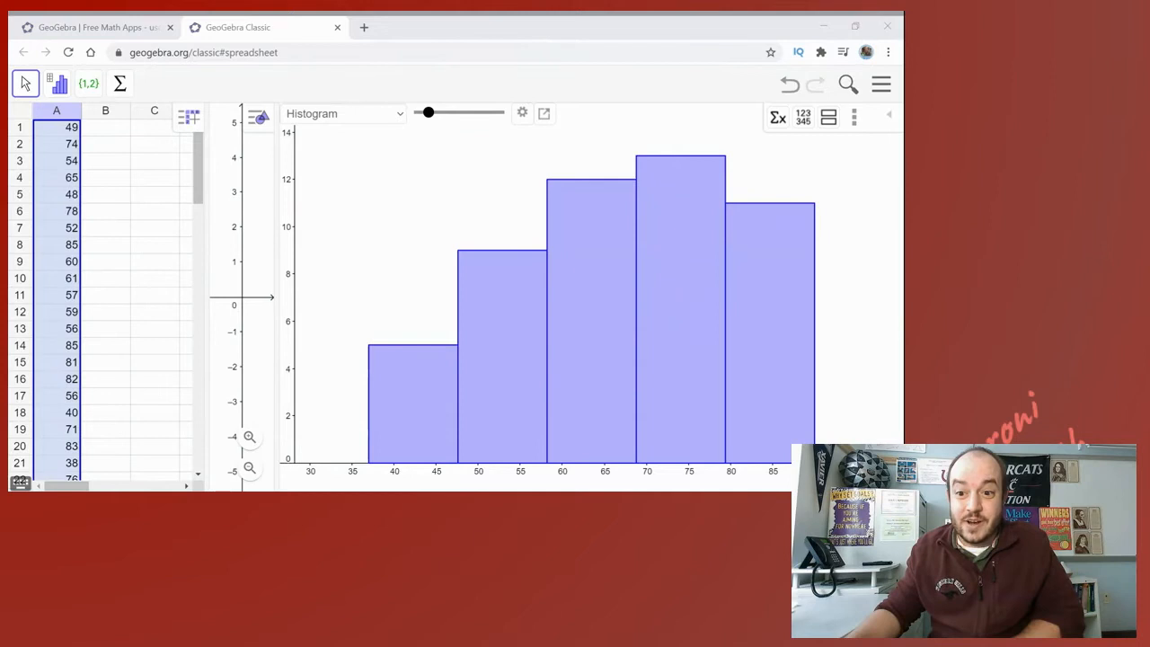
{"action": "mouse_move", "coordinate": [699, 302]}
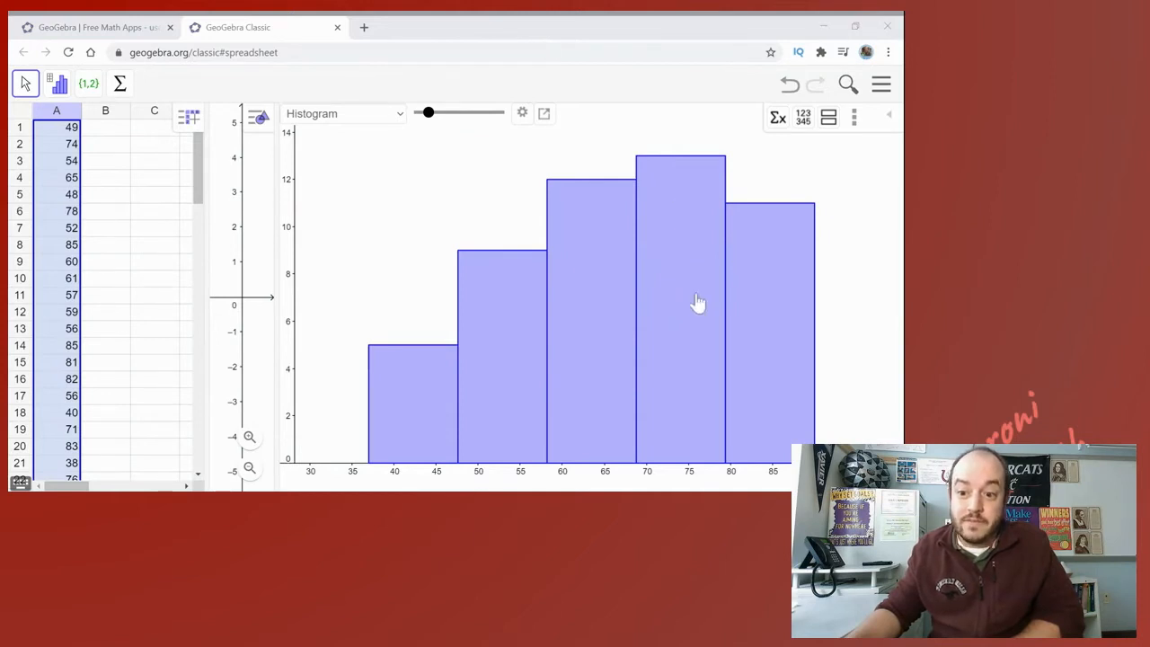
{"action": "mouse_move", "coordinate": [766, 474]}
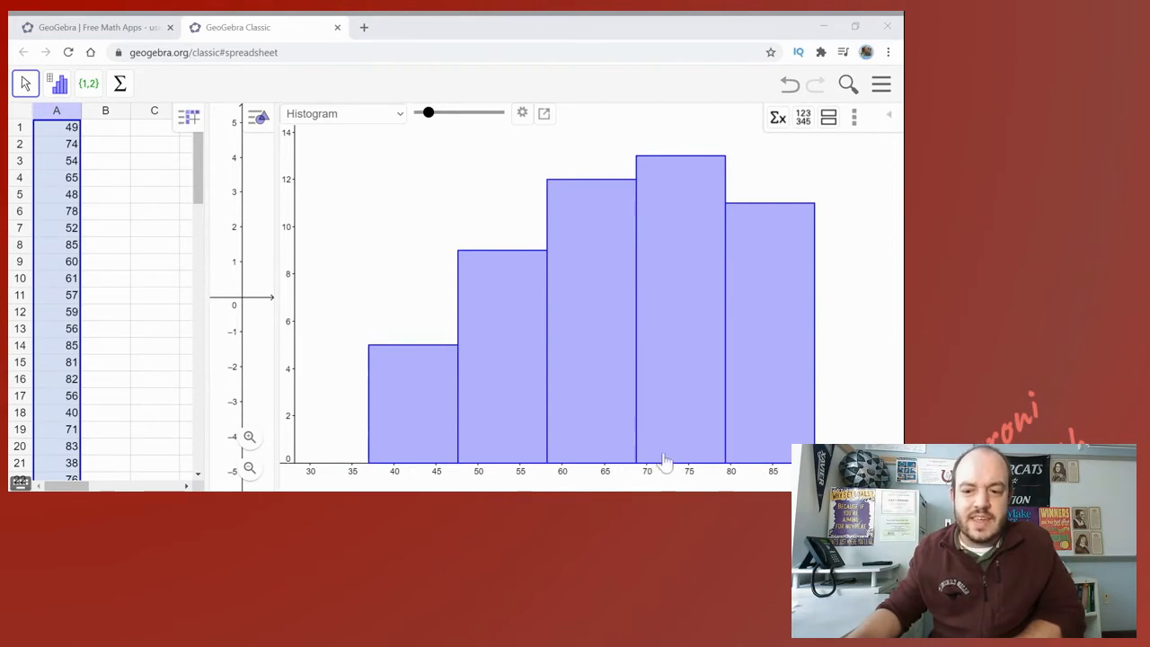
{"action": "mouse_move", "coordinate": [645, 280]}
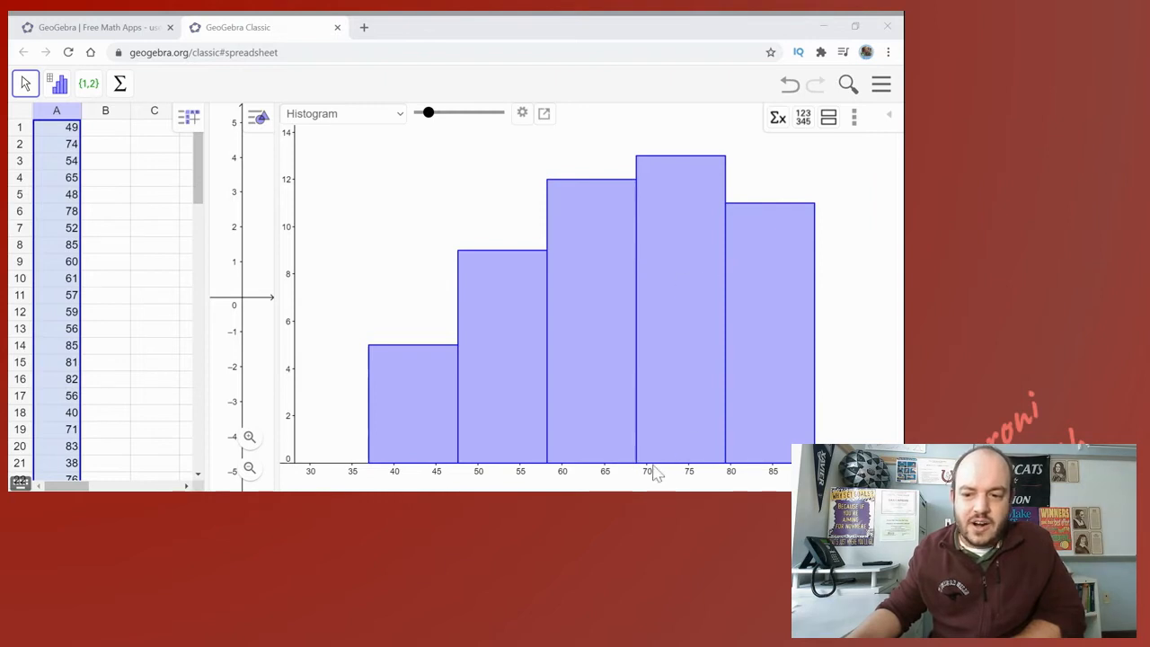
{"action": "mouse_move", "coordinate": [553, 244]}
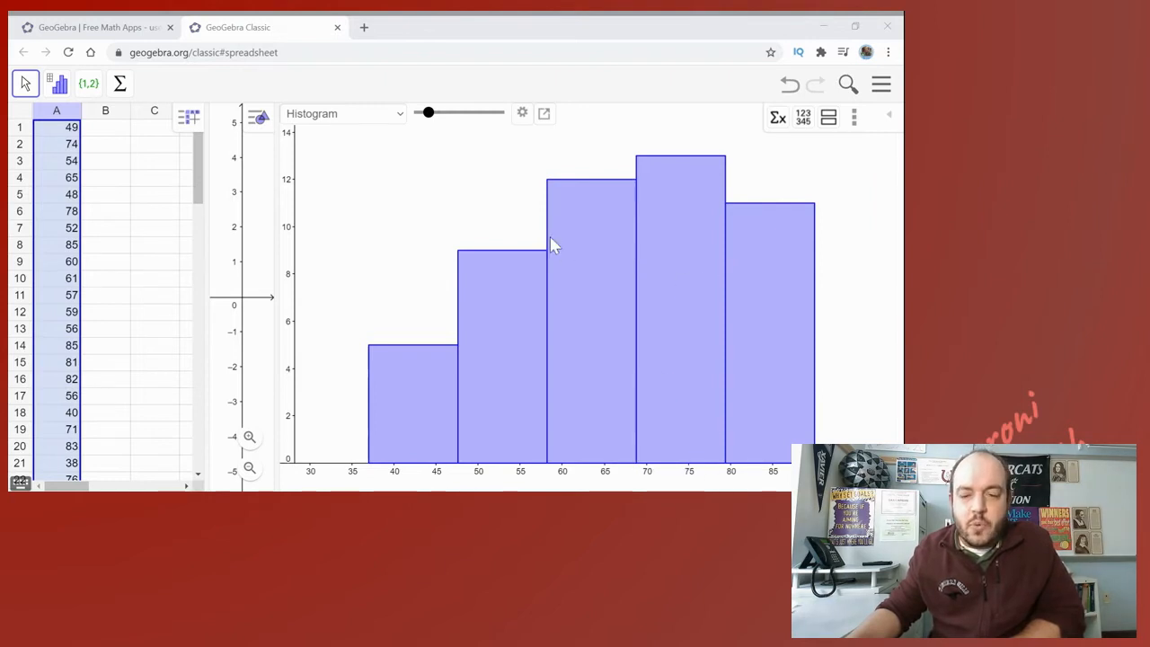
{"action": "left_click_drag", "start_coordinate": [427, 112], "coordinate": [452, 111]}
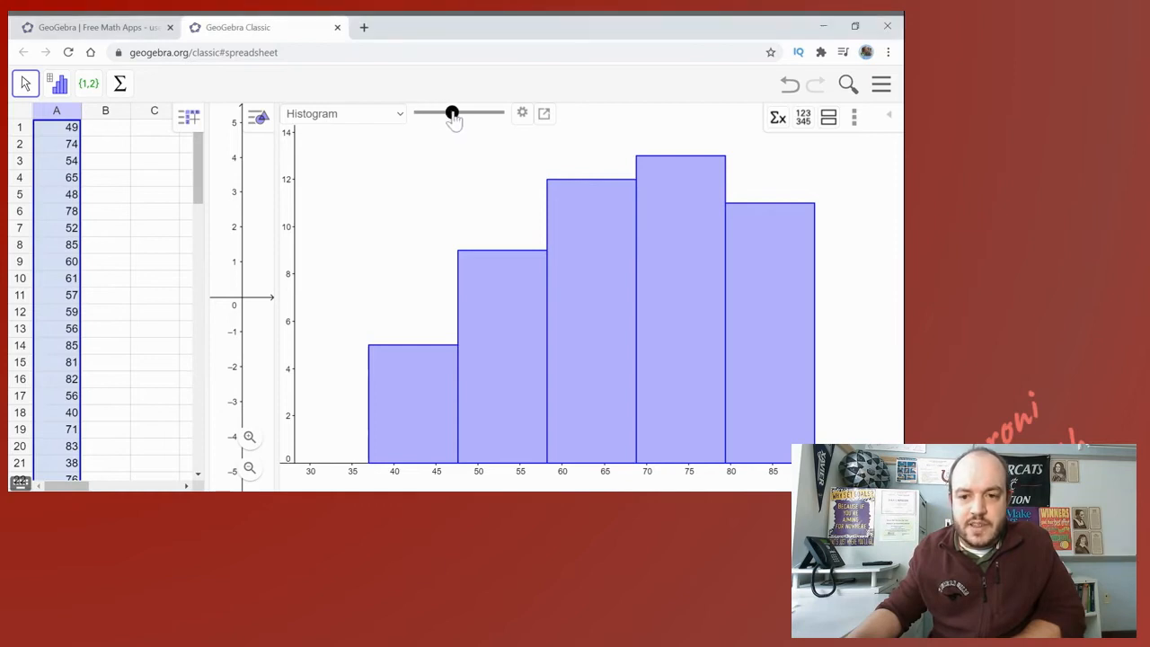
{"action": "left_click_drag", "start_coordinate": [453, 111], "coordinate": [449, 111]}
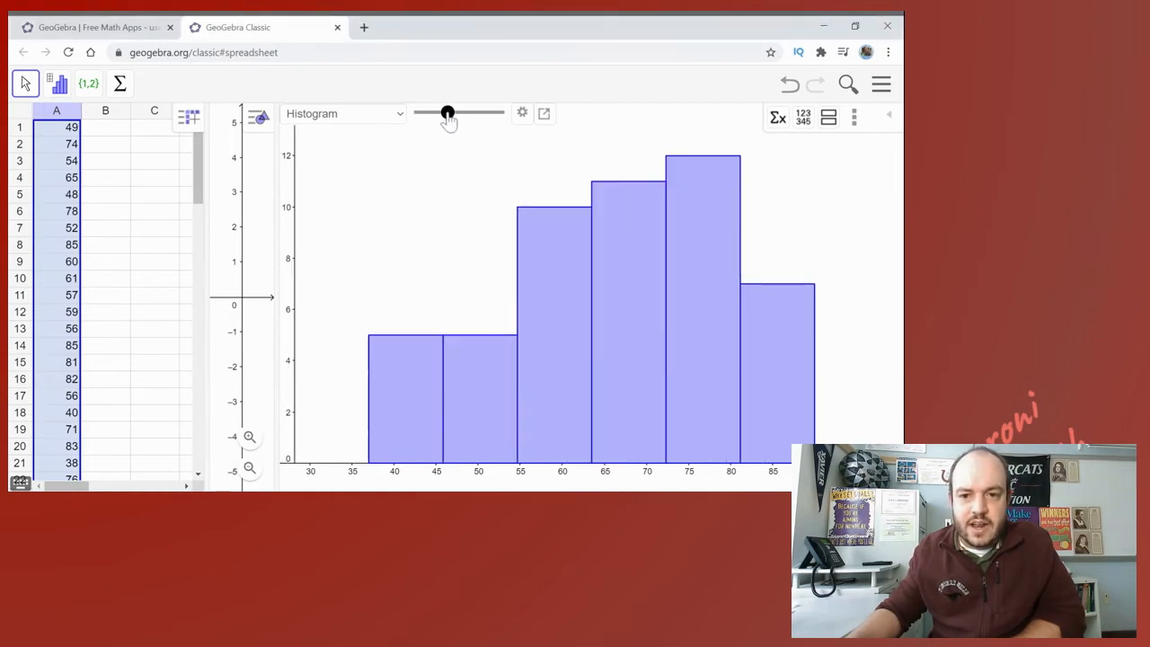
{"action": "left_click_drag", "start_coordinate": [447, 113], "coordinate": [498, 113]}
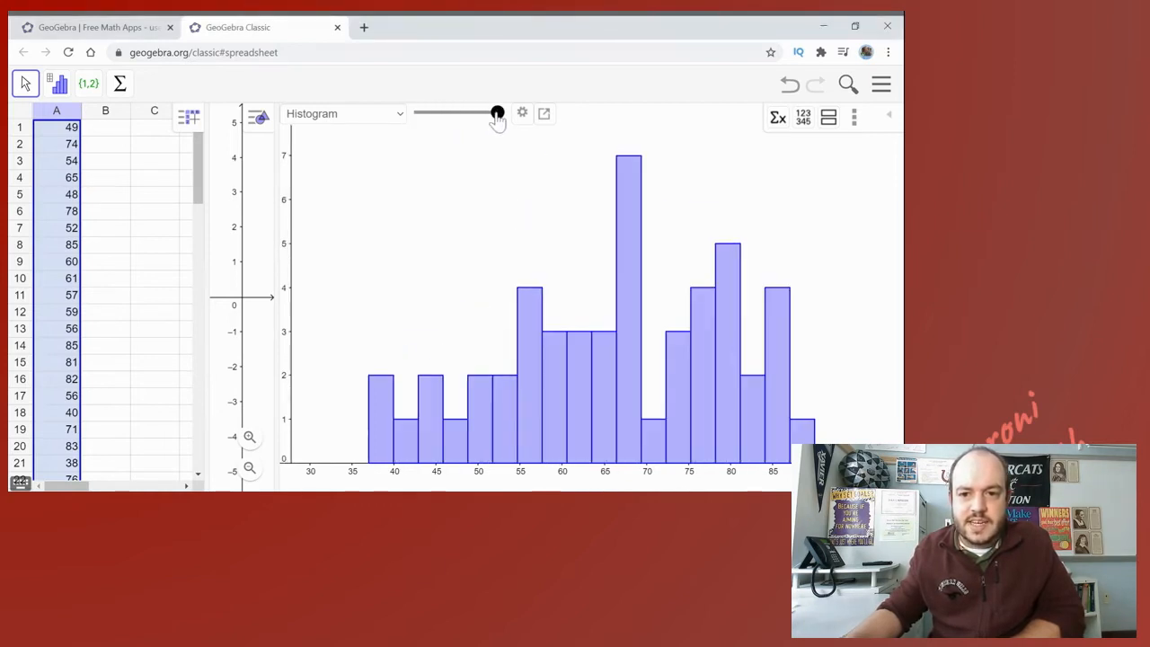
{"action": "left_click_drag", "start_coordinate": [496, 114], "coordinate": [424, 113]}
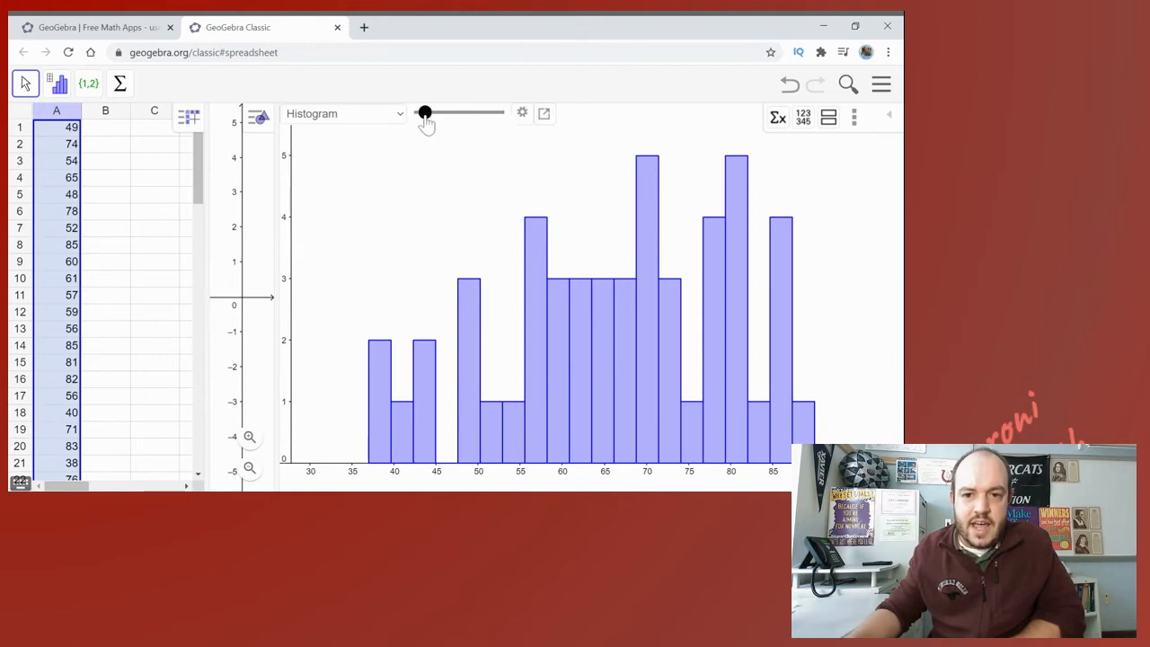
{"action": "left_click_drag", "start_coordinate": [423, 112], "coordinate": [458, 112]}
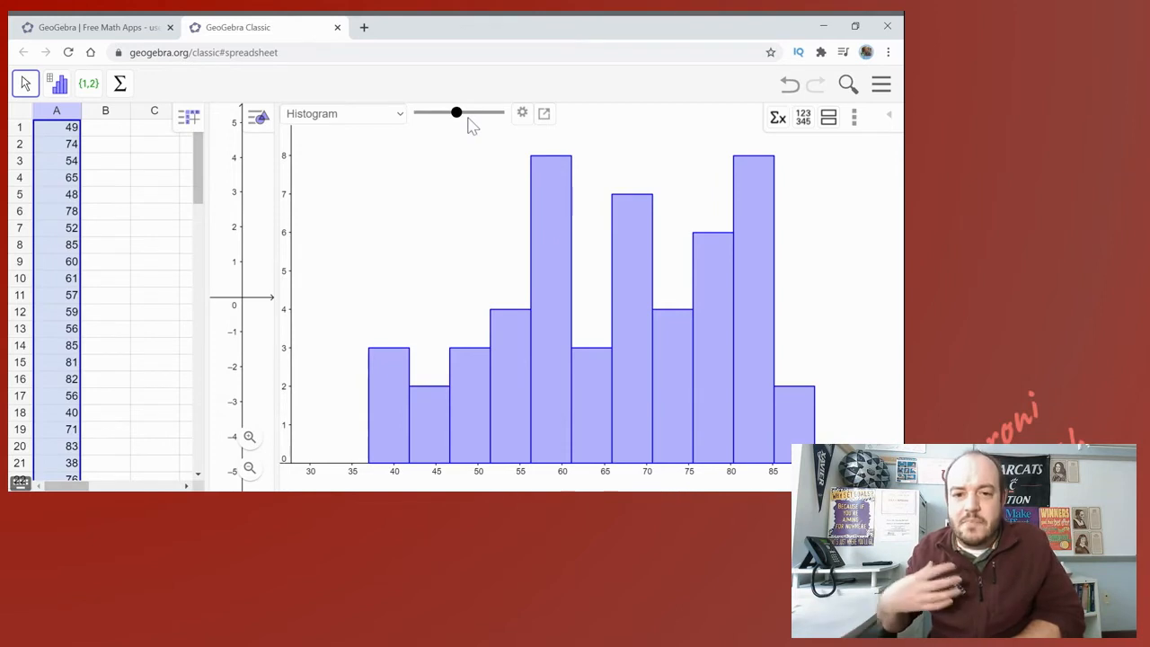
{"action": "mouse_move", "coordinate": [530, 154]}
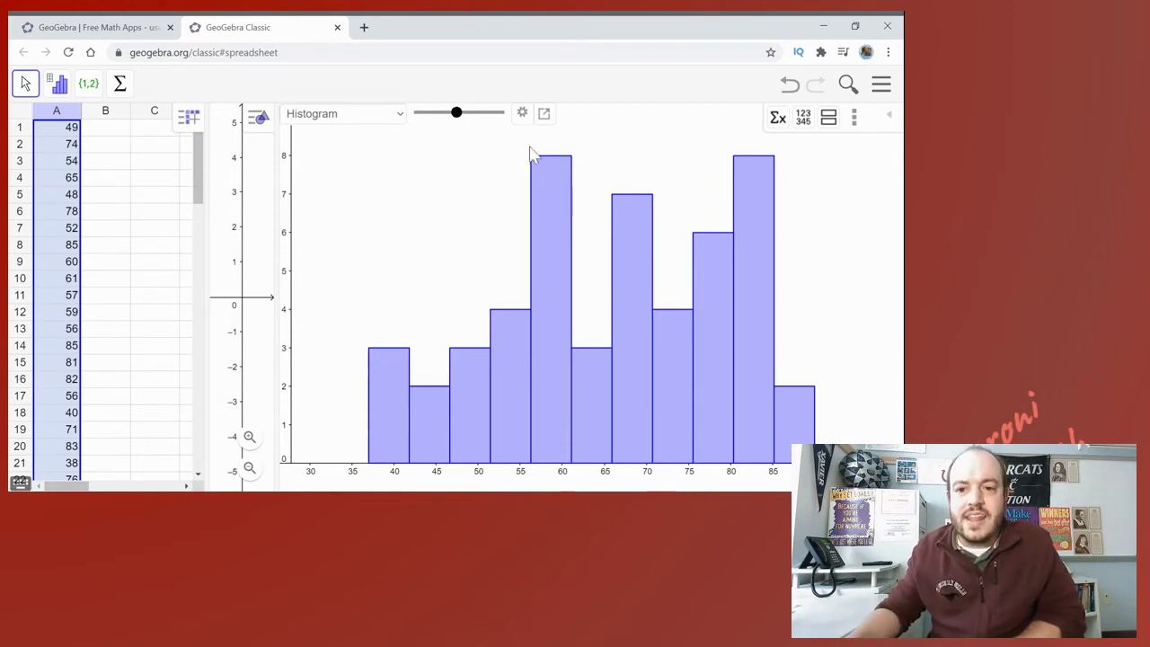
{"action": "mouse_move", "coordinate": [521, 113]}
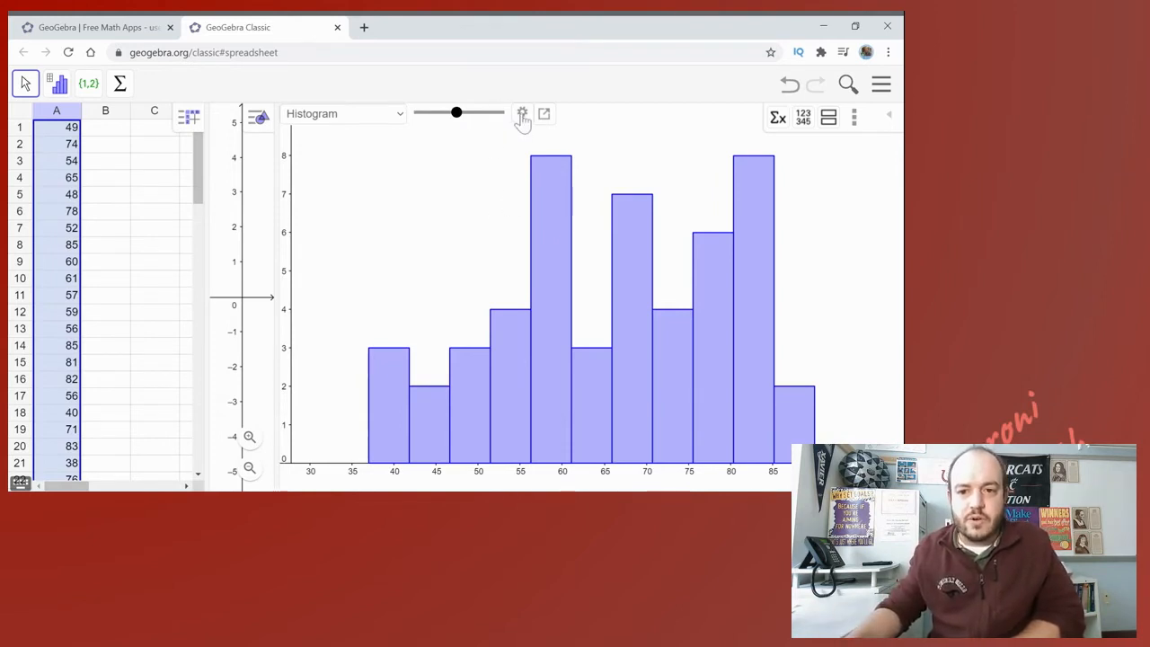
Step: Set the histogram classes manually with width 10 and start 30
{"action": "left_click", "coordinate": [521, 113]}
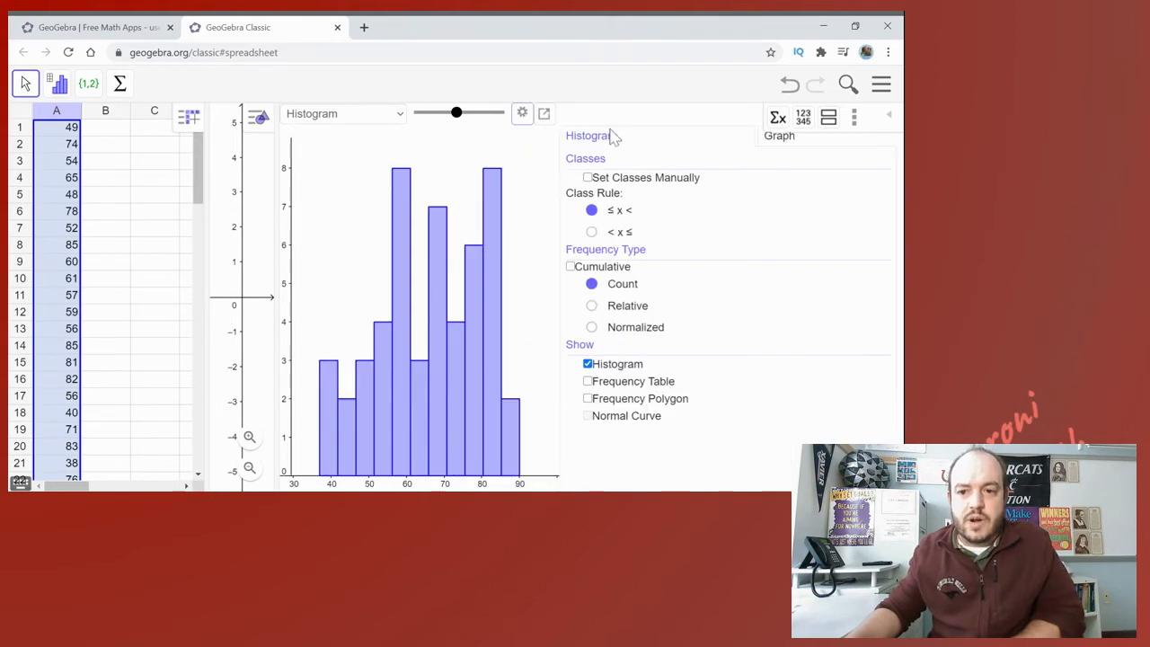
{"action": "mouse_move", "coordinate": [593, 183]}
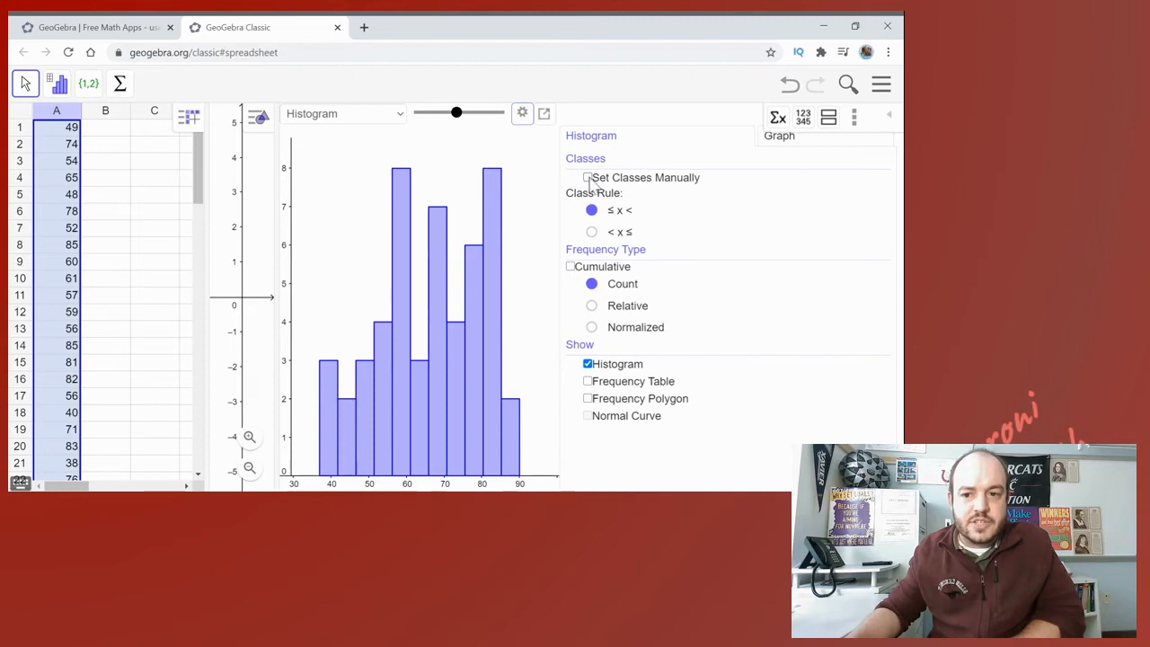
{"action": "left_click", "coordinate": [588, 177]}
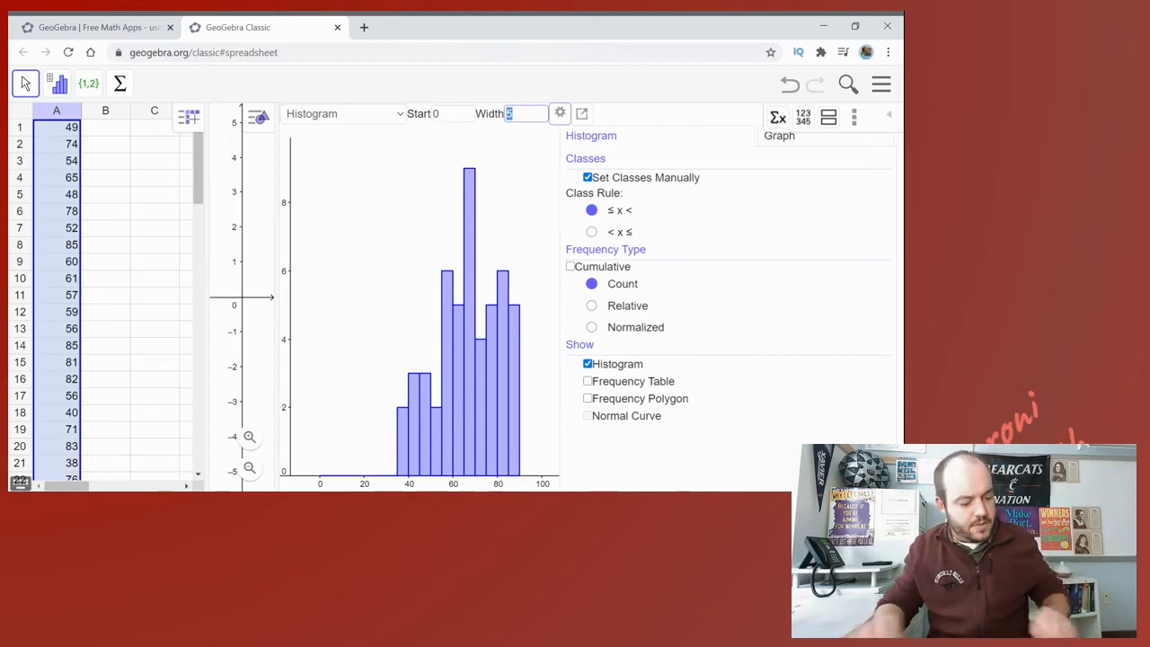
{"action": "type", "text": "10"}
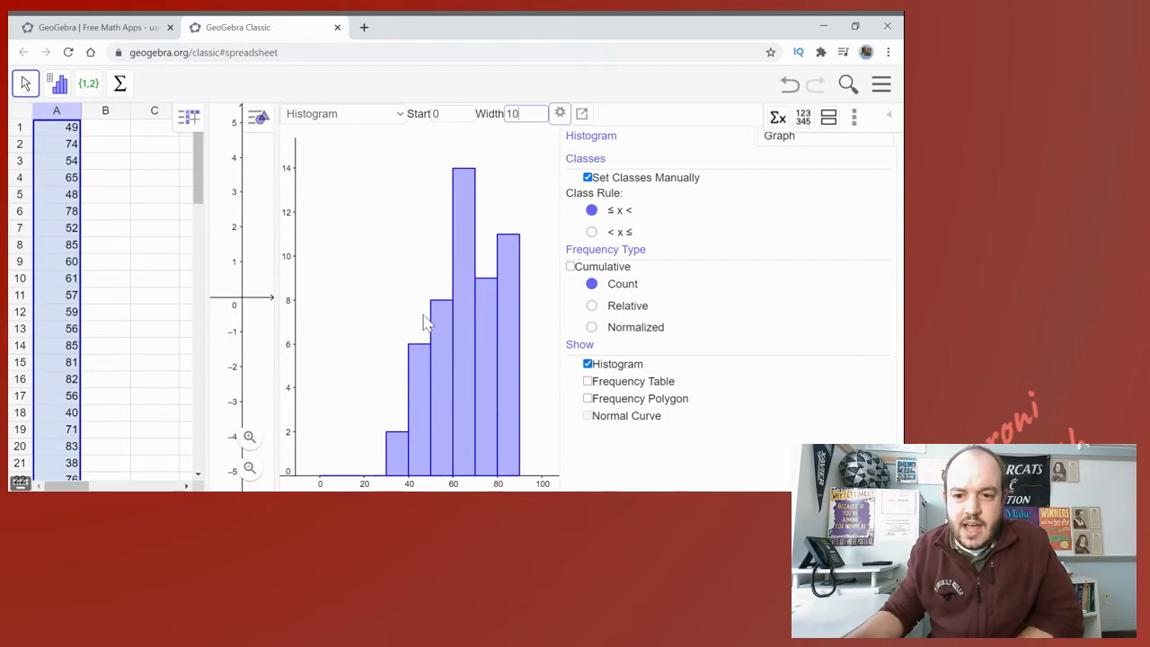
{"action": "mouse_move", "coordinate": [422, 436]}
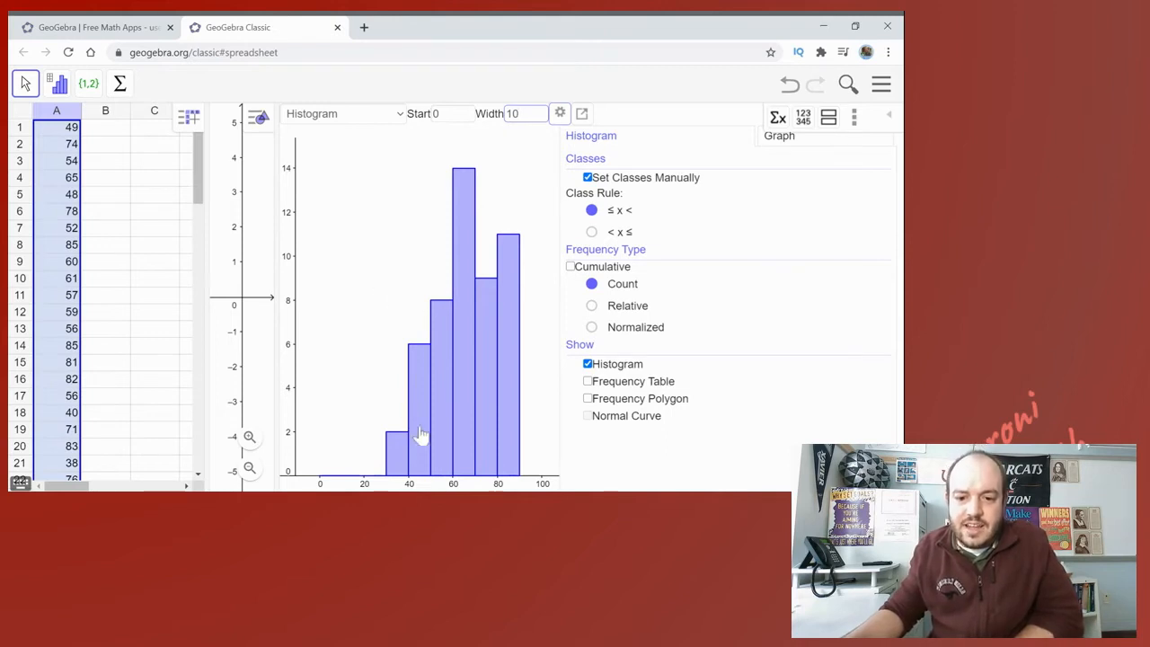
{"action": "mouse_move", "coordinate": [399, 276]}
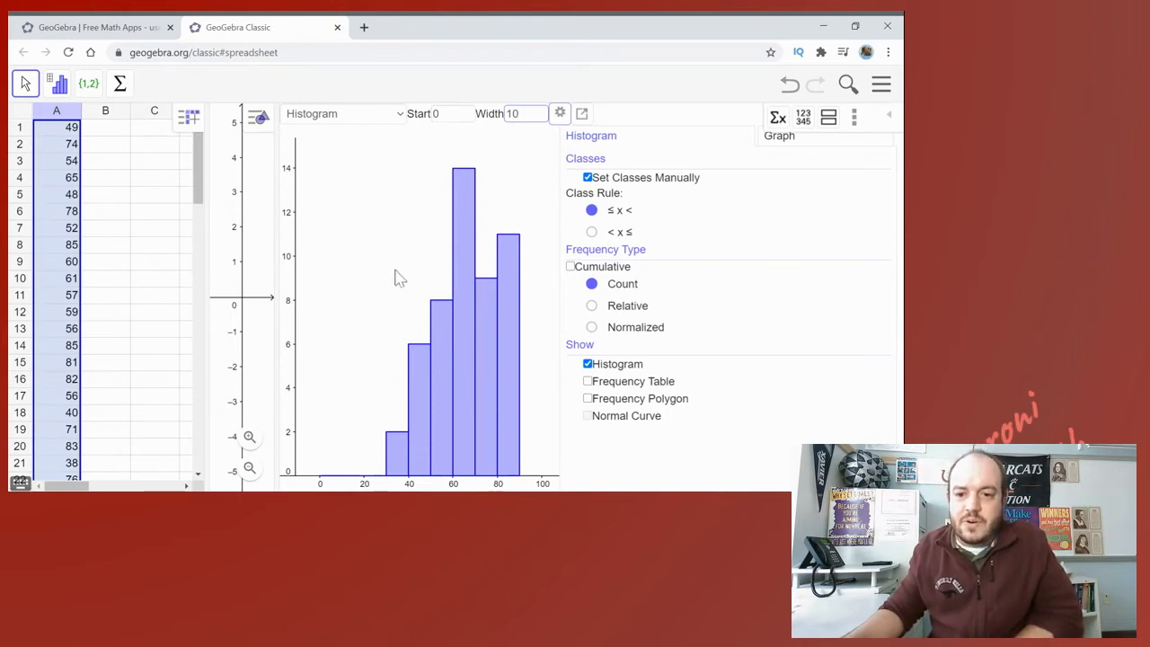
{"action": "mouse_move", "coordinate": [467, 90]}
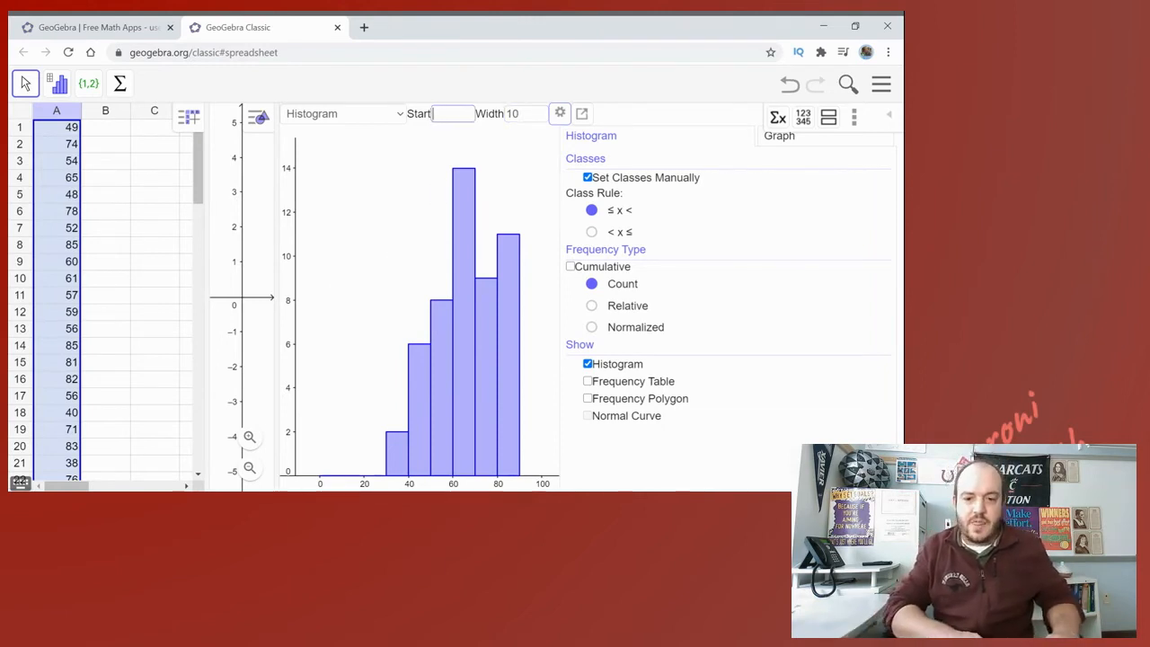
{"action": "type", "text": "30"}
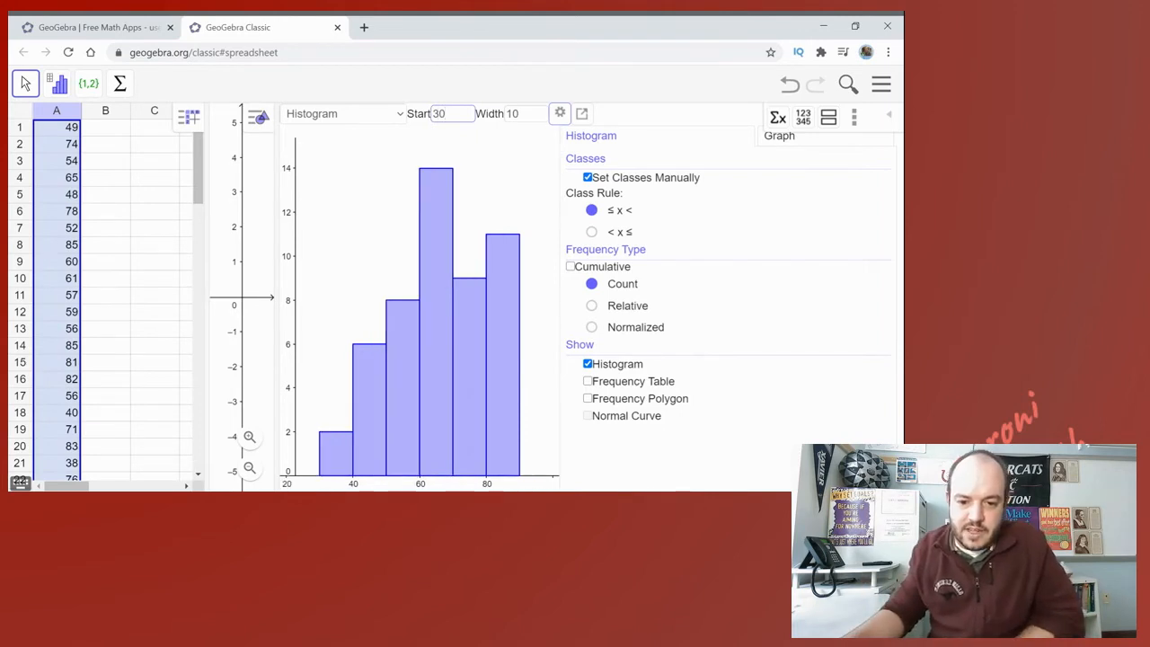
{"action": "mouse_move", "coordinate": [449, 348]}
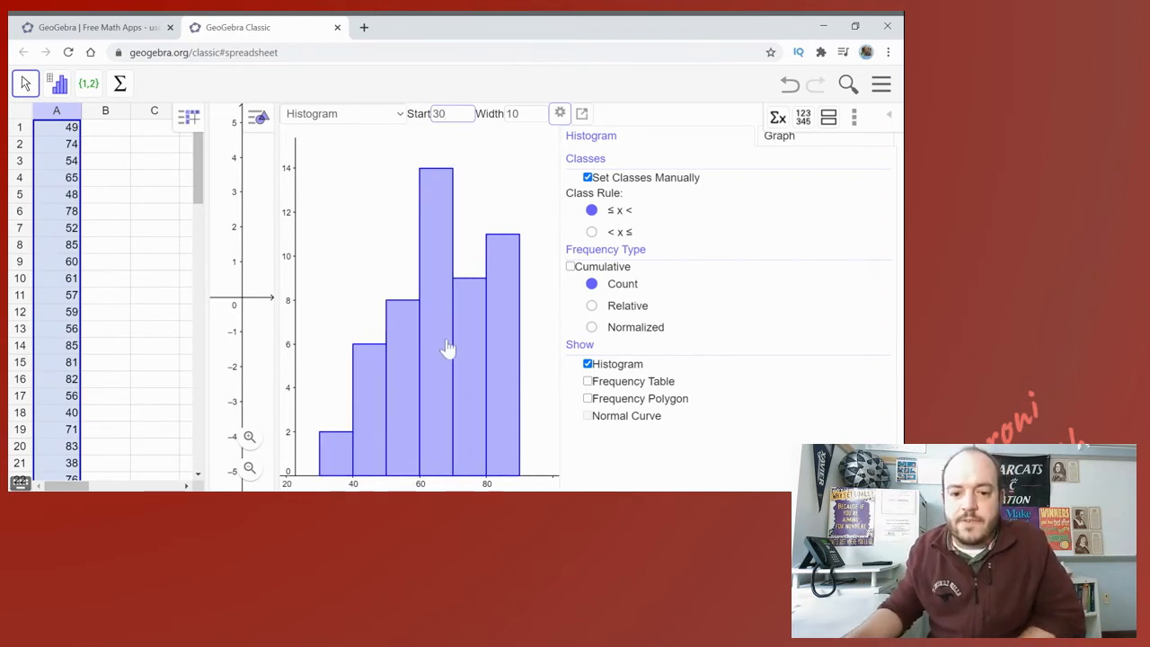
{"action": "mouse_move", "coordinate": [323, 456]}
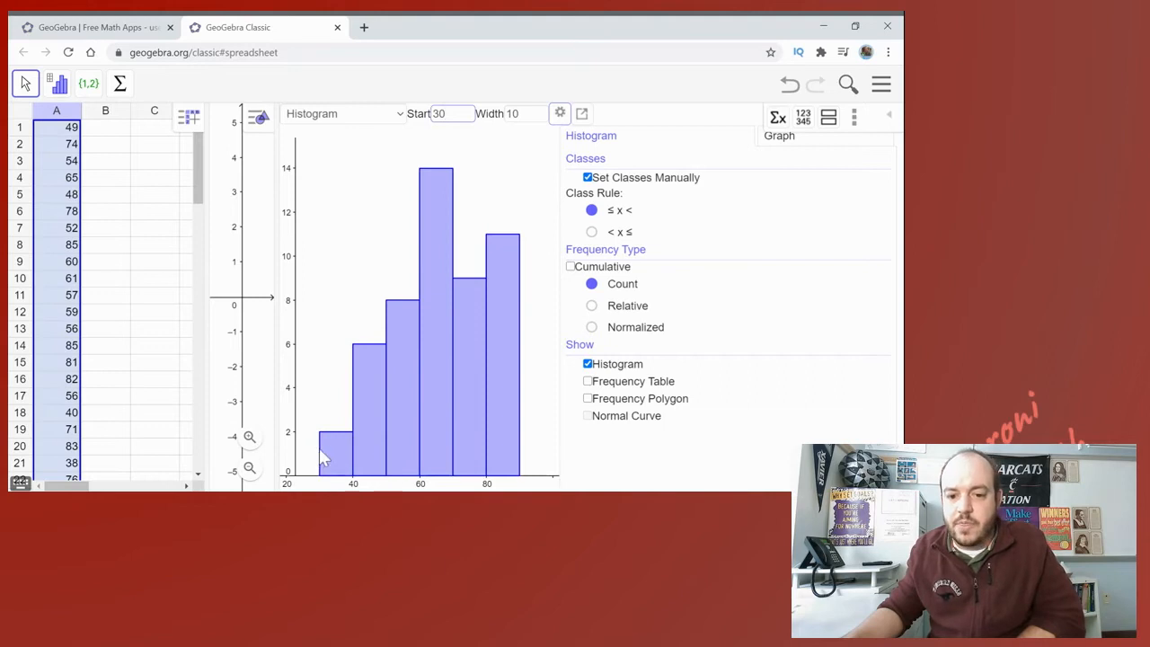
{"action": "mouse_move", "coordinate": [381, 445]}
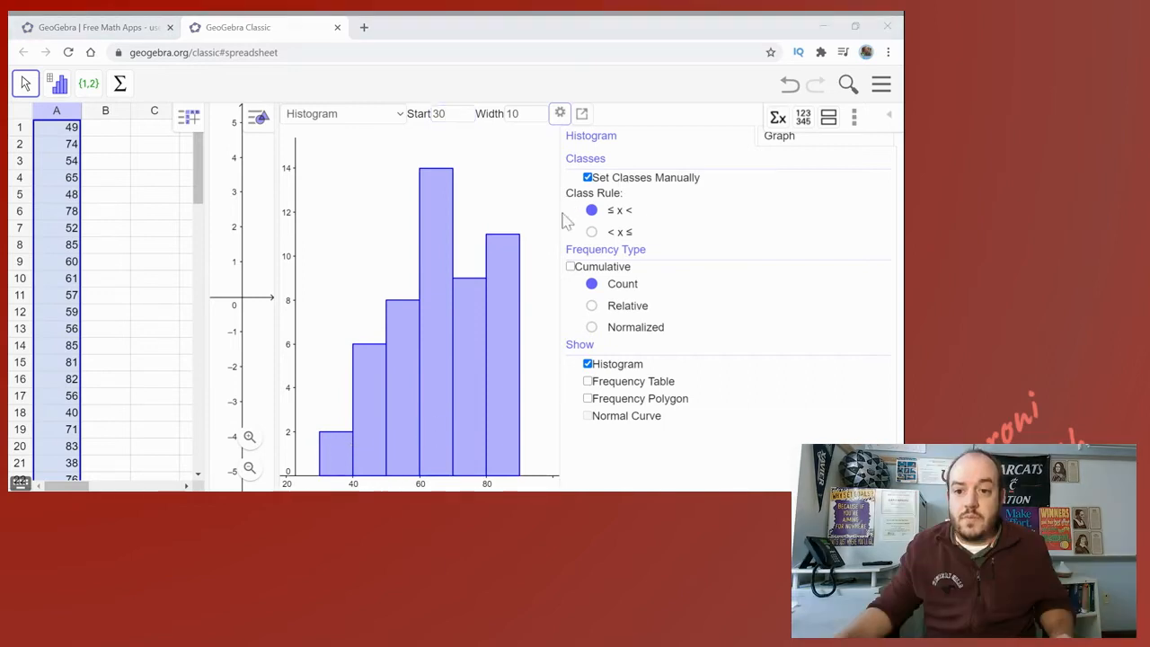
{"action": "mouse_move", "coordinate": [618, 218]}
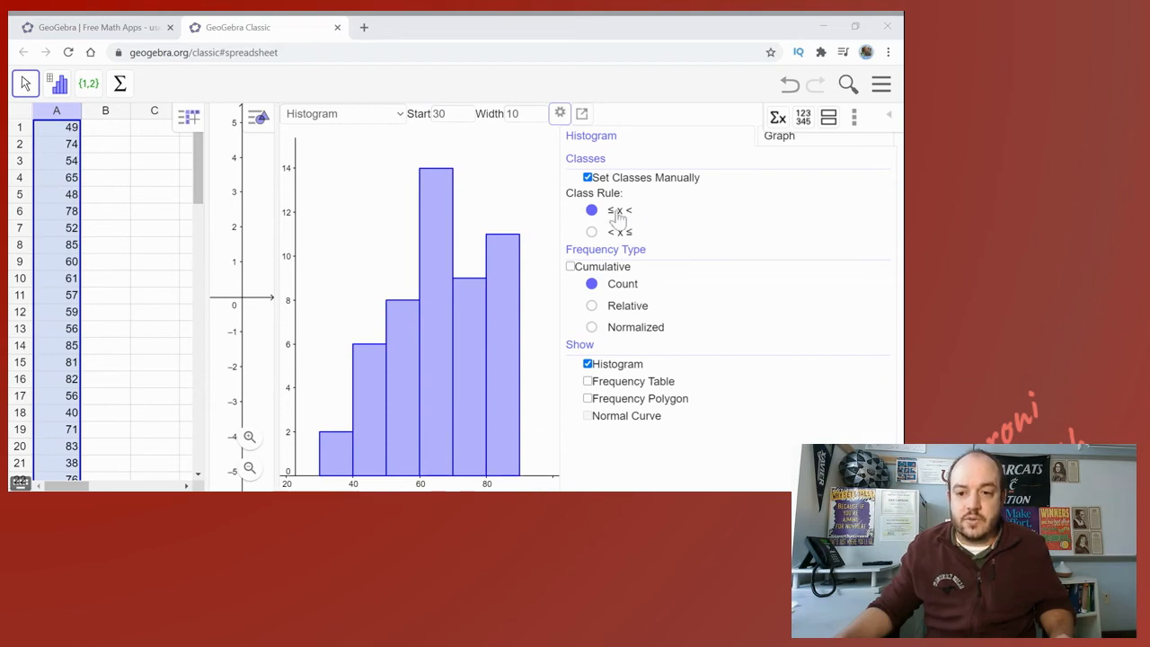
{"action": "mouse_move", "coordinate": [618, 224]}
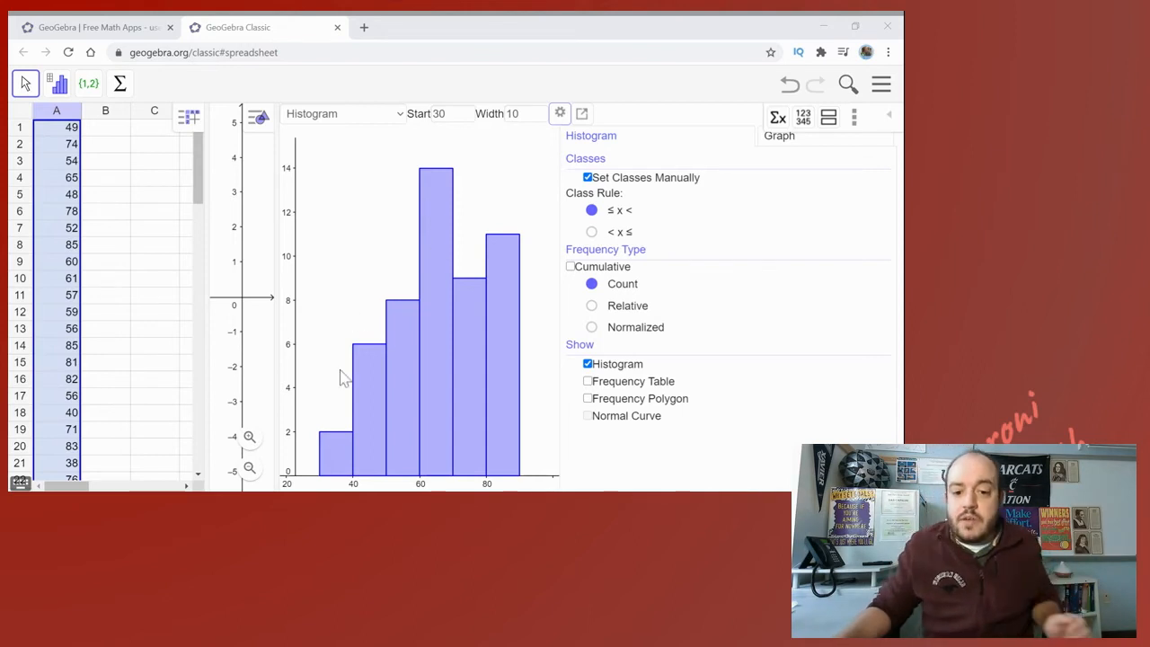
{"action": "mouse_move", "coordinate": [332, 463]}
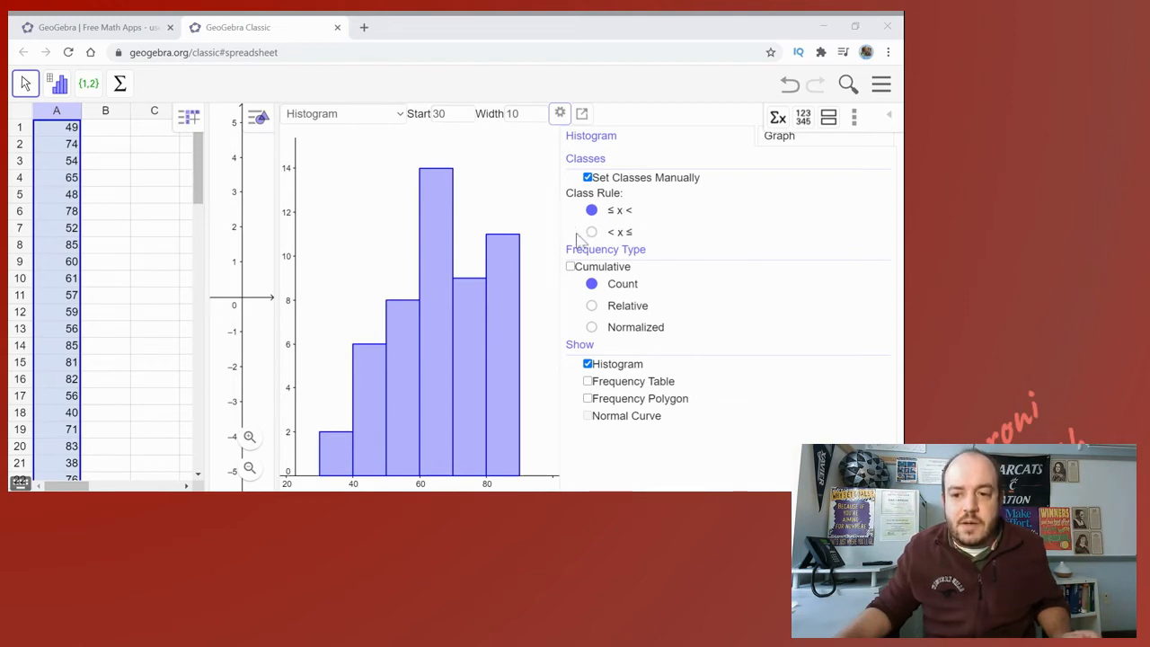
{"action": "mouse_move", "coordinate": [622, 222]}
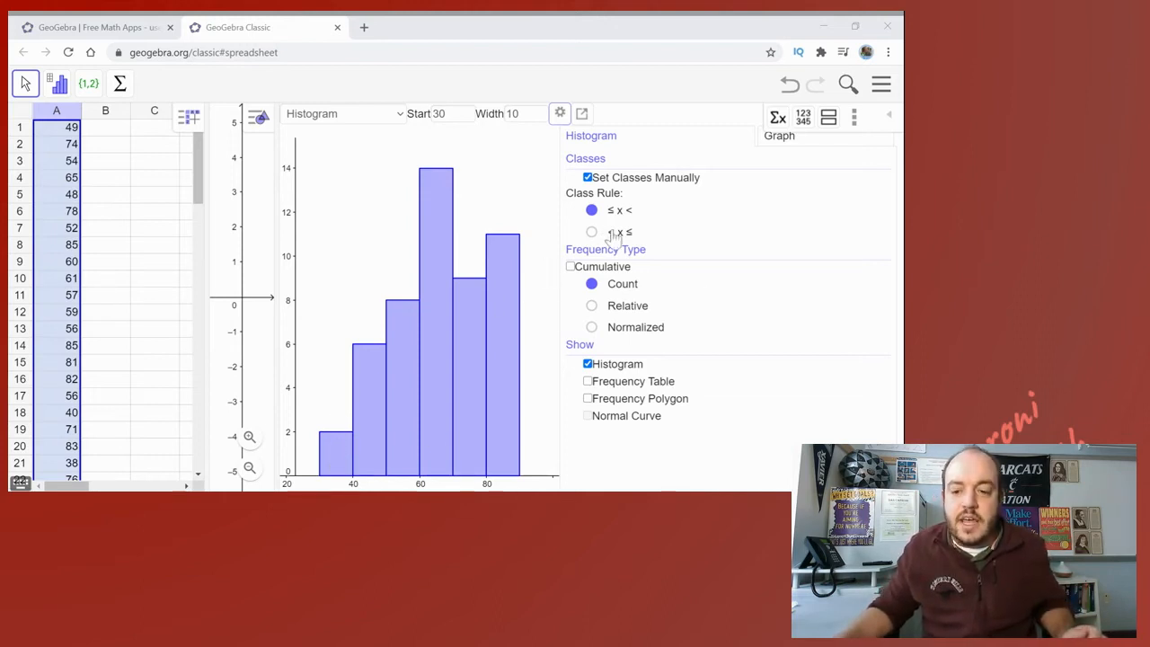
{"action": "left_click", "coordinate": [591, 232]}
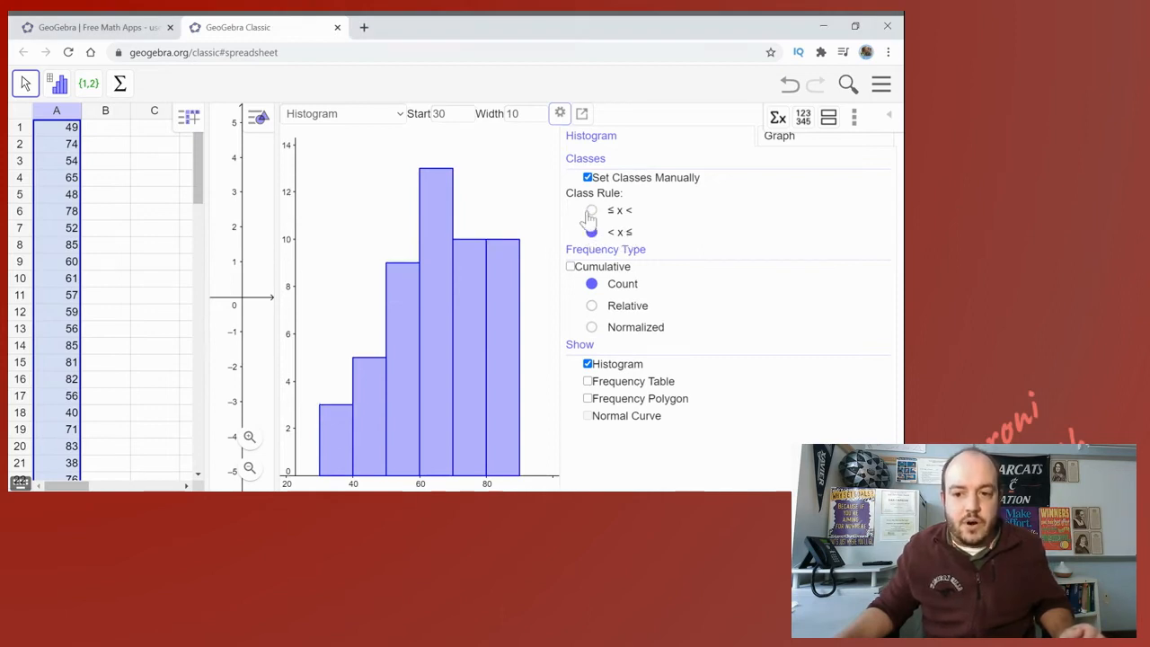
{"action": "left_click", "coordinate": [591, 209]}
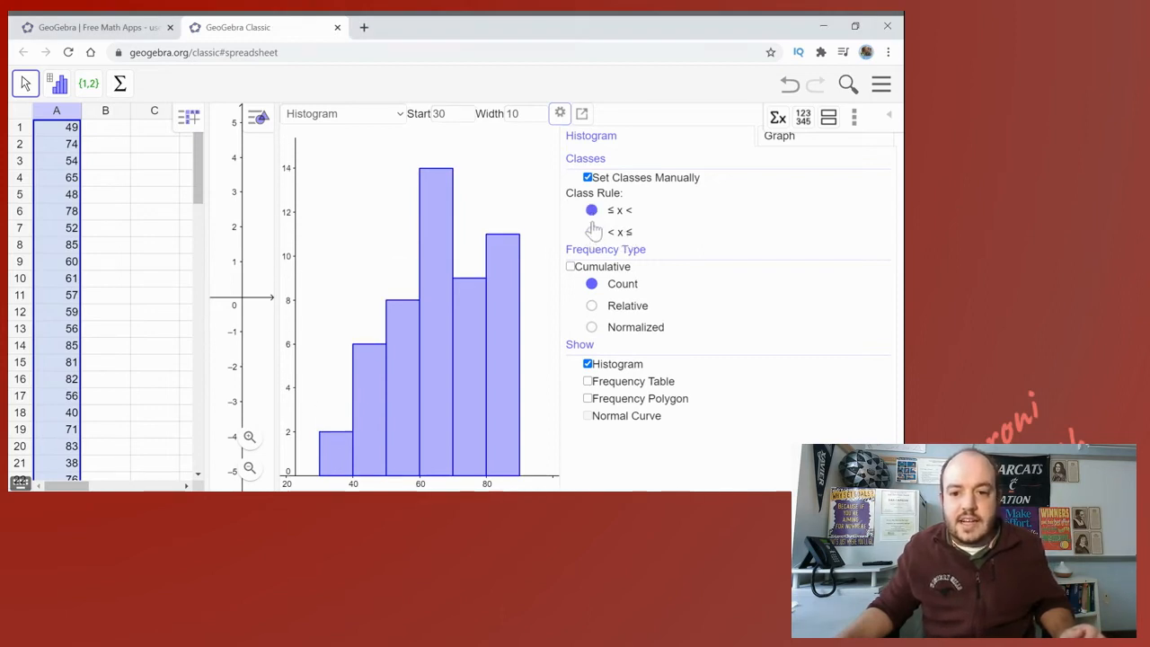
{"action": "mouse_move", "coordinate": [449, 248]}
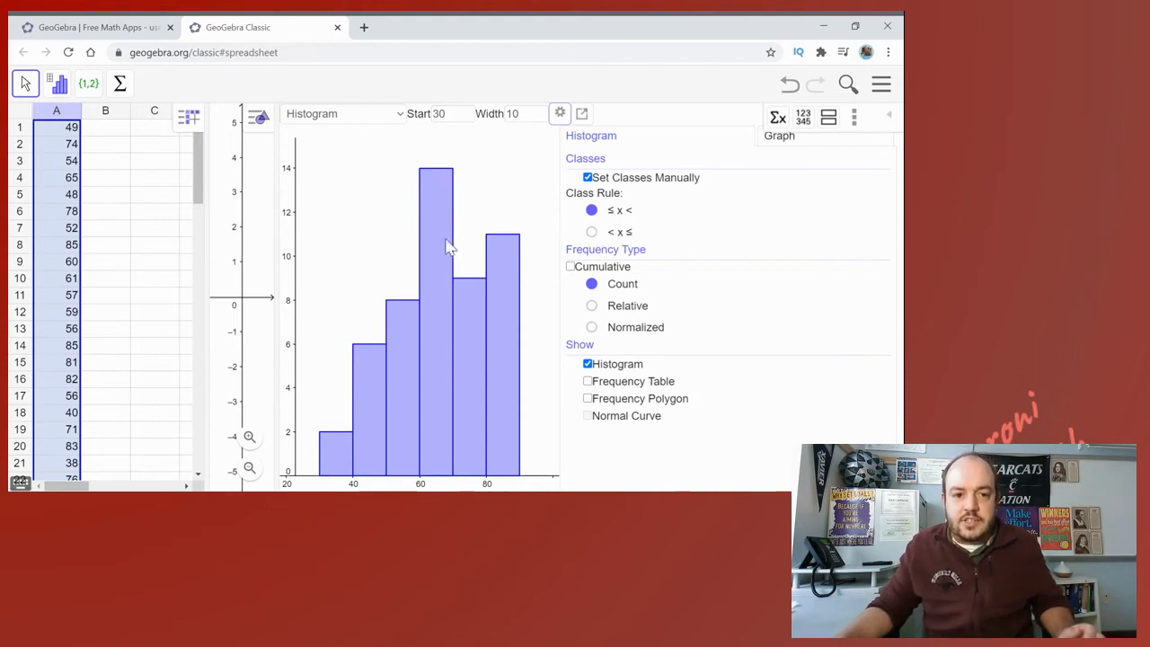
{"action": "mouse_move", "coordinate": [76, 273]}
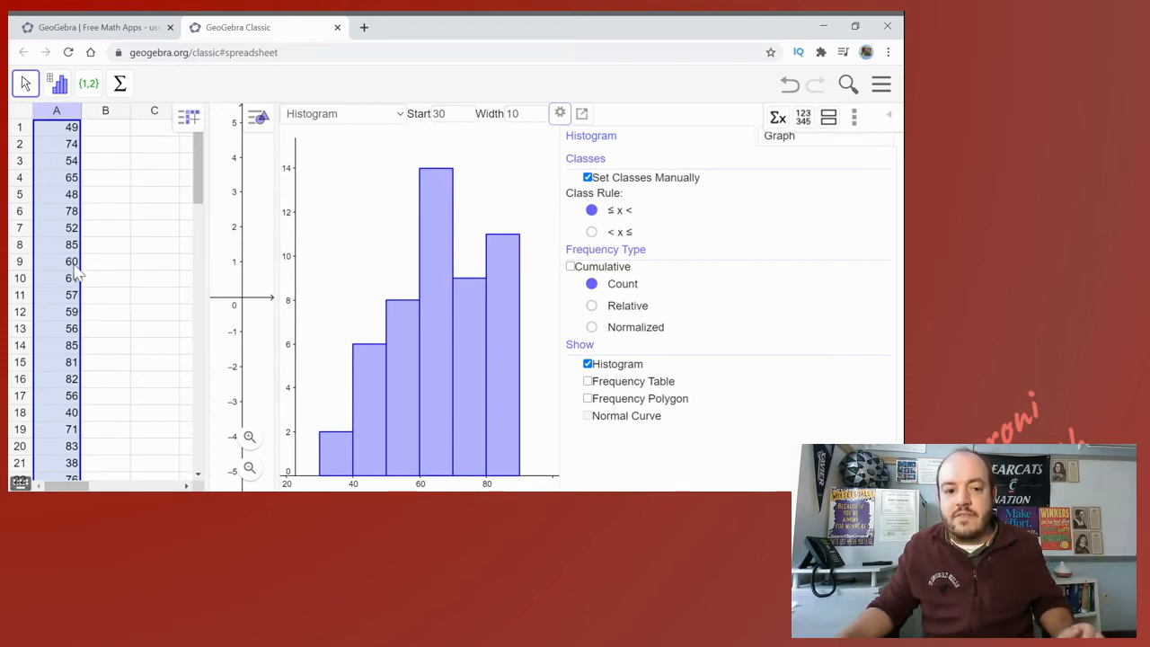
{"action": "mouse_move", "coordinate": [111, 402]}
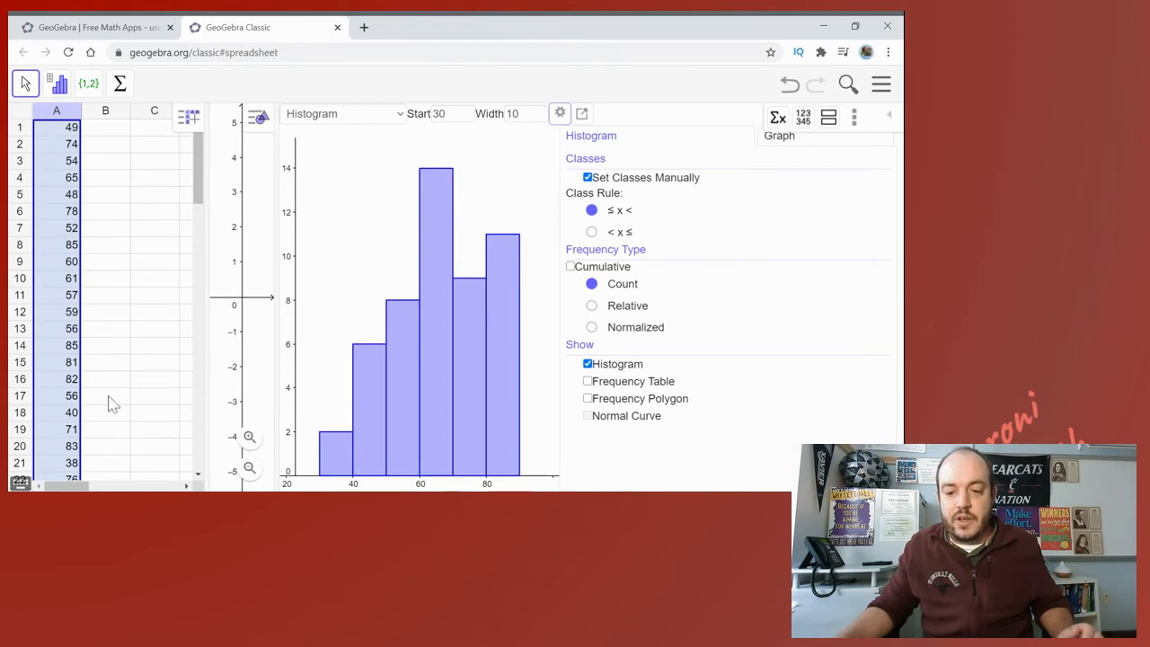
{"action": "mouse_move", "coordinate": [280, 345]}
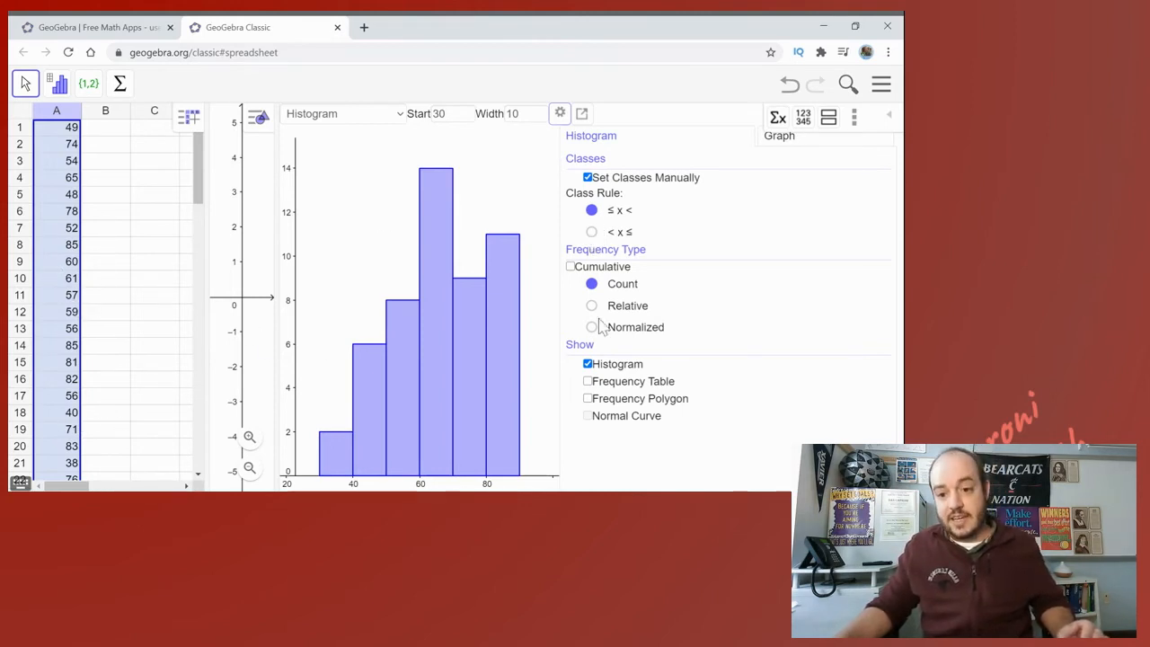
{"action": "mouse_move", "coordinate": [376, 267]}
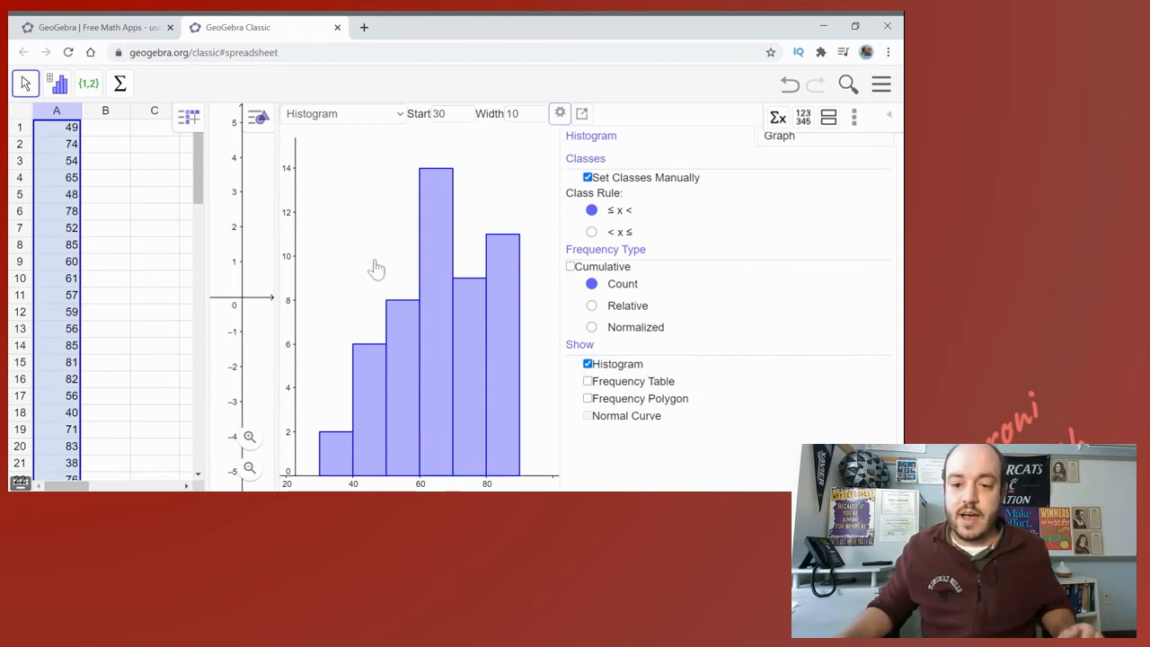
{"action": "mouse_move", "coordinate": [345, 440]}
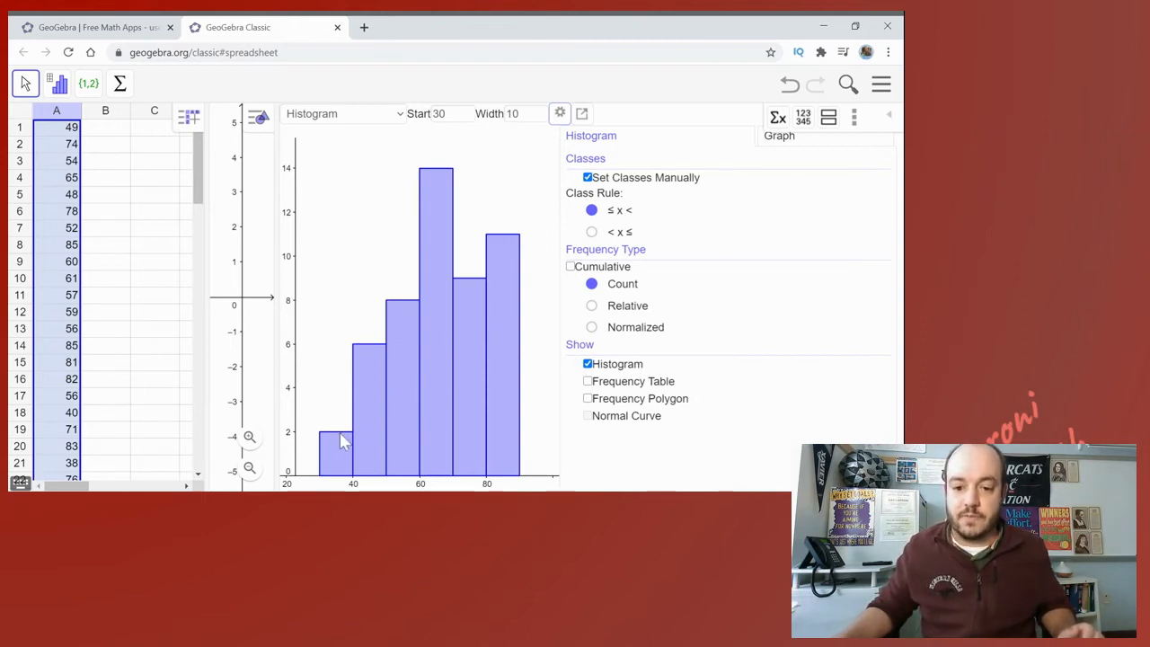
{"action": "mouse_move", "coordinate": [374, 424]}
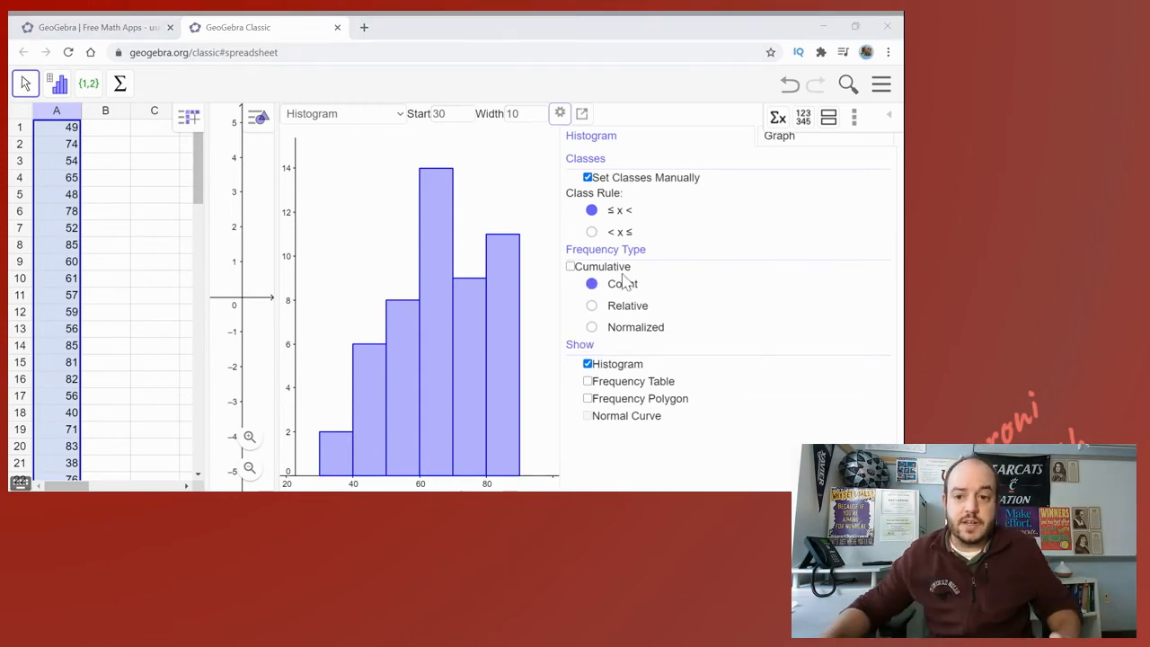
{"action": "mouse_move", "coordinate": [356, 436]}
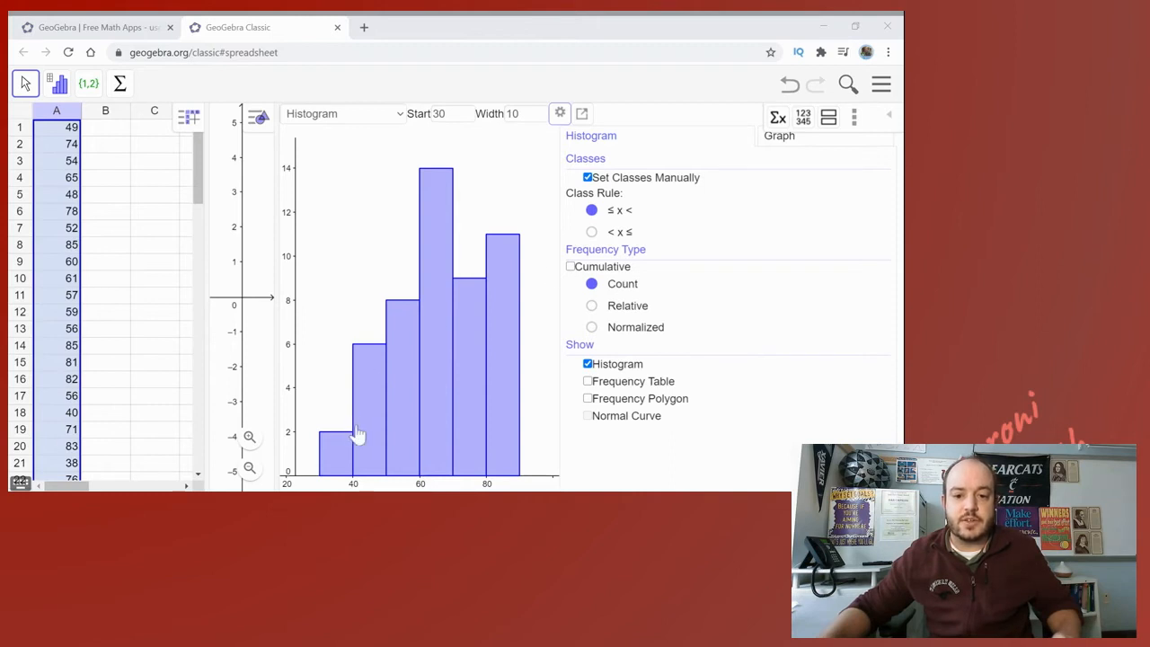
{"action": "mouse_move", "coordinate": [398, 445]}
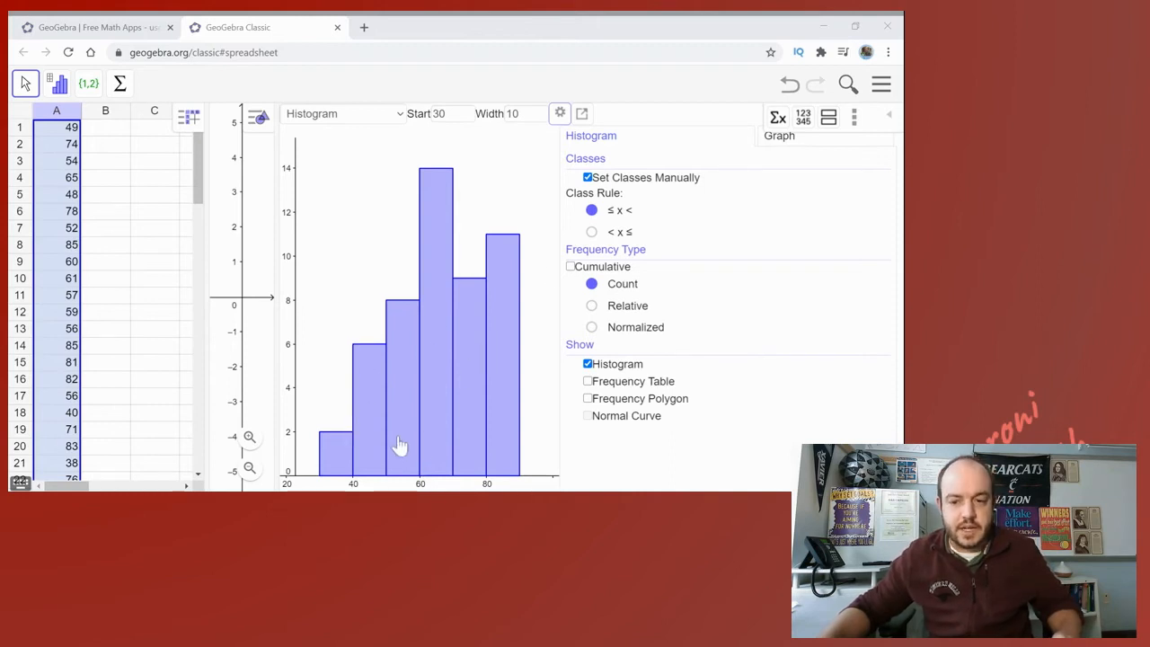
{"action": "mouse_move", "coordinate": [345, 377]}
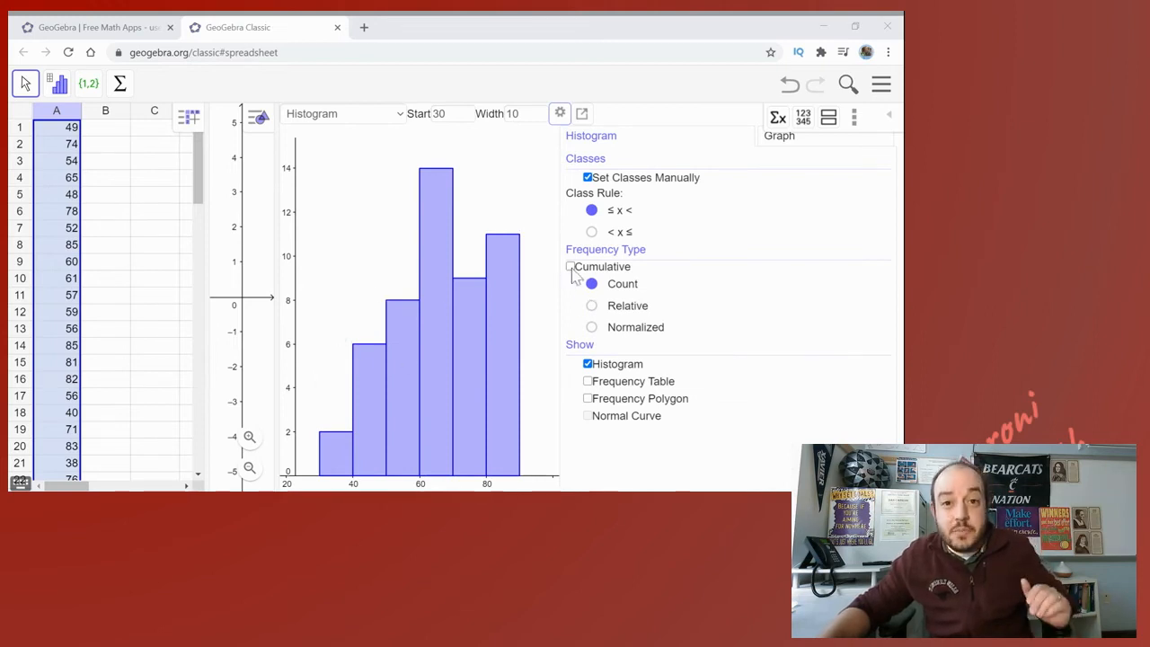
{"action": "left_click", "coordinate": [570, 266]}
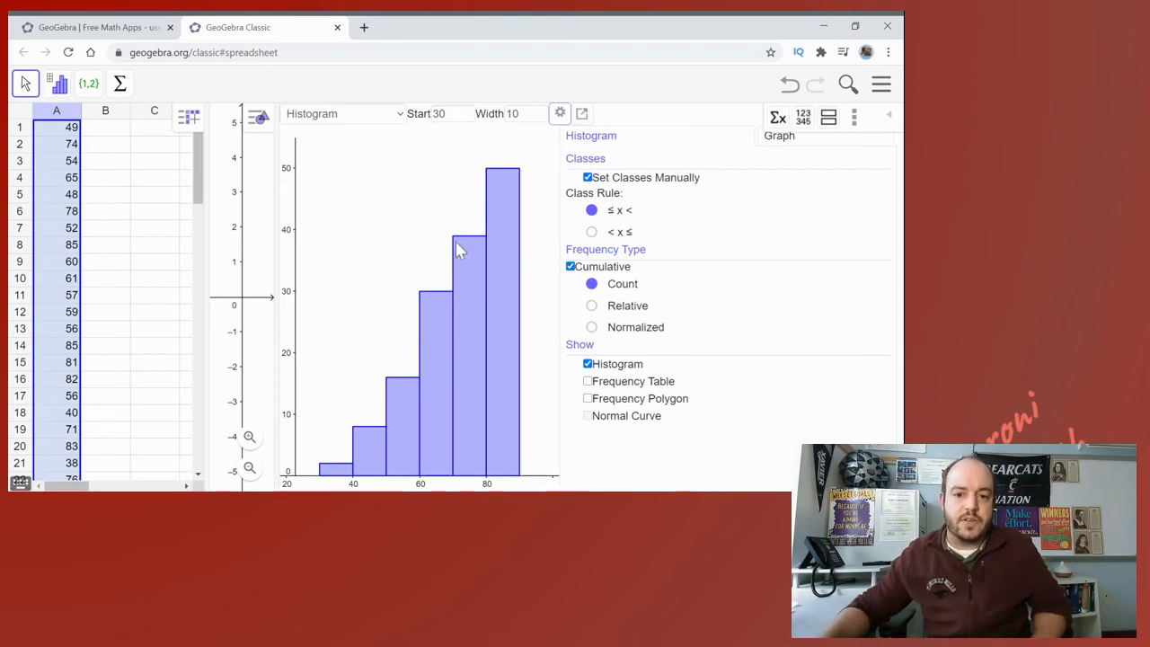
{"action": "mouse_move", "coordinate": [352, 467]}
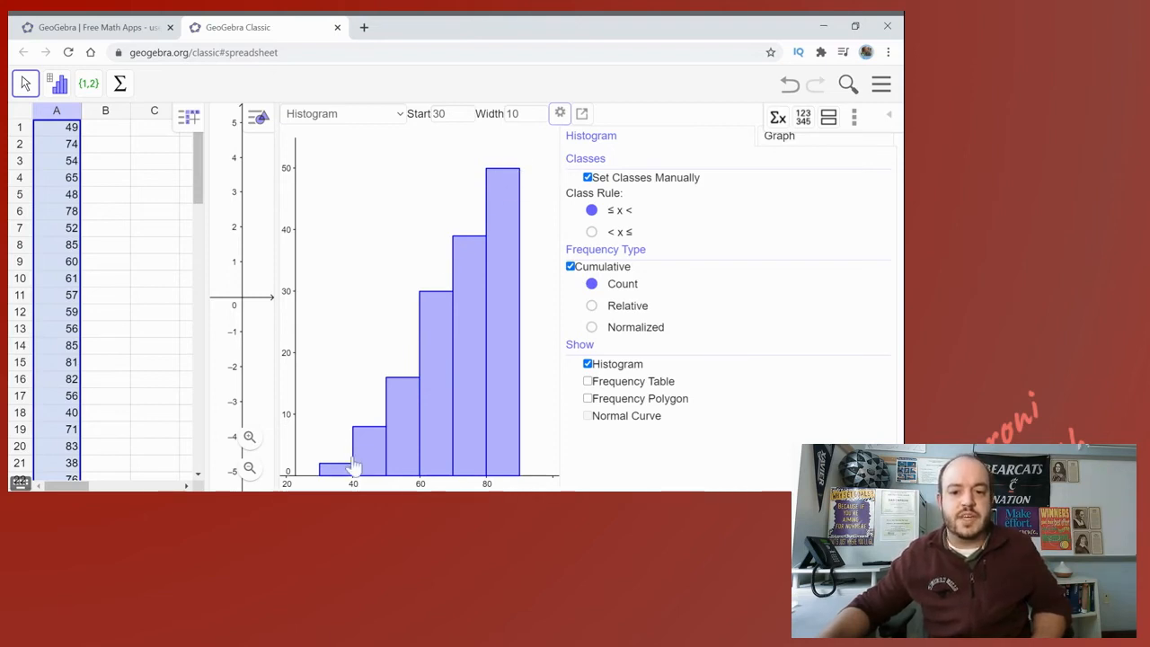
{"action": "mouse_move", "coordinate": [543, 179]}
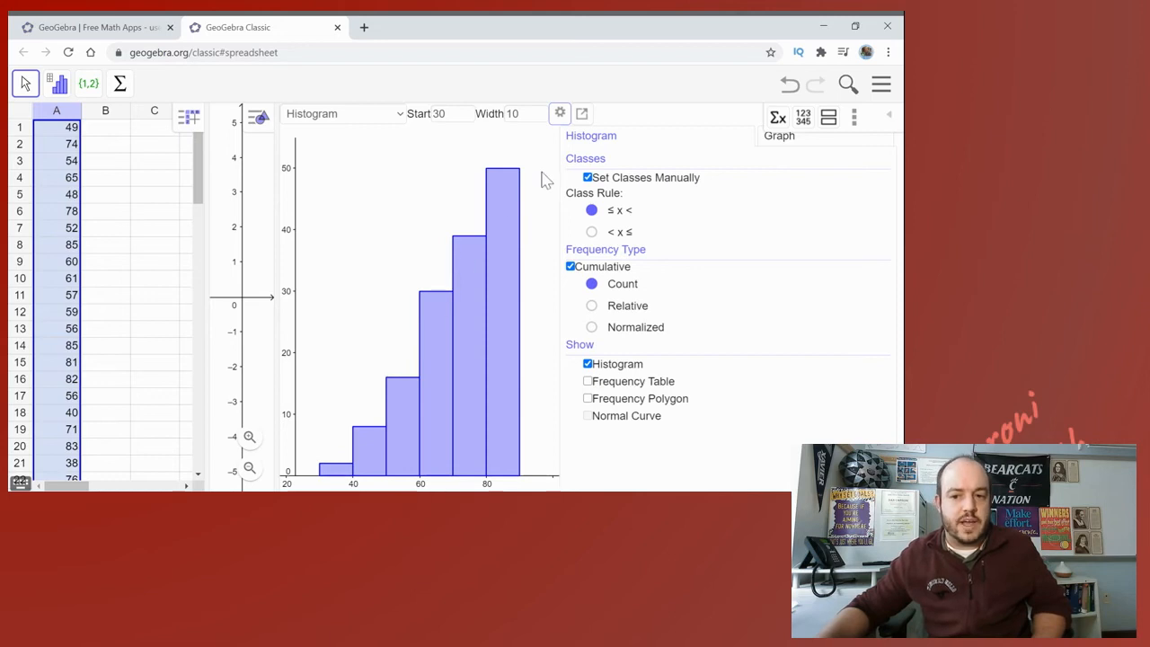
{"action": "left_click", "coordinate": [569, 266]}
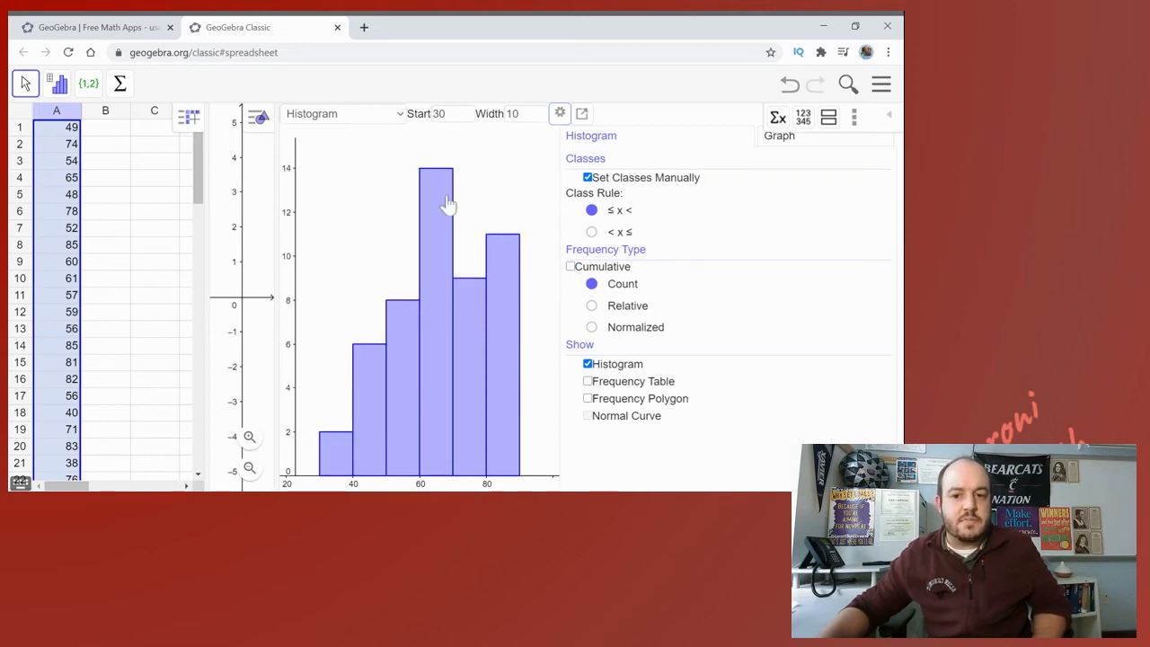
{"action": "mouse_move", "coordinate": [291, 345]}
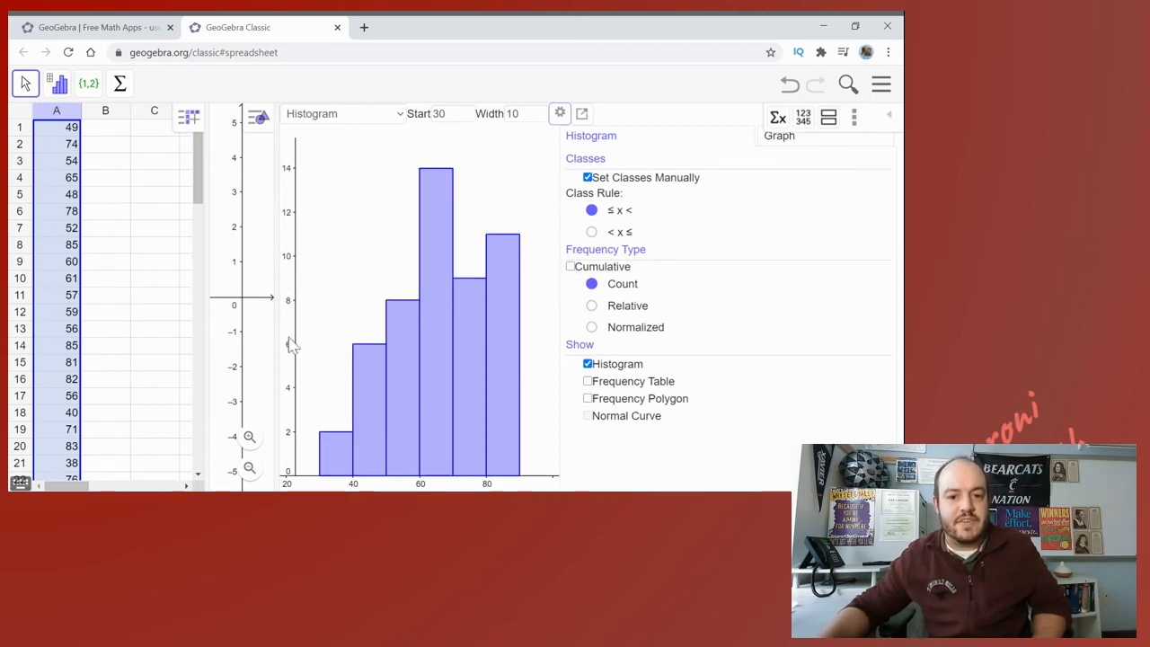
{"action": "mouse_move", "coordinate": [295, 309]}
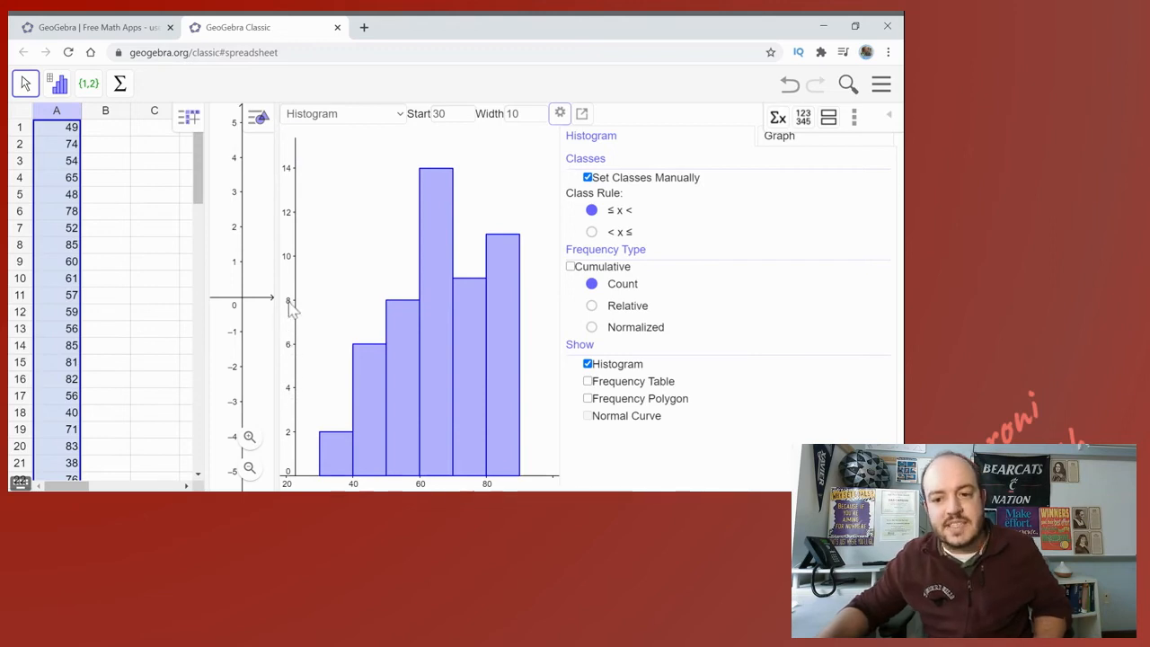
{"action": "mouse_move", "coordinate": [313, 180]}
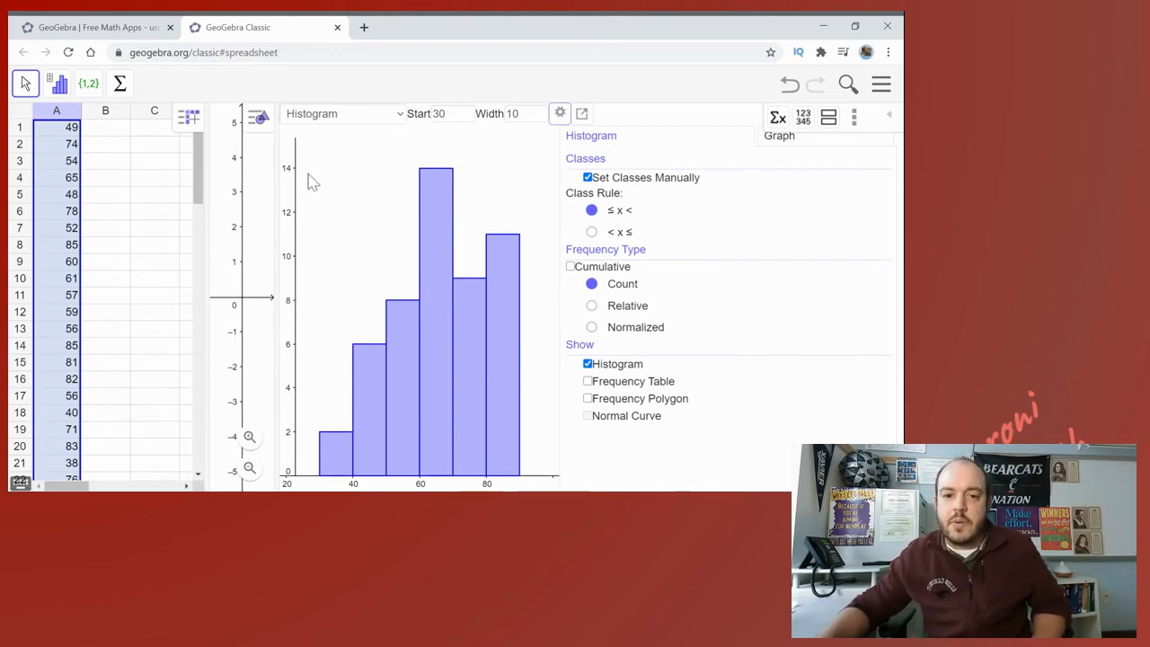
{"action": "mouse_move", "coordinate": [301, 162]}
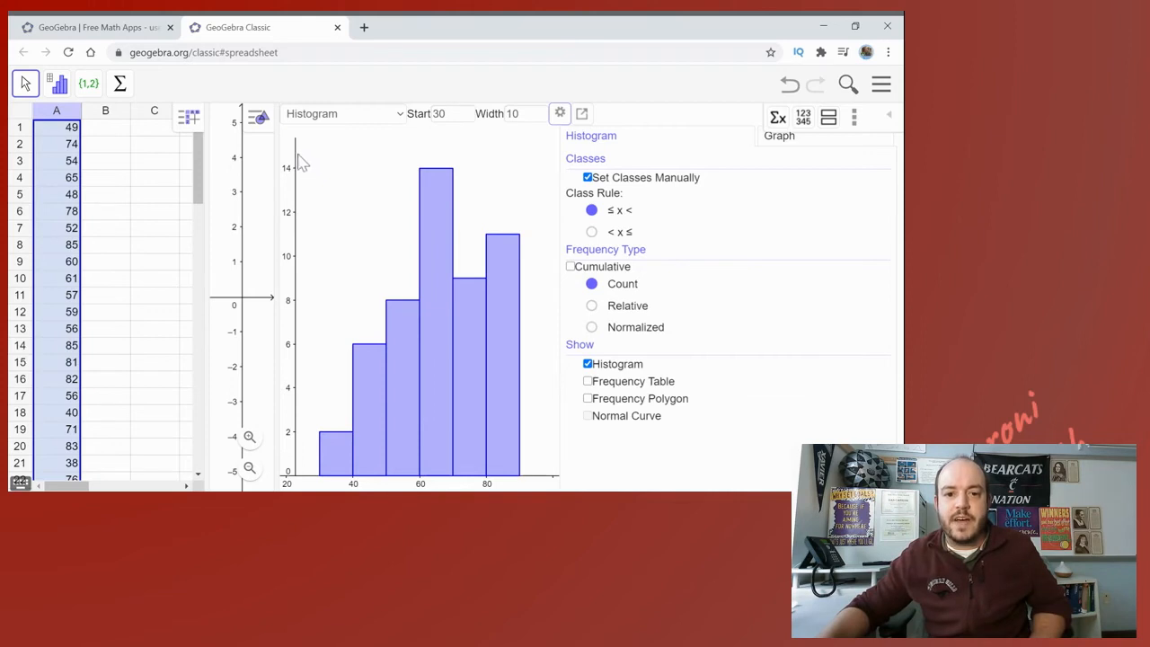
{"action": "mouse_move", "coordinate": [574, 316]}
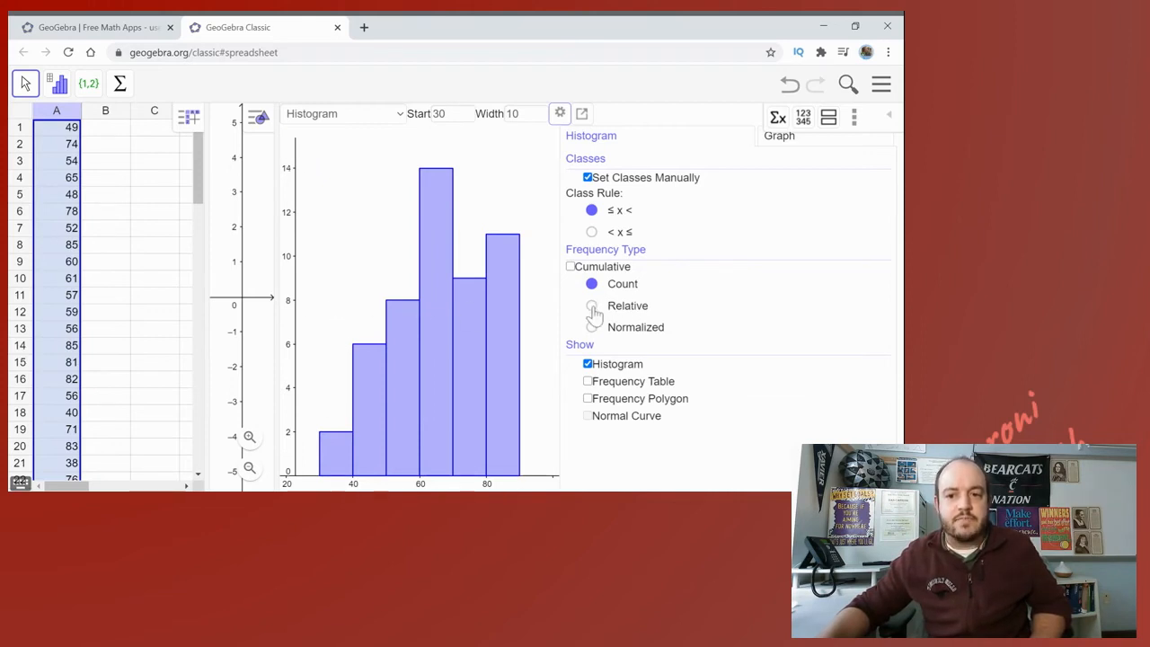
Step: Show relative frequencies and make the histogram cumulative
{"action": "left_click", "coordinate": [591, 306]}
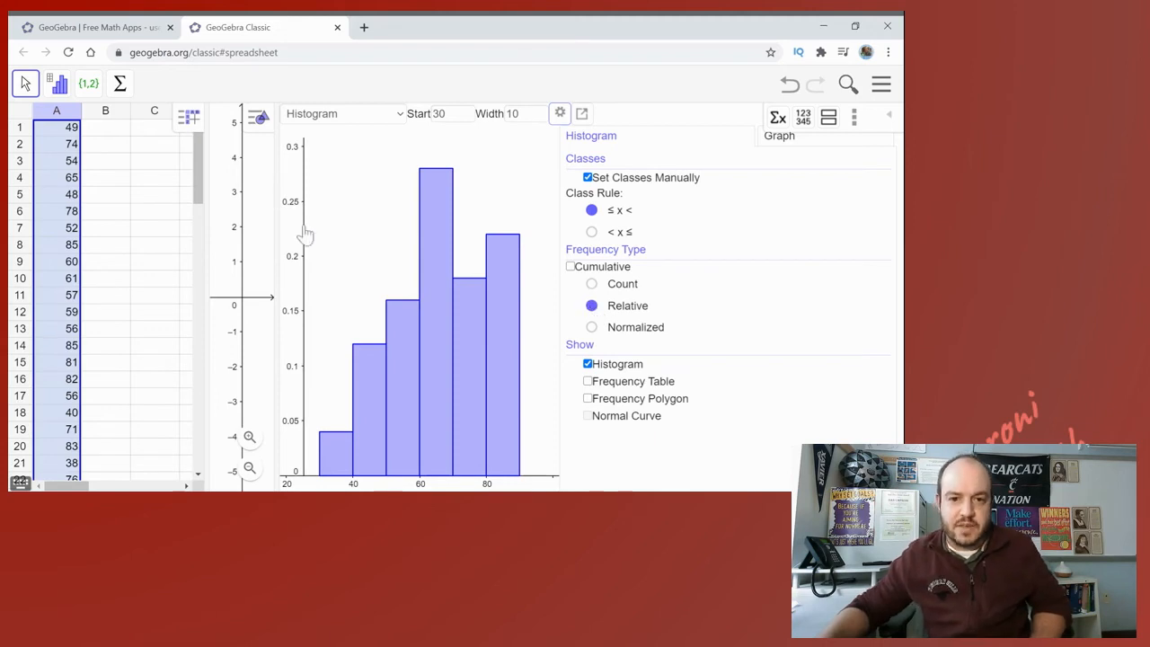
{"action": "mouse_move", "coordinate": [314, 194]}
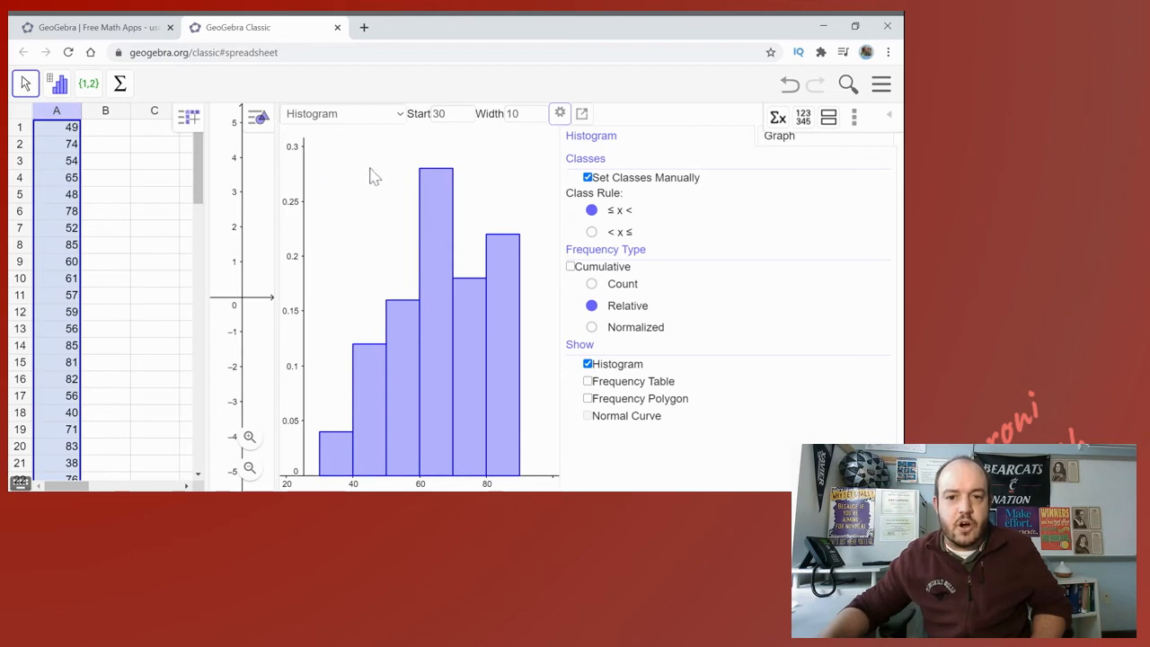
{"action": "mouse_move", "coordinate": [304, 171]}
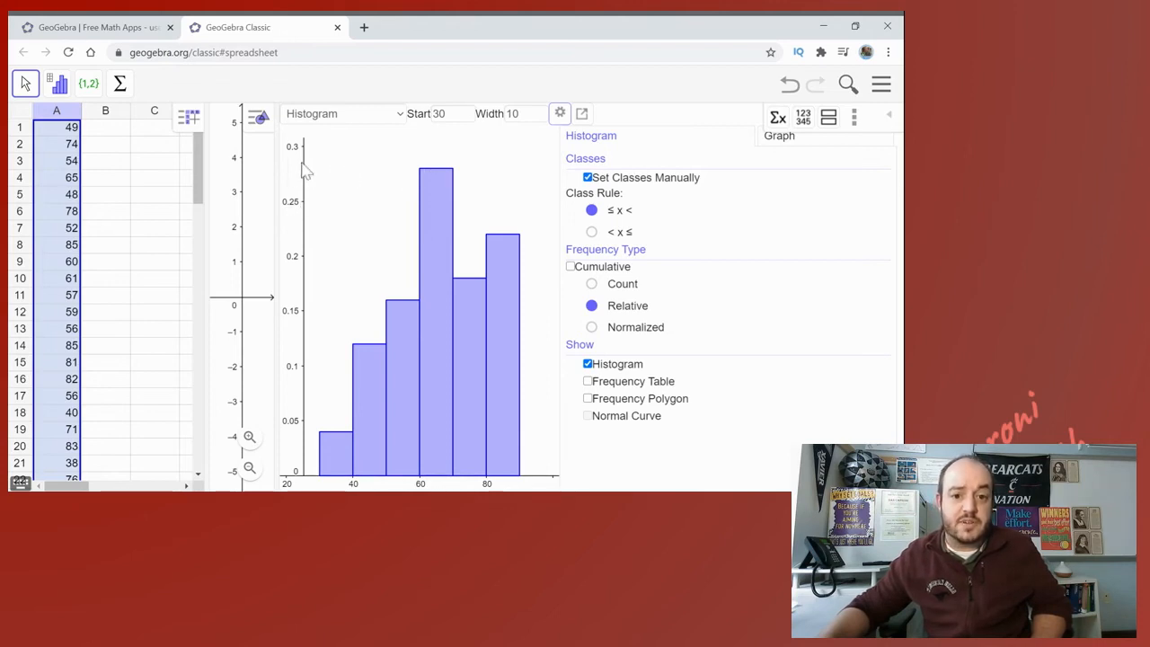
{"action": "mouse_move", "coordinate": [440, 178]}
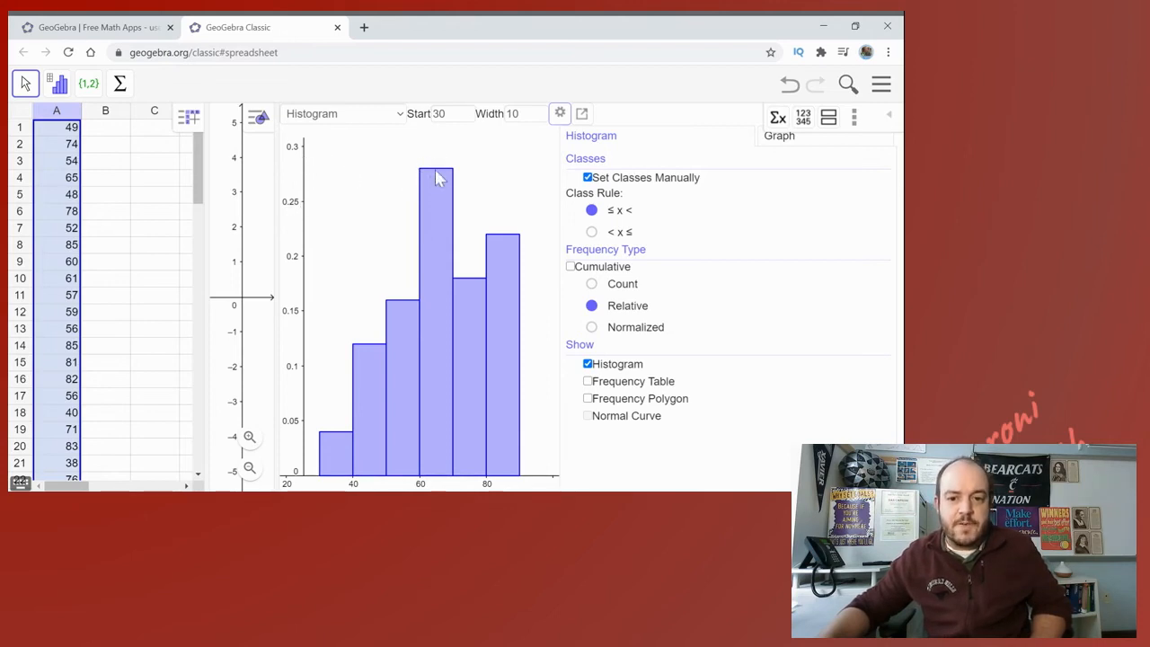
{"action": "mouse_move", "coordinate": [550, 234]}
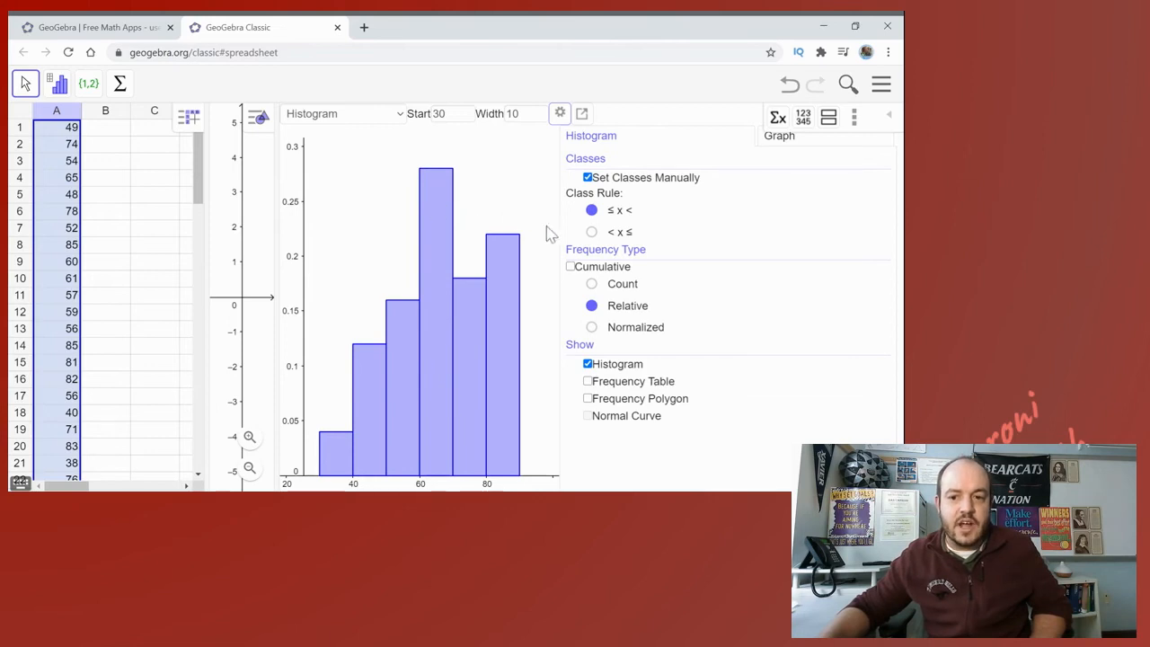
{"action": "left_click", "coordinate": [571, 266]}
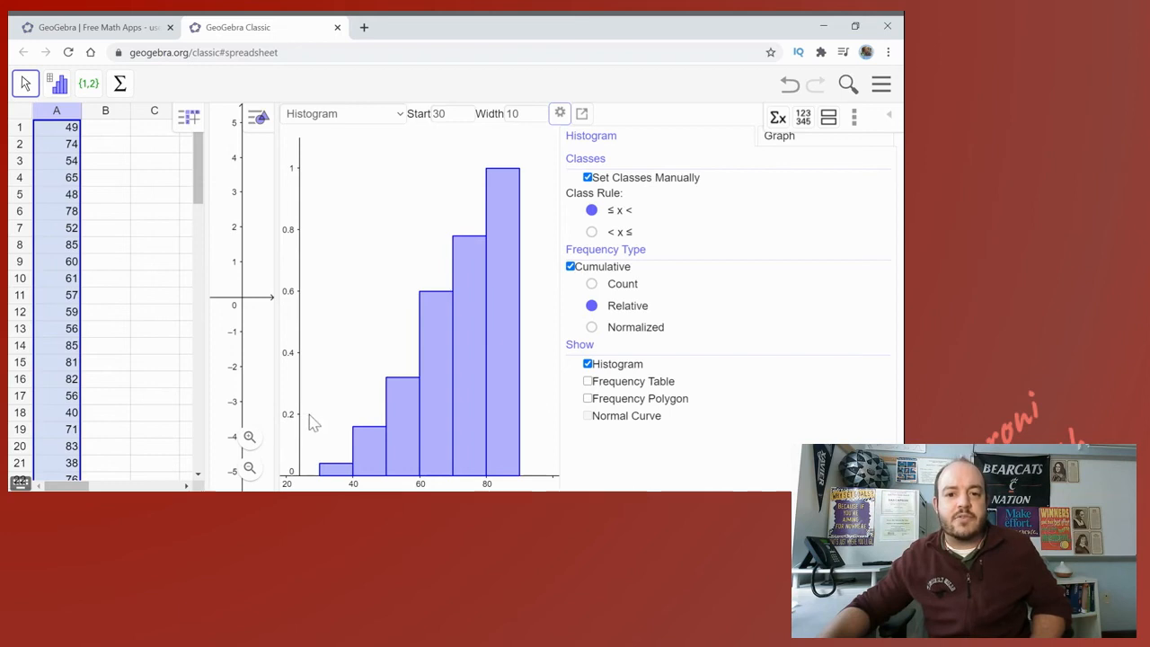
{"action": "mouse_move", "coordinate": [392, 178]}
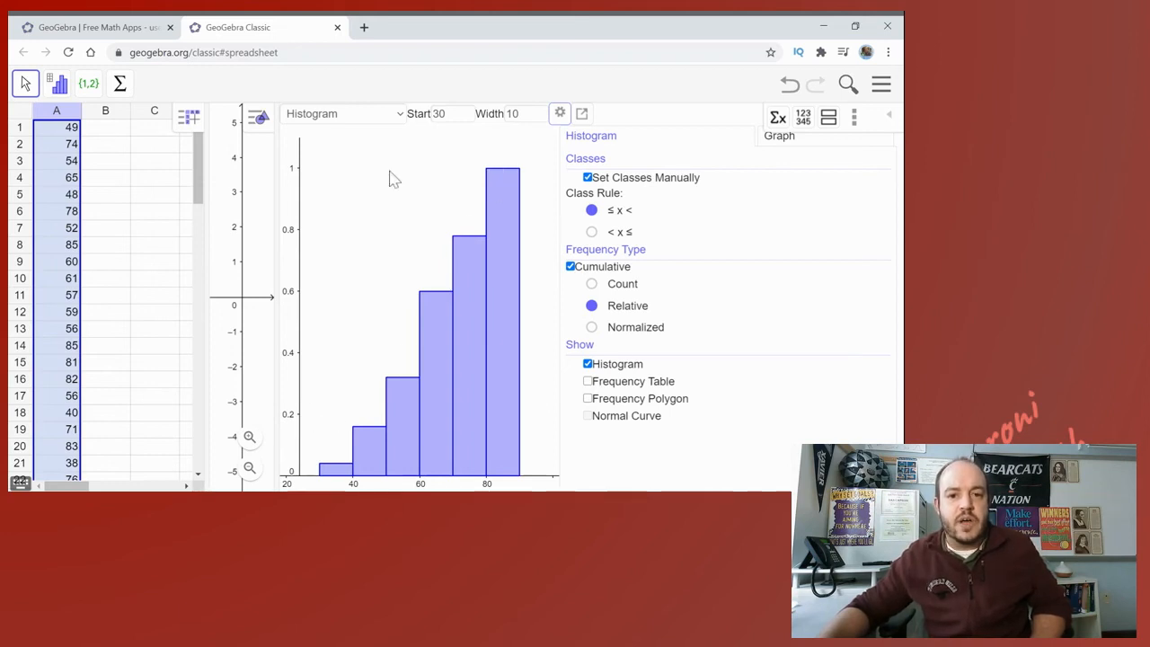
{"action": "mouse_move", "coordinate": [494, 176]}
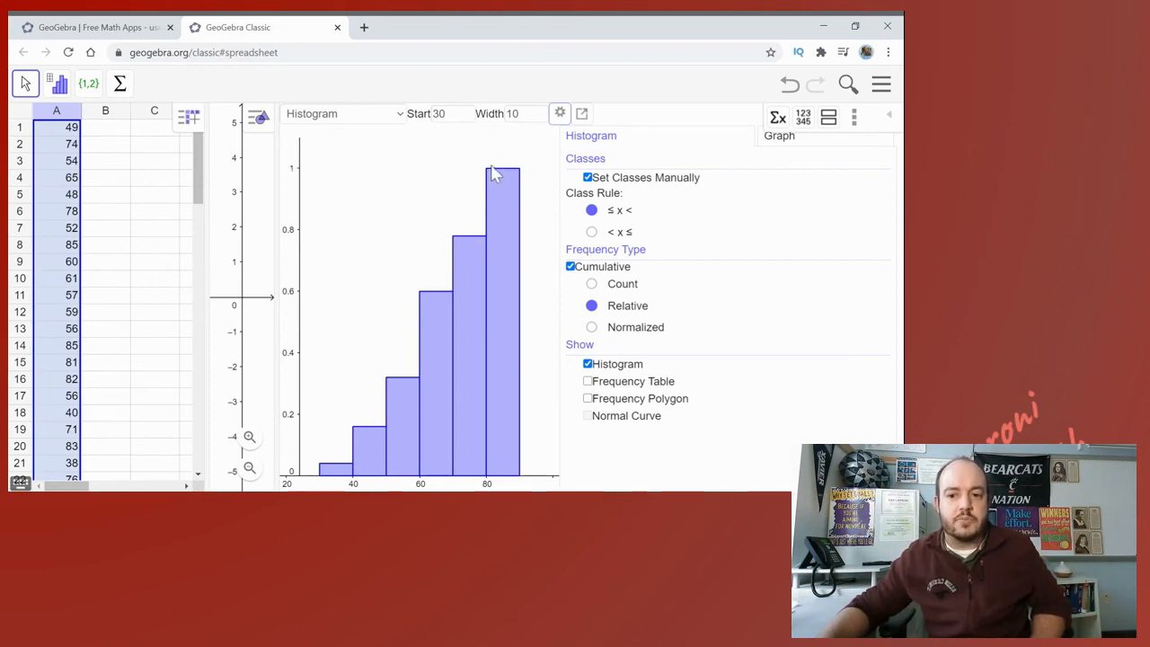
{"action": "mouse_move", "coordinate": [476, 309]}
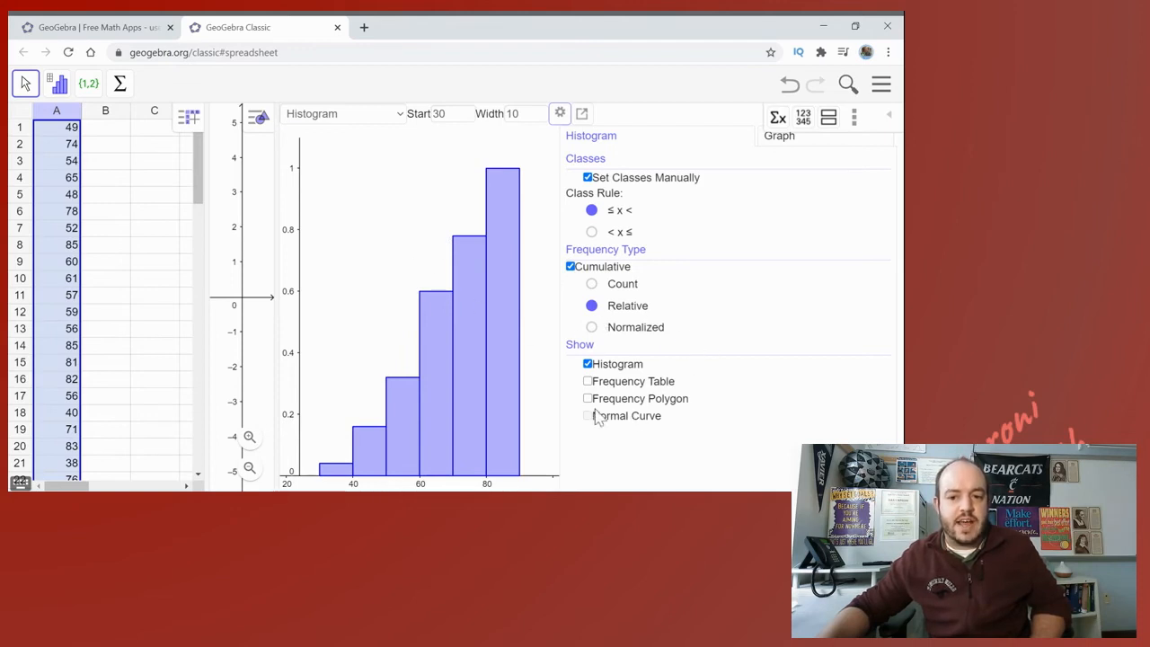
{"action": "mouse_move", "coordinate": [399, 269]}
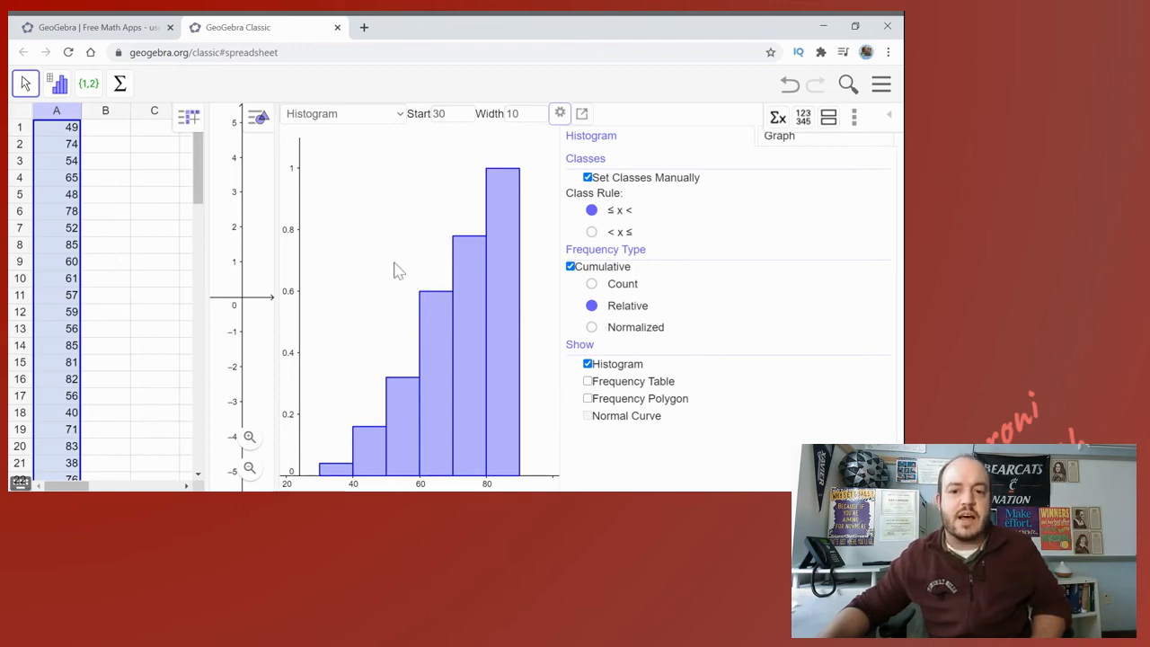
Step: Switch back to Count frequencies and turn off Cumulative
{"action": "left_click", "coordinate": [591, 283]}
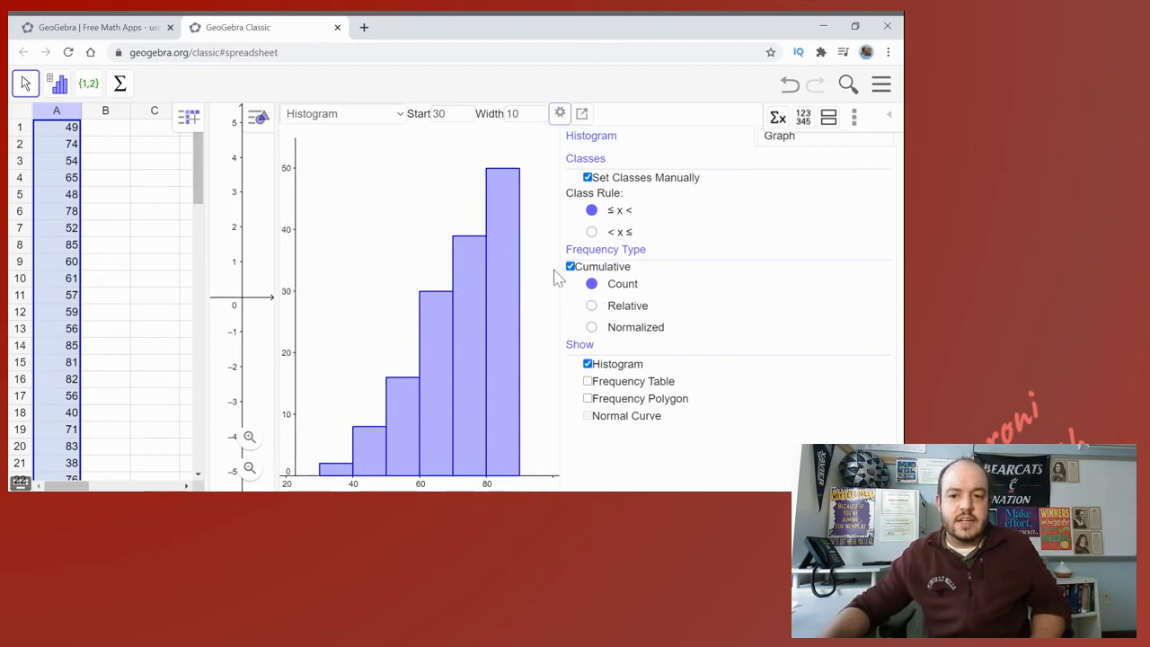
{"action": "left_click", "coordinate": [569, 266]}
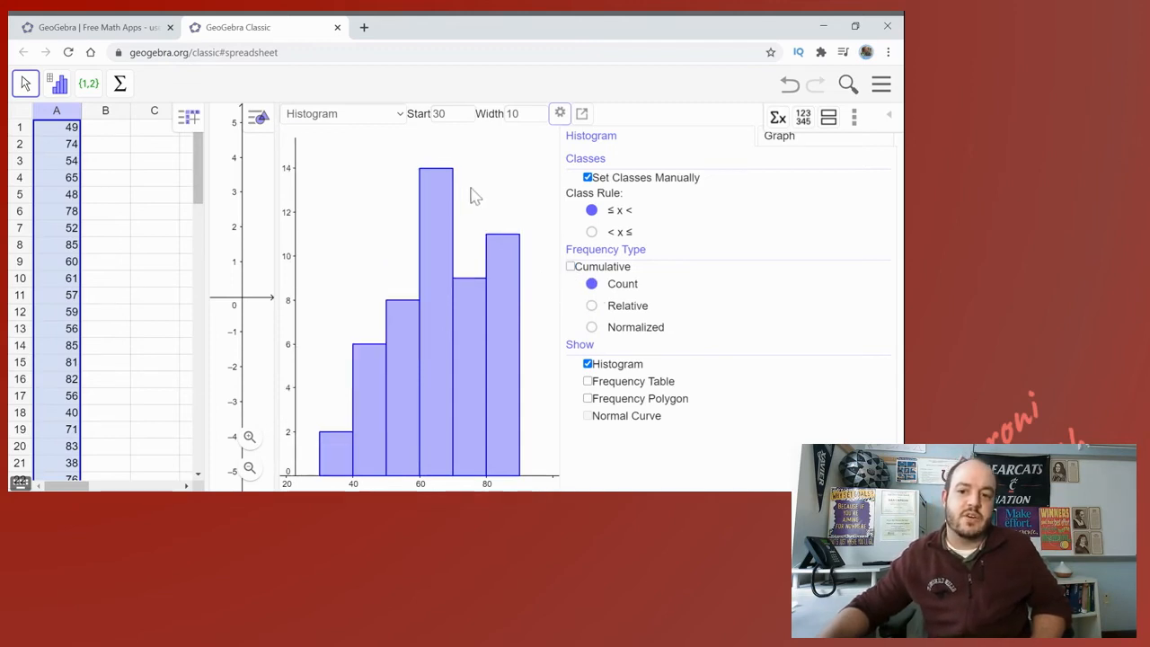
{"action": "mouse_move", "coordinate": [460, 315]}
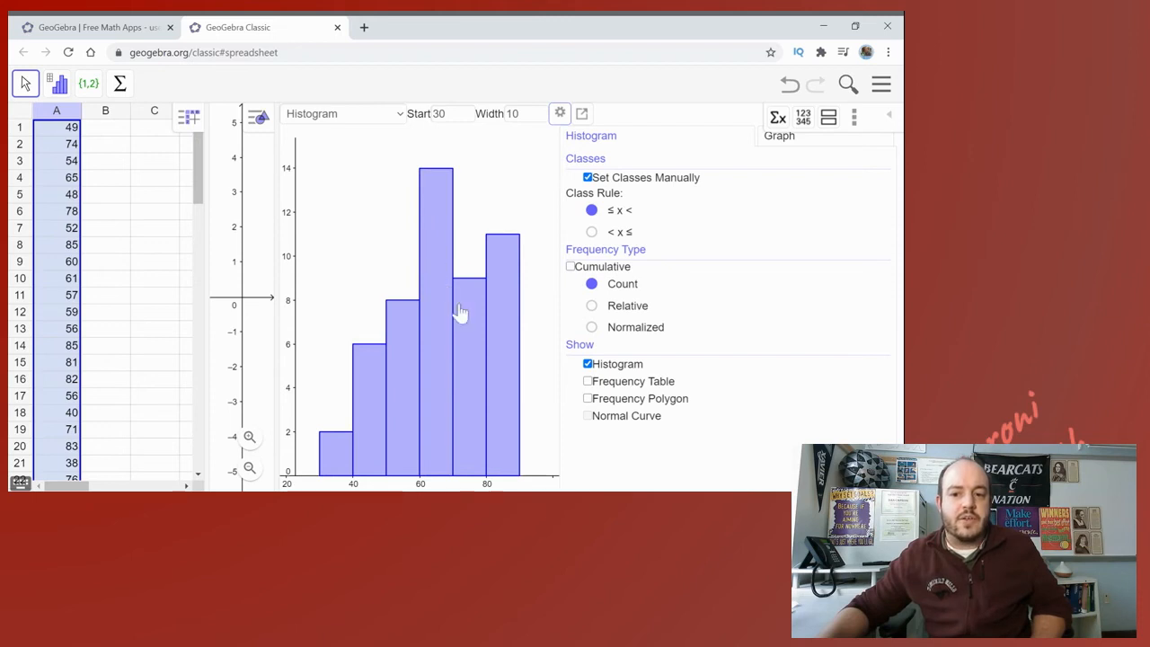
{"action": "mouse_move", "coordinate": [510, 348]}
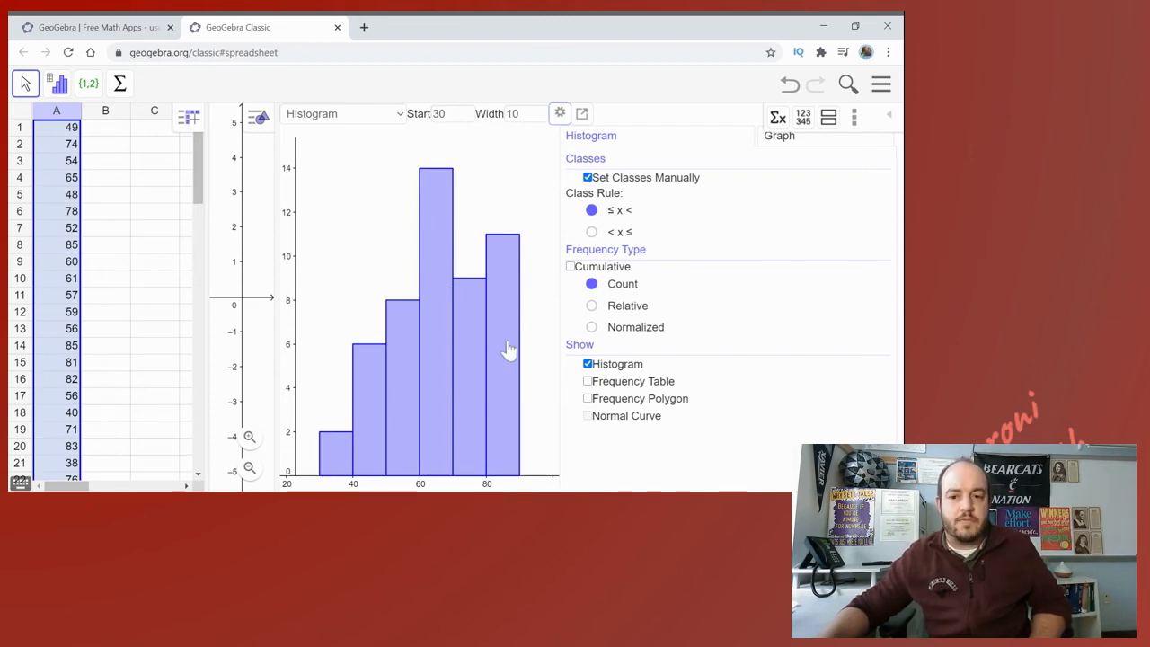
{"action": "mouse_move", "coordinate": [643, 398]}
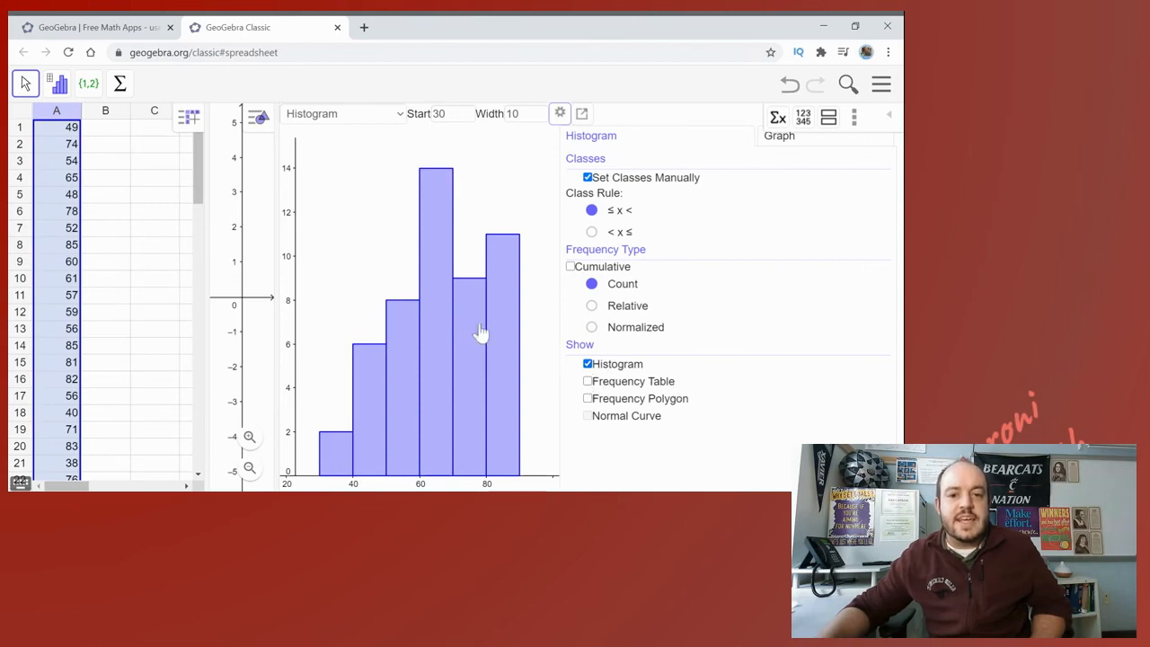
{"action": "mouse_move", "coordinate": [297, 178]}
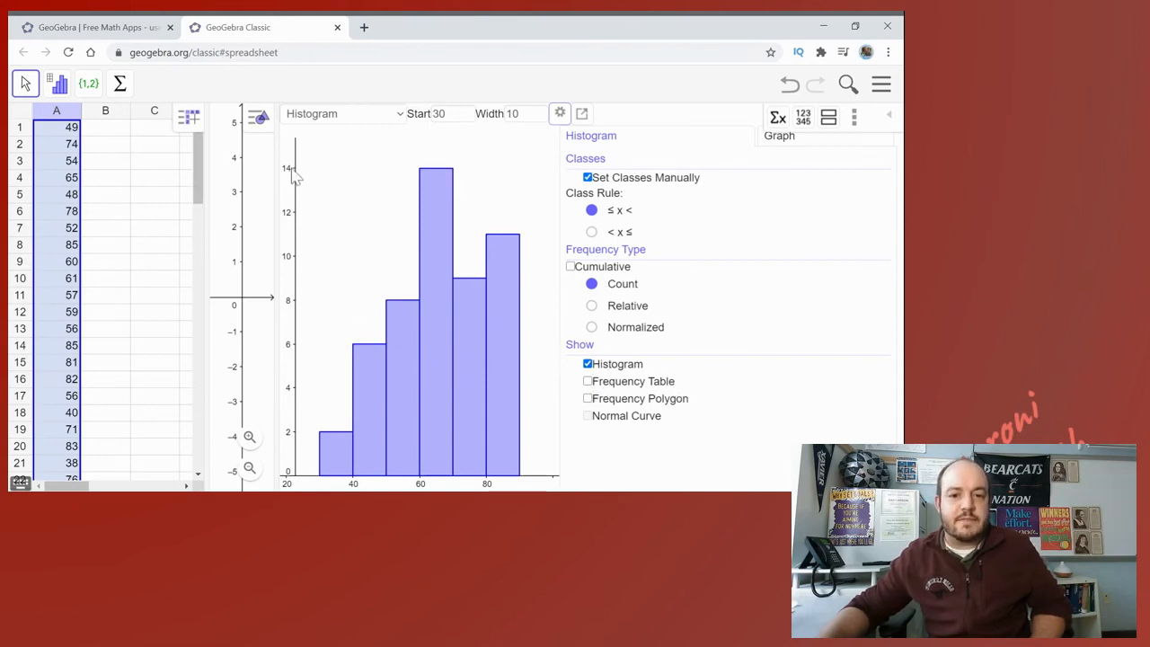
{"action": "mouse_move", "coordinate": [453, 284]}
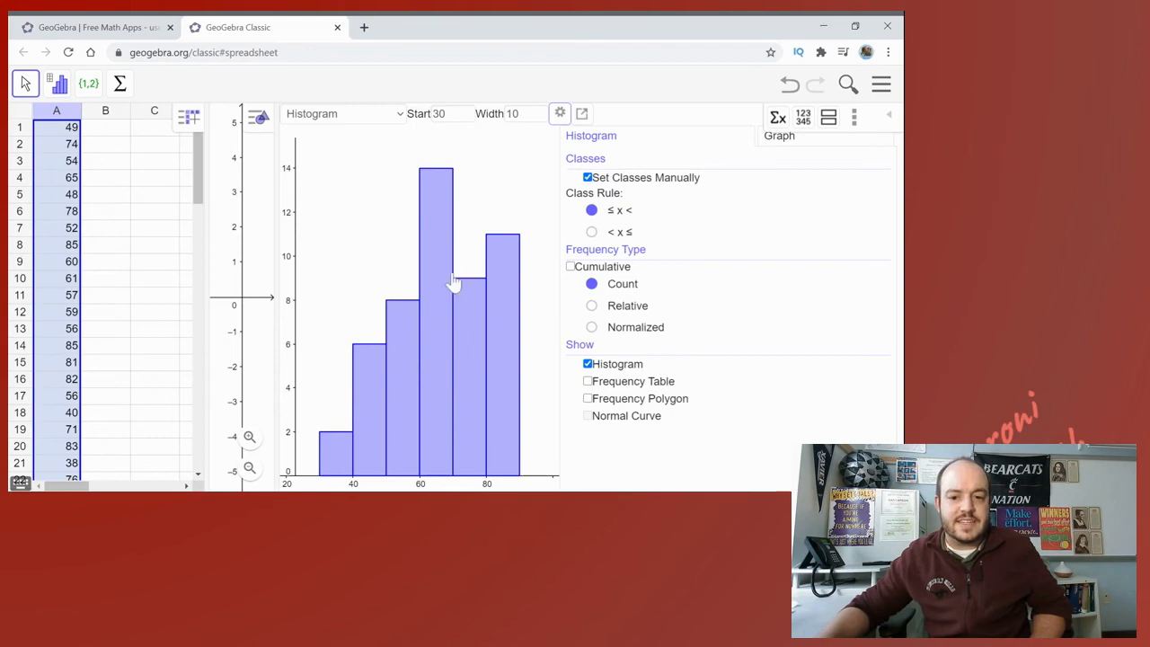
{"action": "mouse_move", "coordinate": [456, 338]}
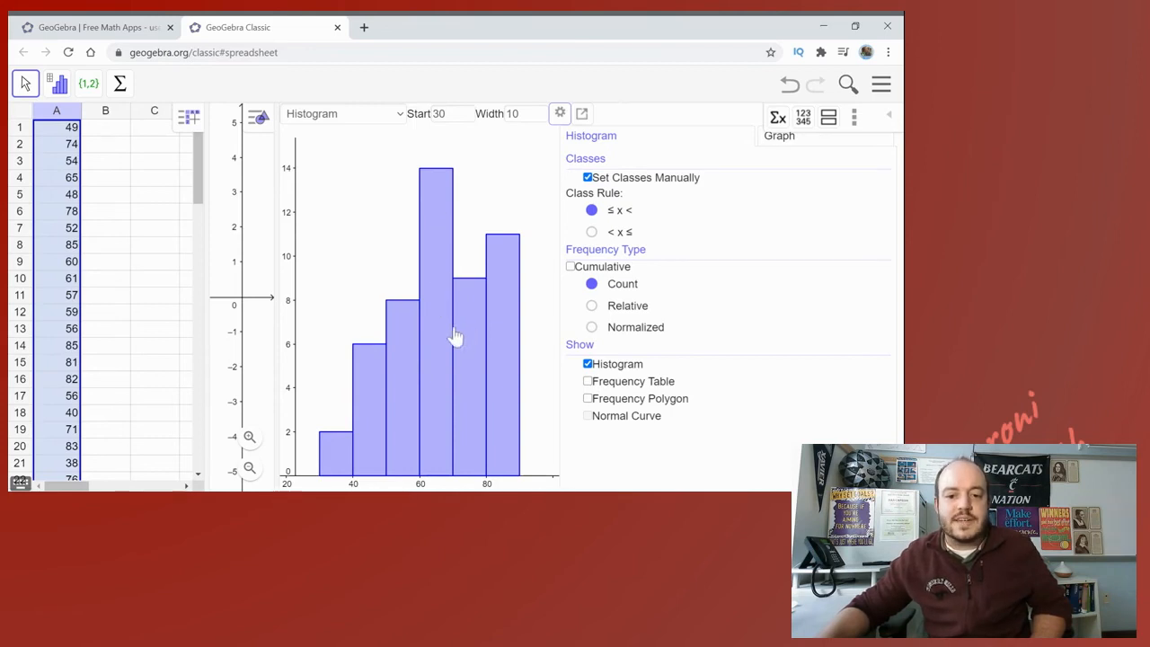
{"action": "mouse_move", "coordinate": [525, 327]}
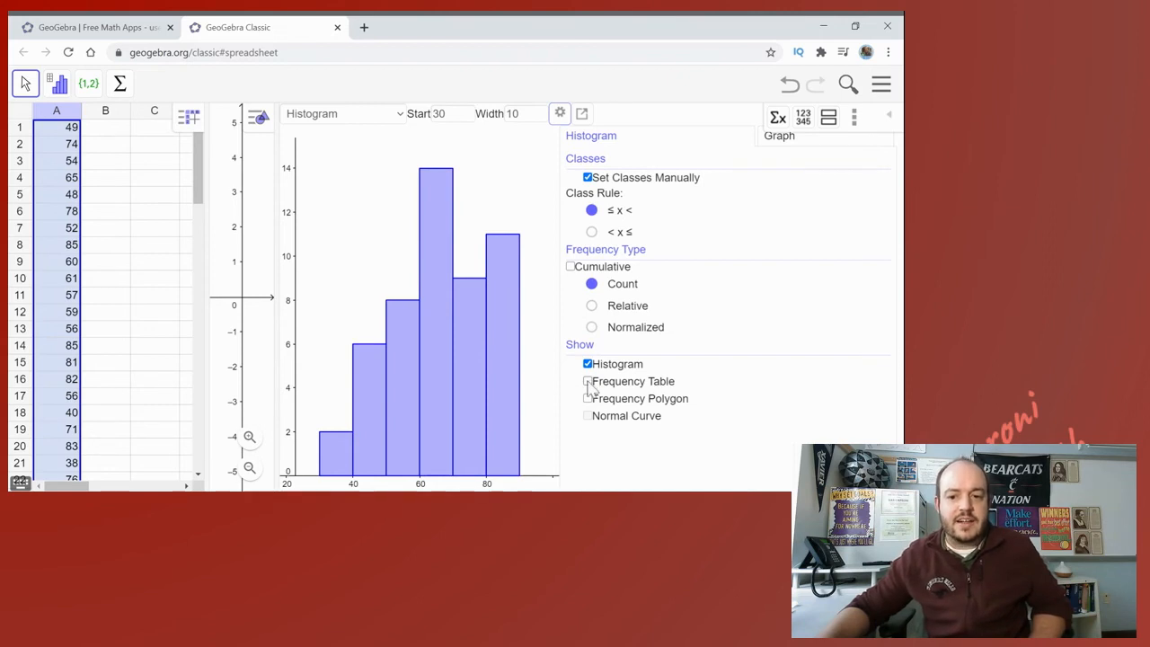
Step: Show the Frequency Table, try the '< x ≤' class rule, then restore '≤ x <'
{"action": "left_click", "coordinate": [587, 380]}
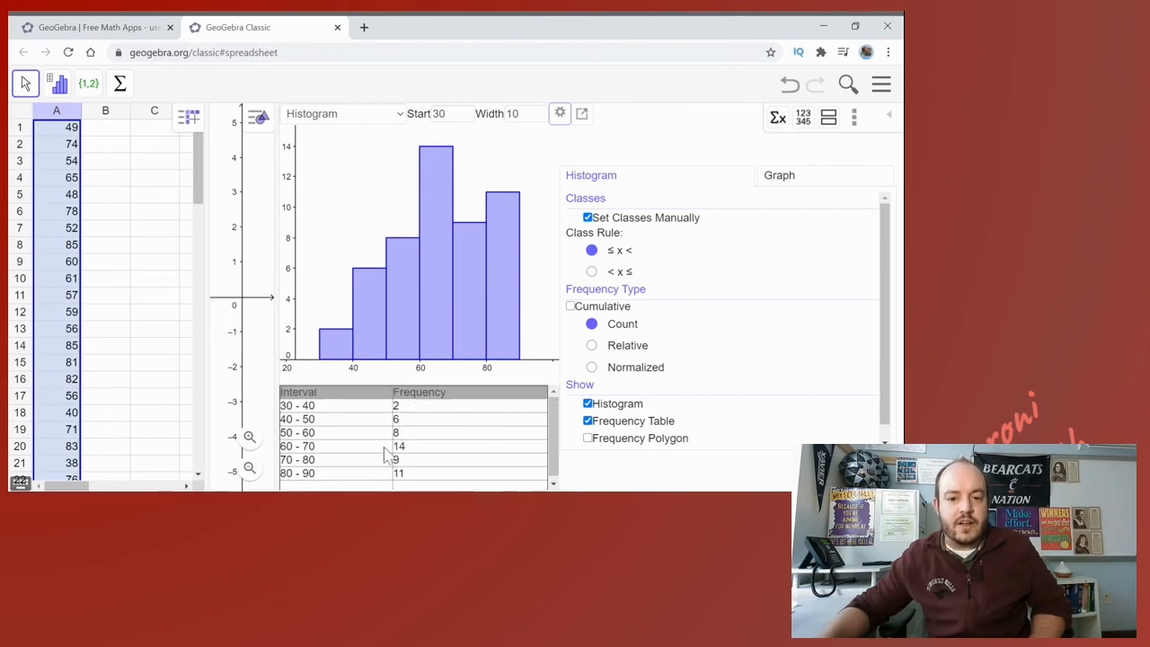
{"action": "mouse_move", "coordinate": [575, 280]}
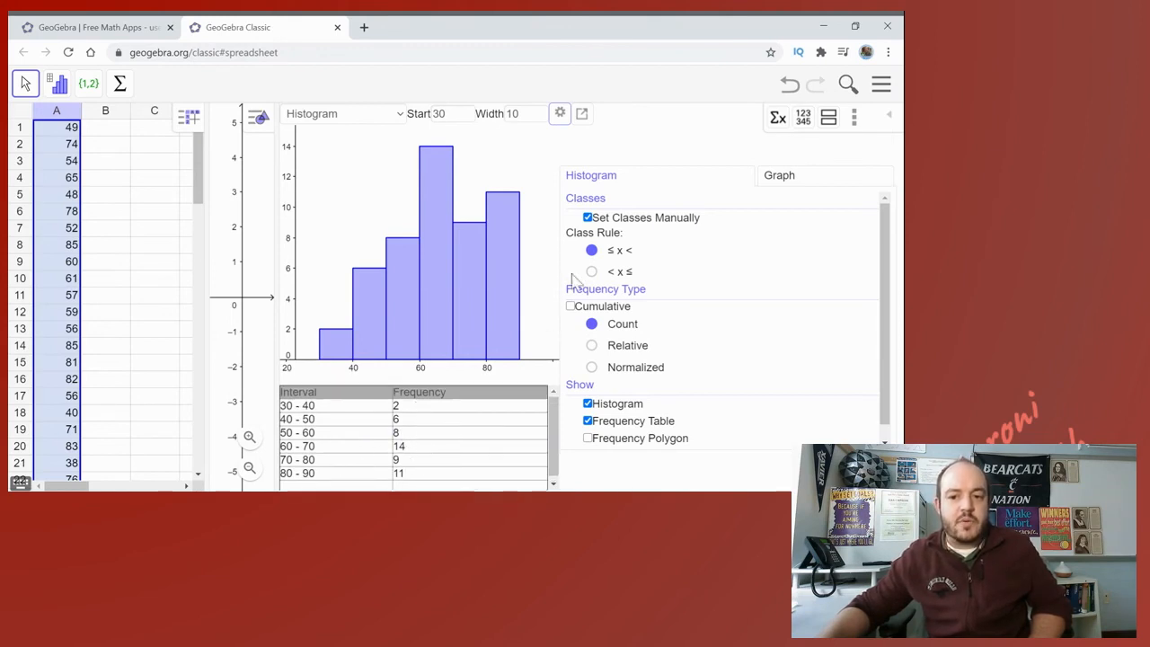
{"action": "mouse_move", "coordinate": [309, 422]}
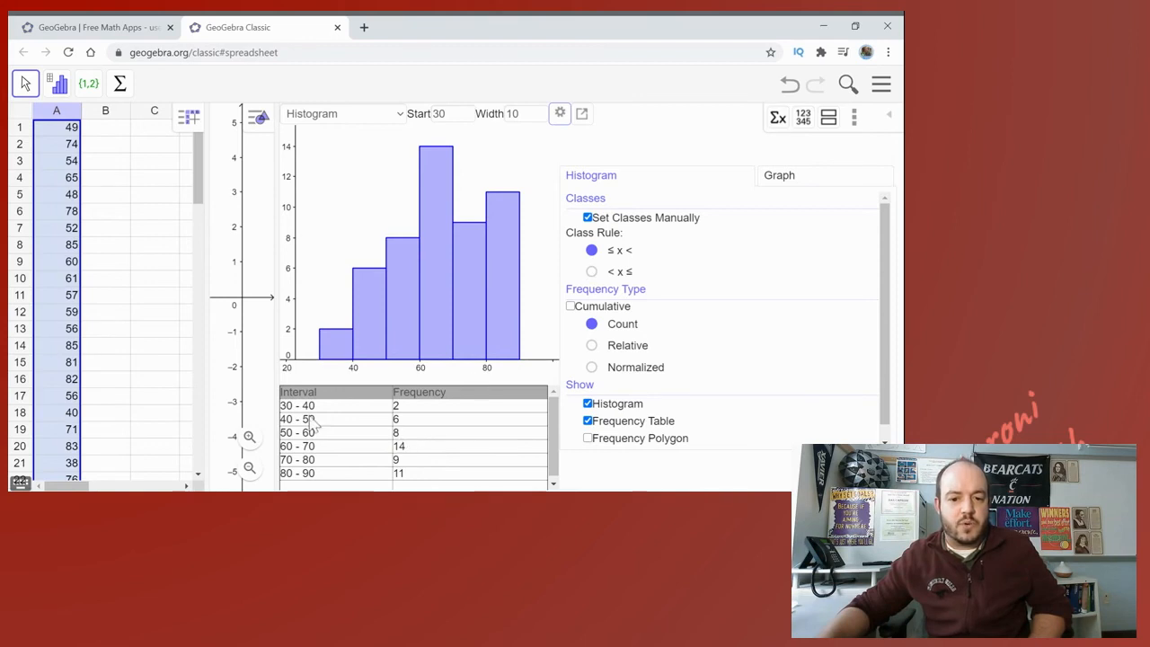
{"action": "left_click", "coordinate": [591, 271]}
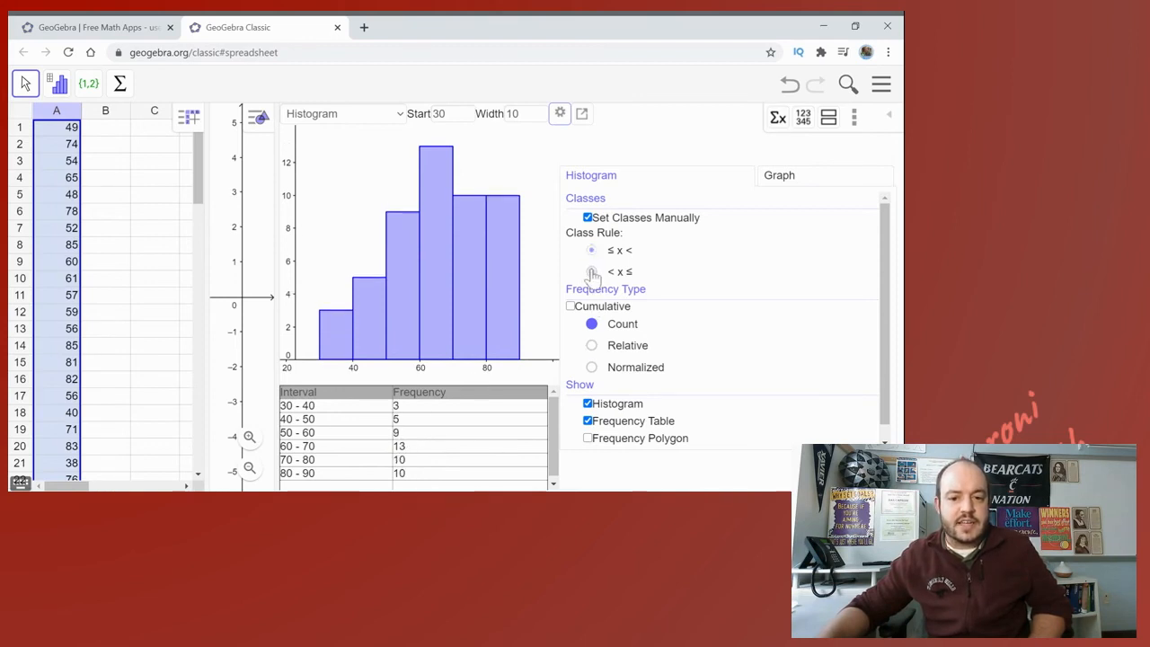
{"action": "left_click", "coordinate": [591, 249]}
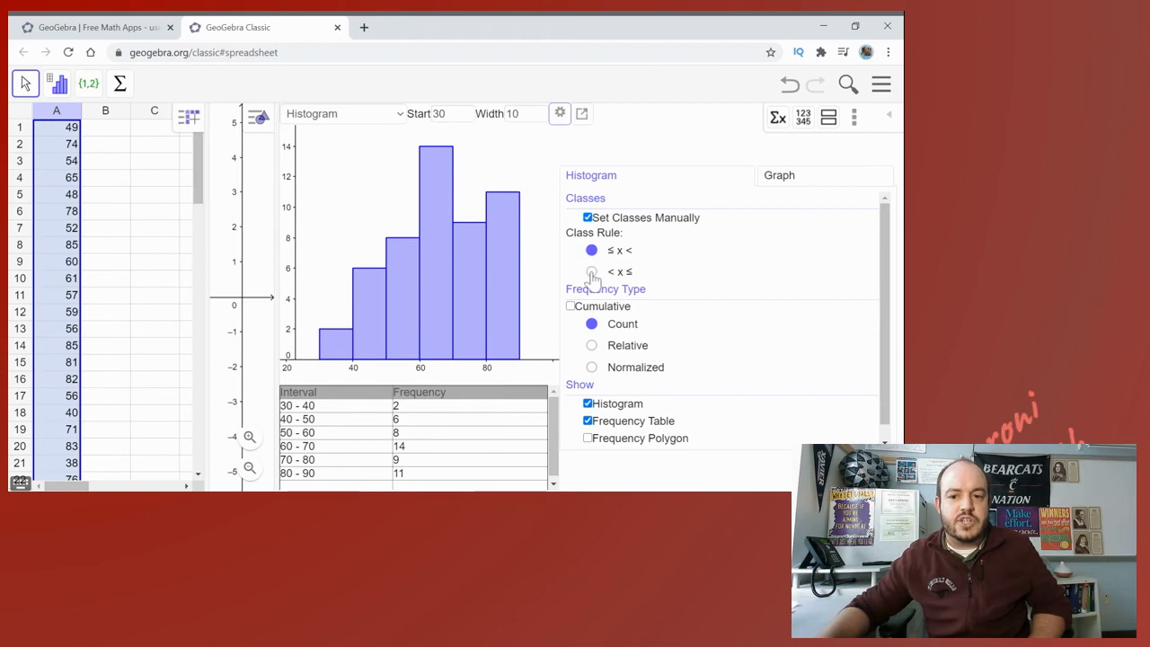
{"action": "mouse_move", "coordinate": [476, 287]}
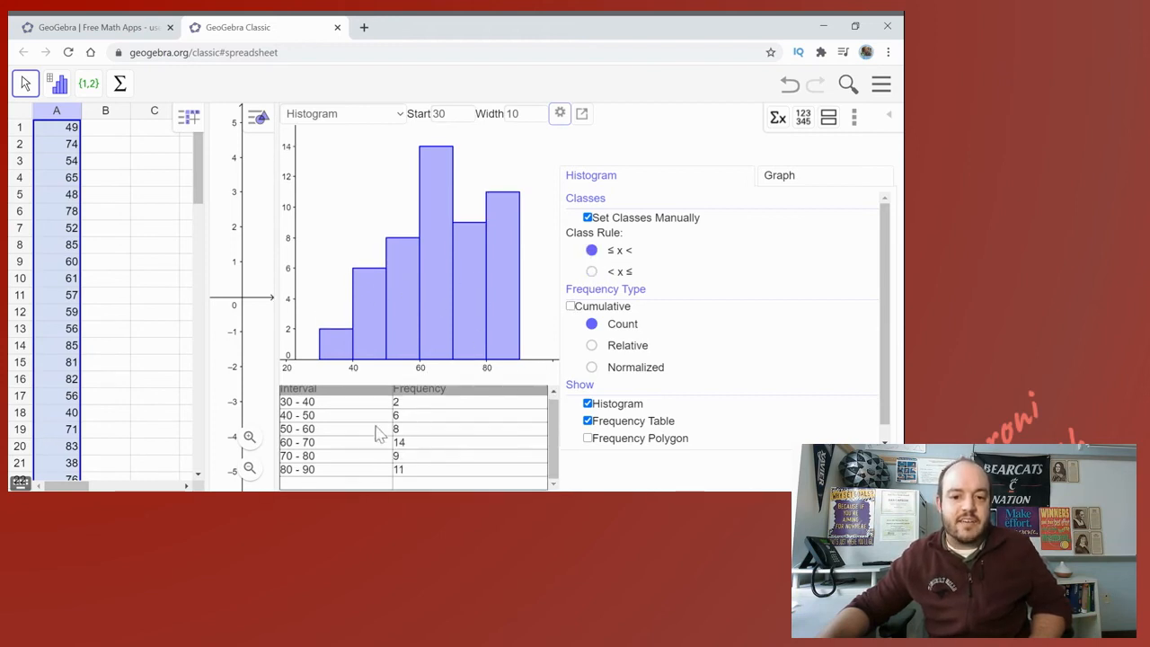
{"action": "mouse_move", "coordinate": [374, 304]}
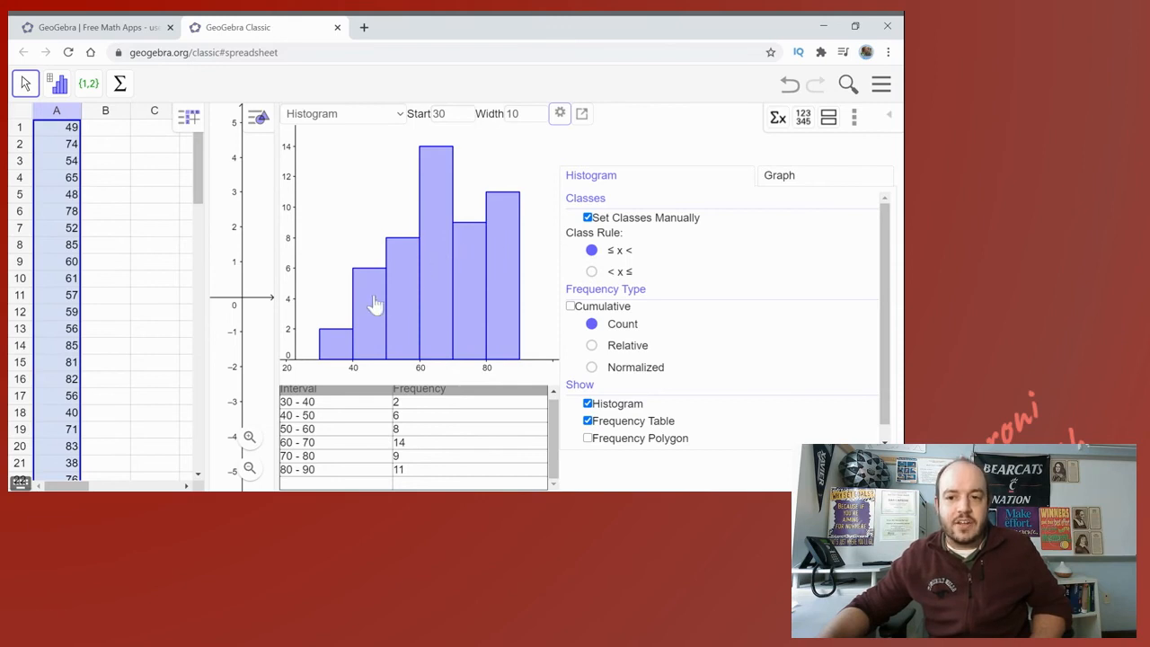
{"action": "mouse_move", "coordinate": [833, 240]}
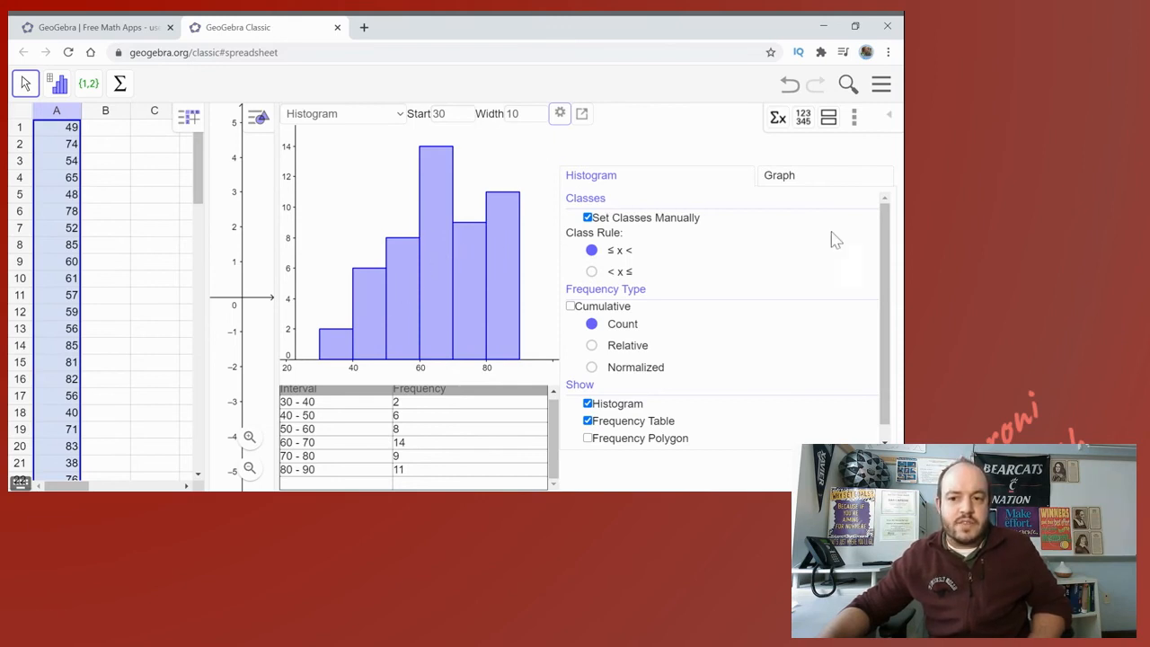
Step: Hide the settings panel and leave the Copy/Export as Picture menu open
{"action": "left_click", "coordinate": [558, 113]}
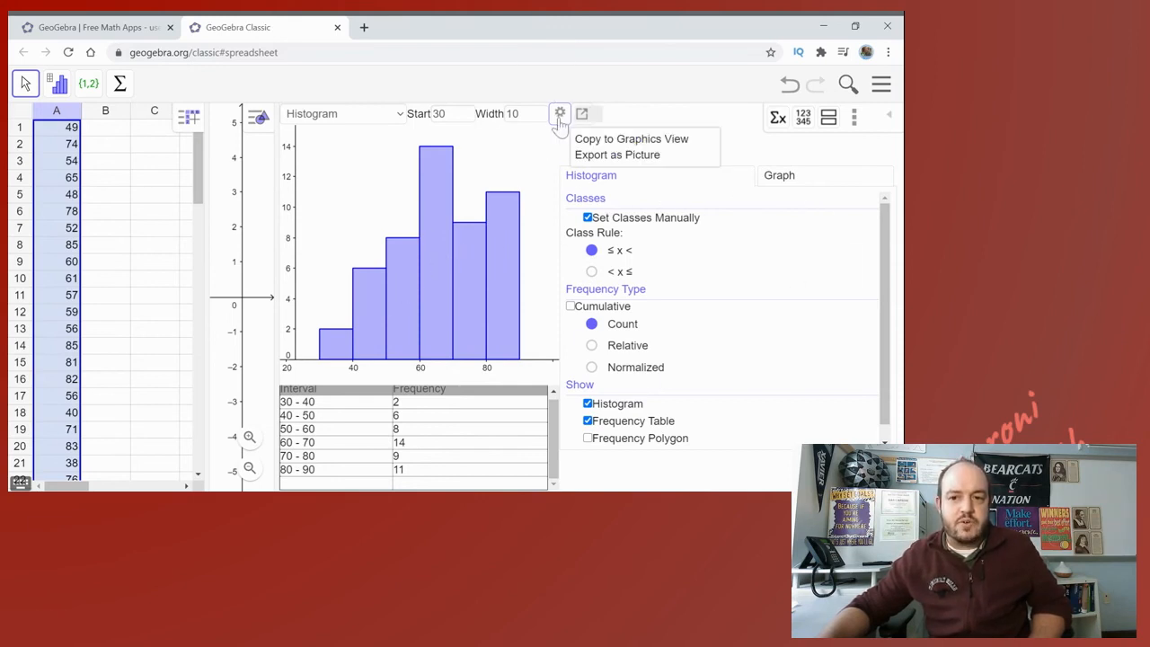
{"action": "left_click", "coordinate": [558, 113]}
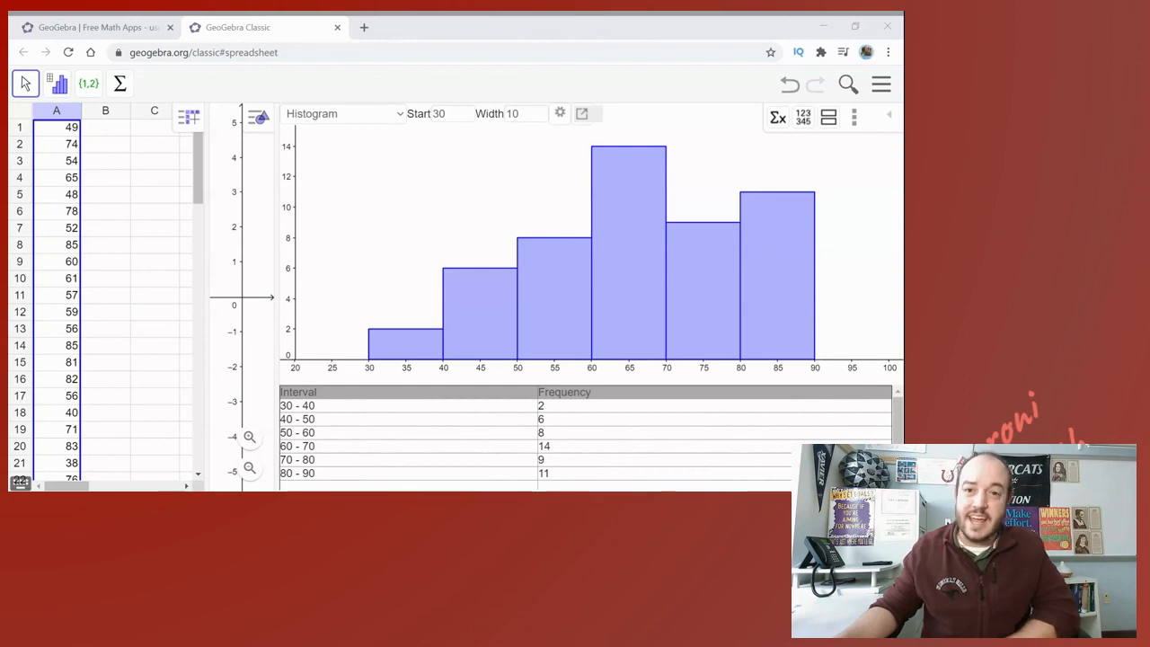
{"action": "mouse_move", "coordinate": [623, 47]}
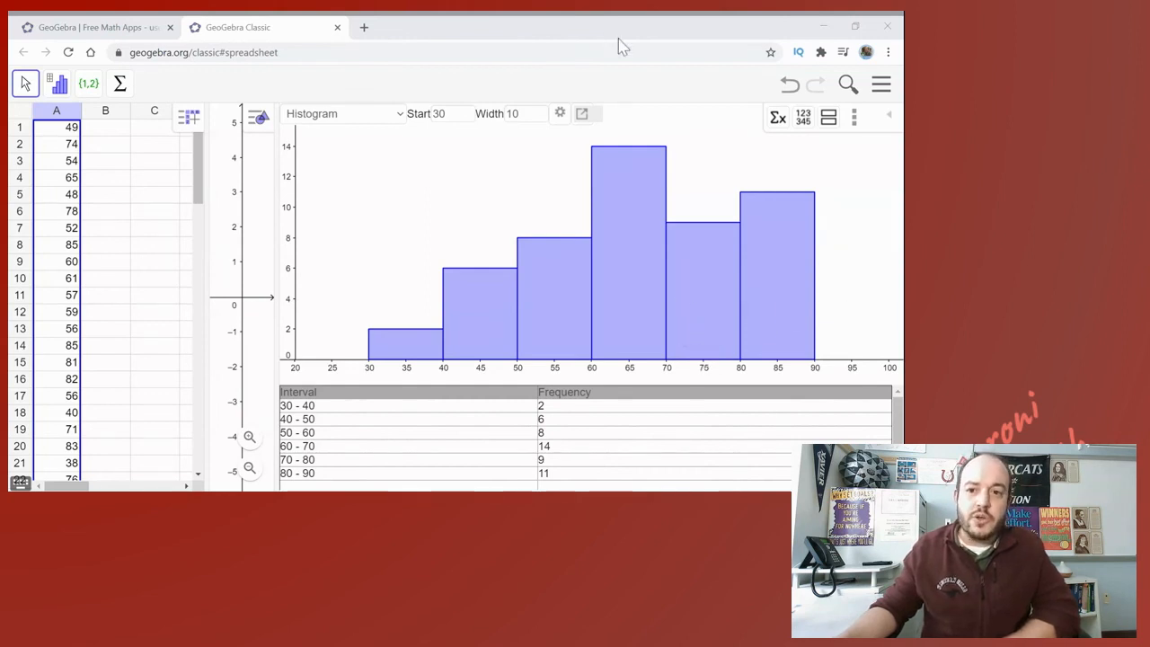
{"action": "left_click", "coordinate": [559, 113]}
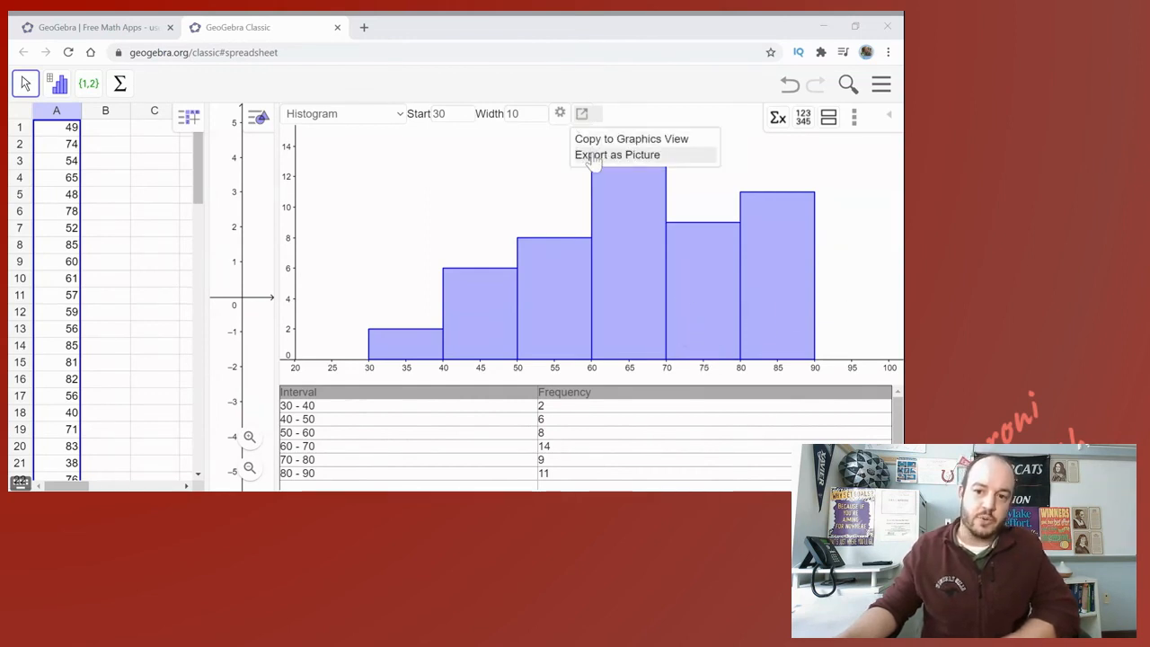
{"action": "mouse_move", "coordinate": [600, 168]}
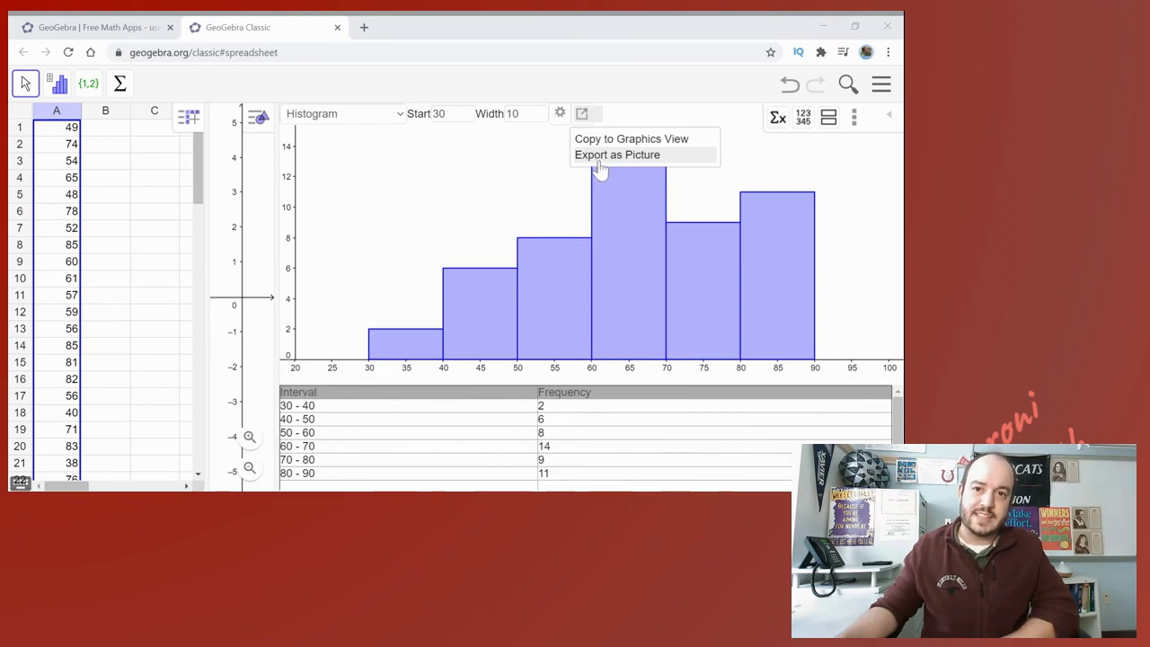